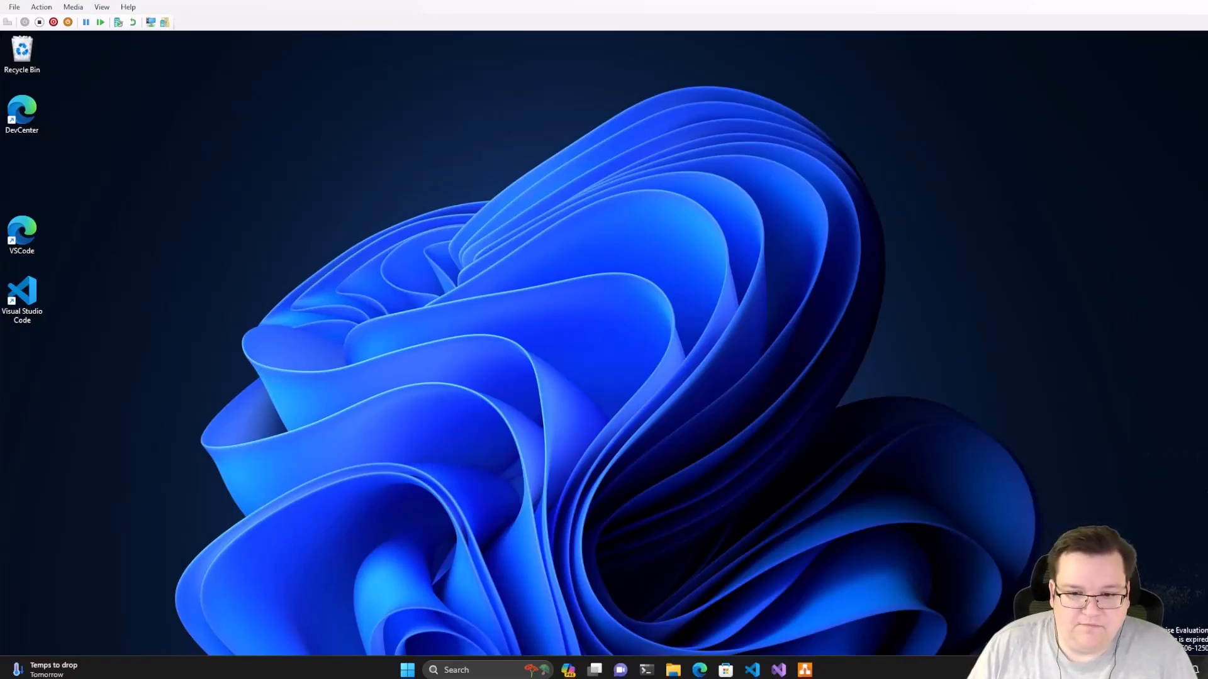
Search the Start menu for 'recovery options'
click(407, 669)
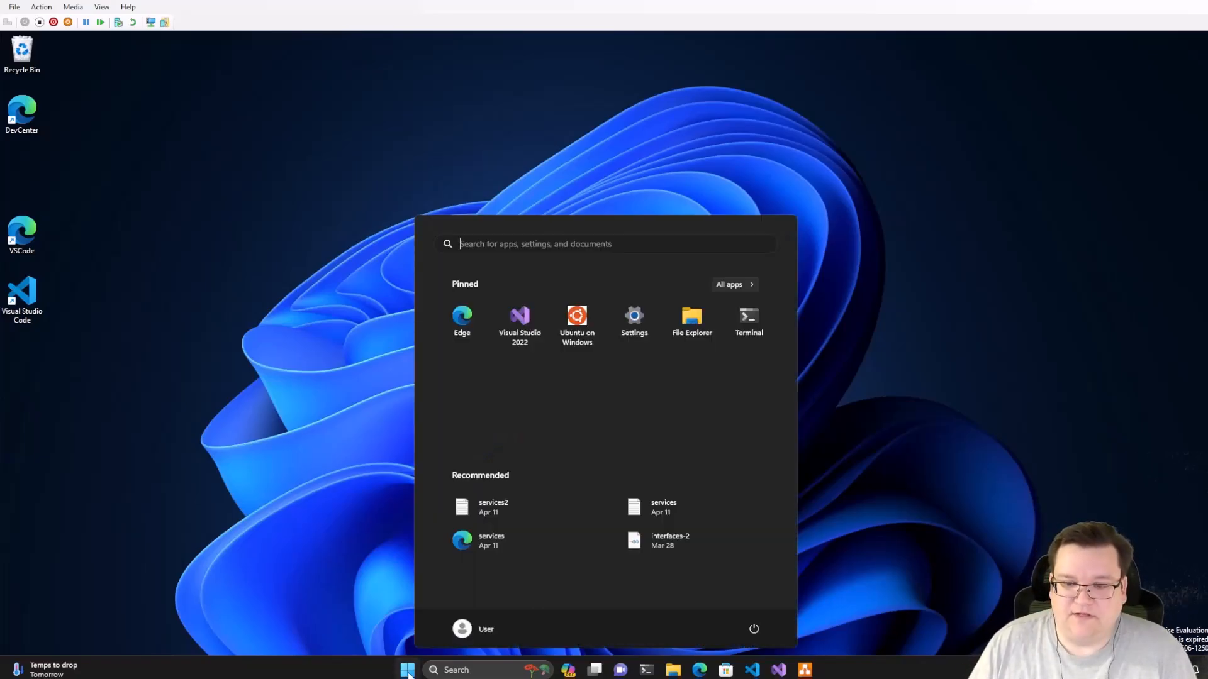
text(reverb)
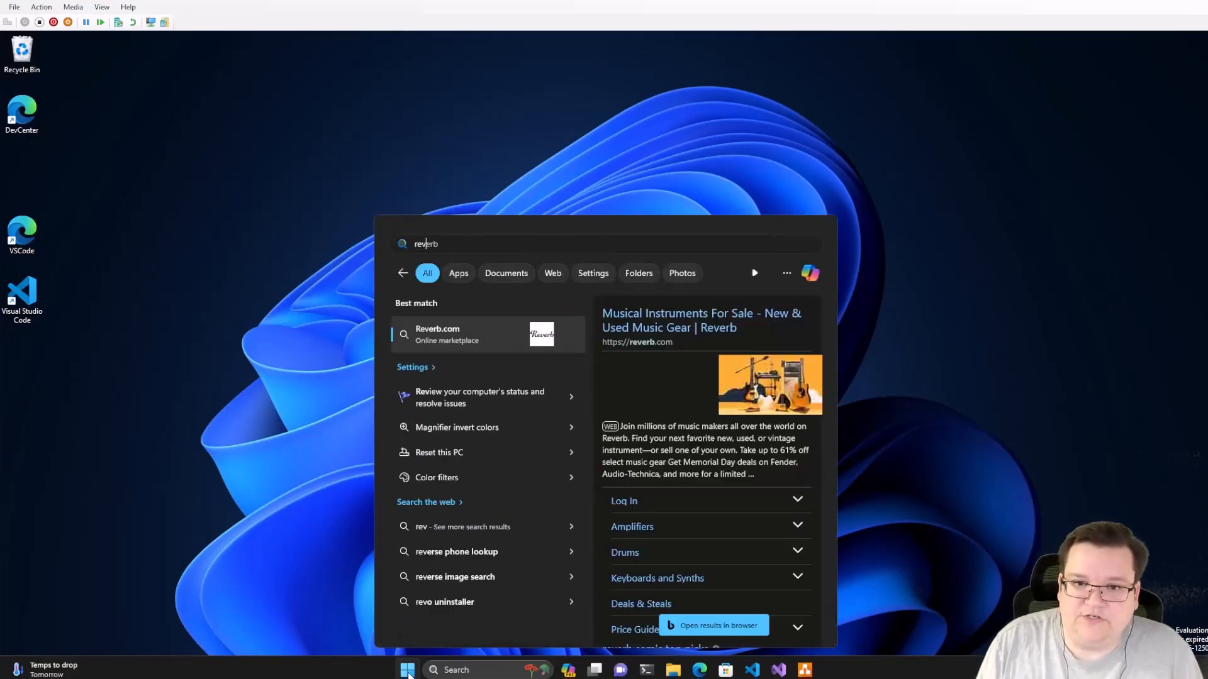
text(recovery options)
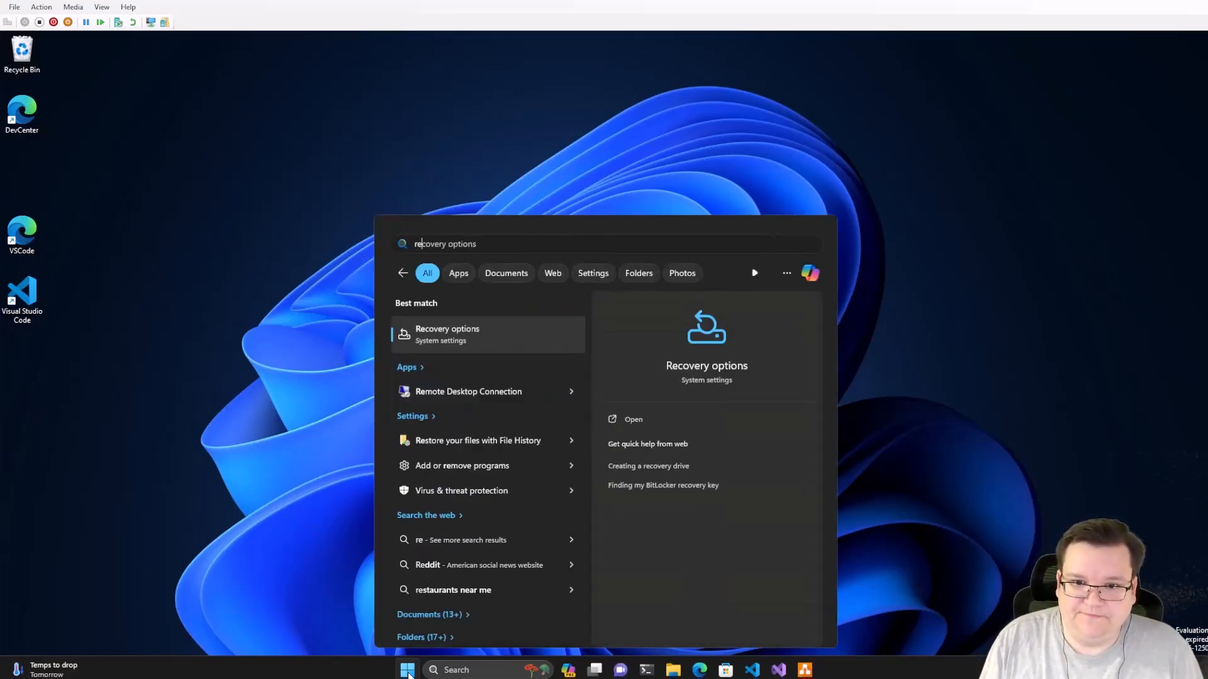
text(recv)
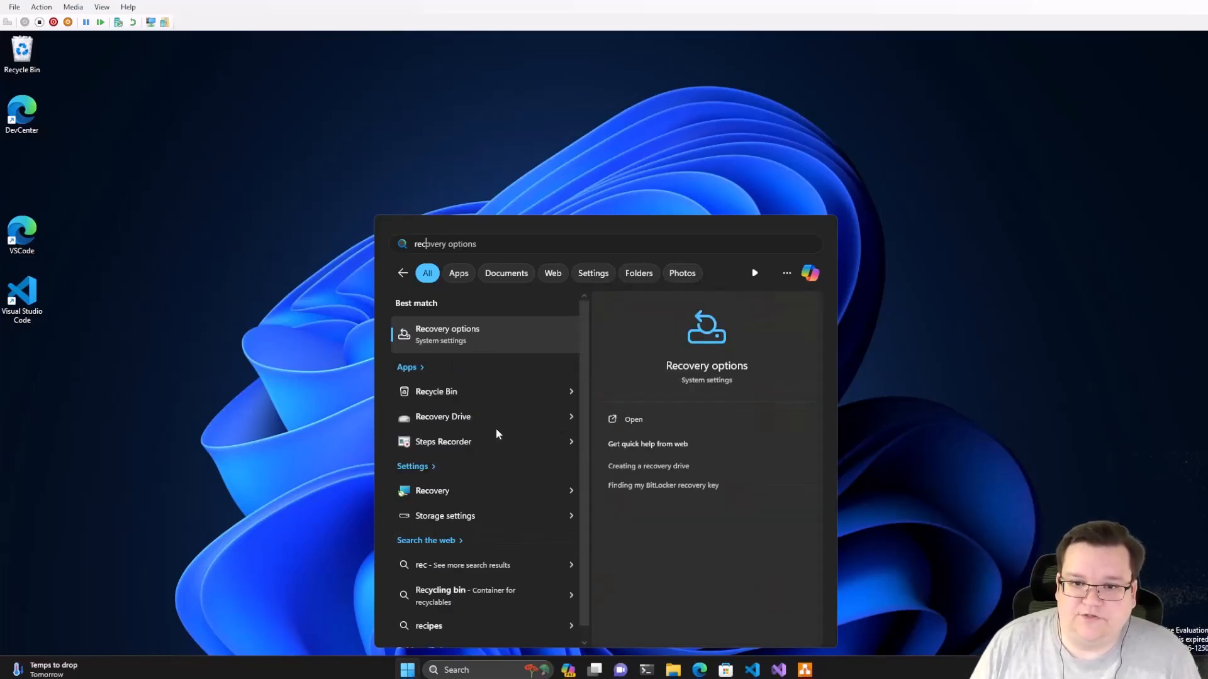
Open the Recovery options result to reach Settings > System > Recovery
click(633, 418)
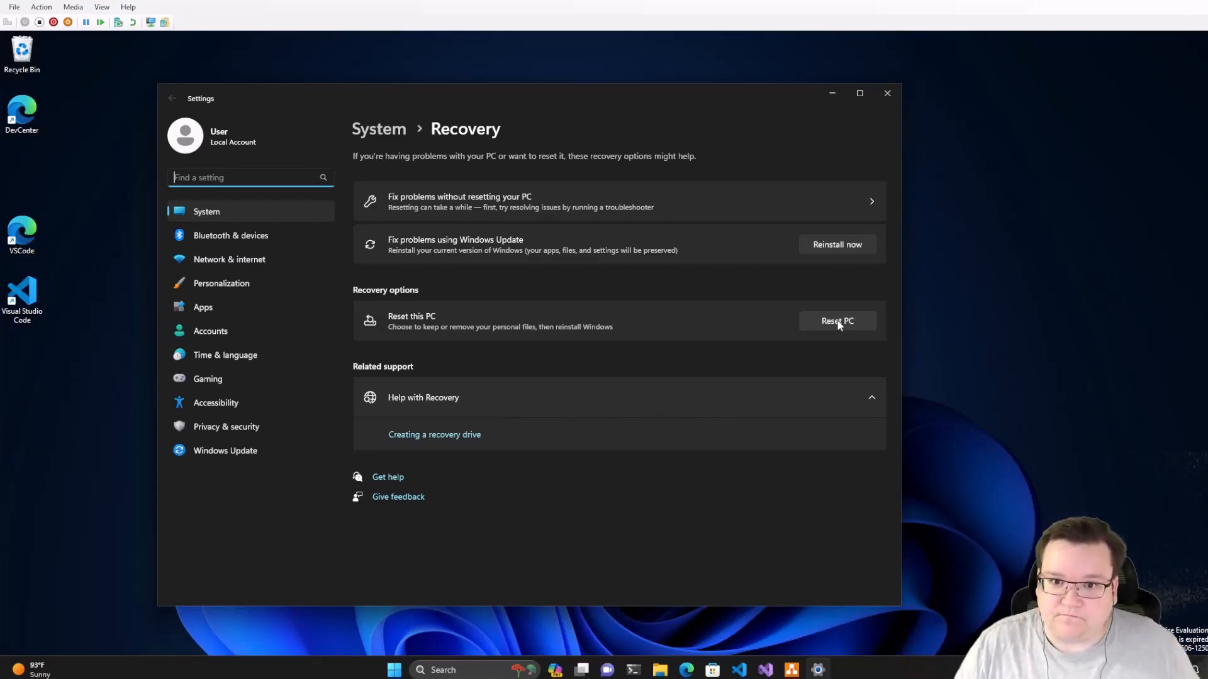
mouse_move(638, 233)
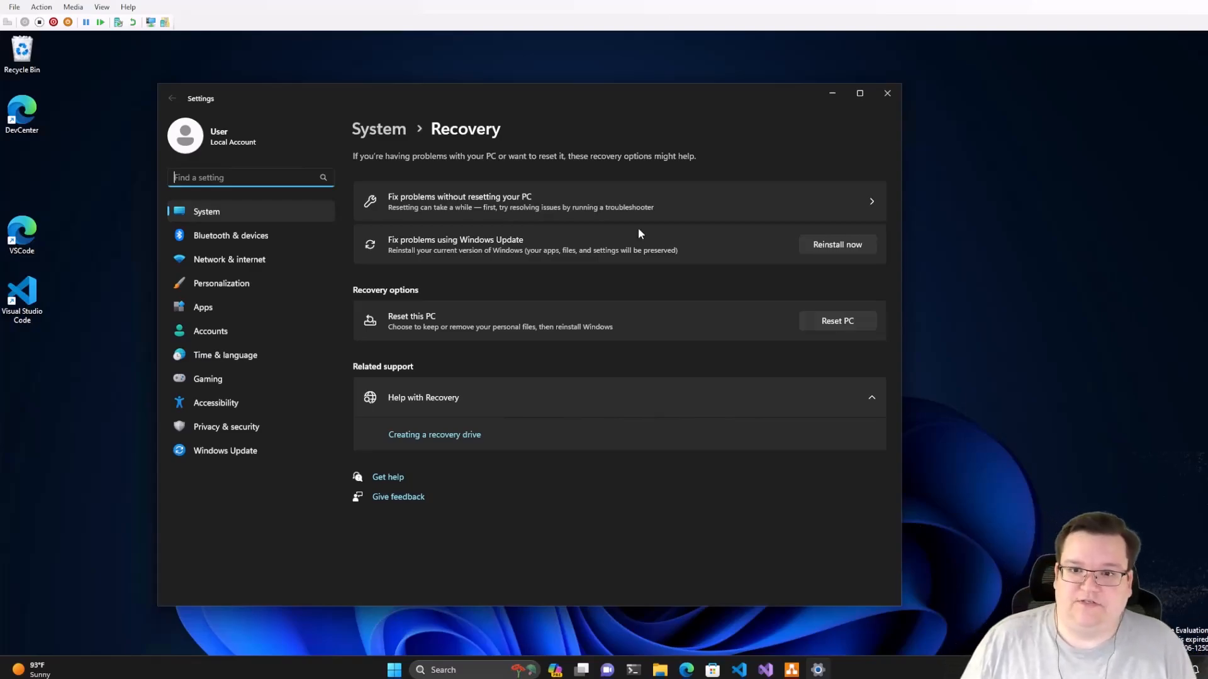
mouse_move(723, 248)
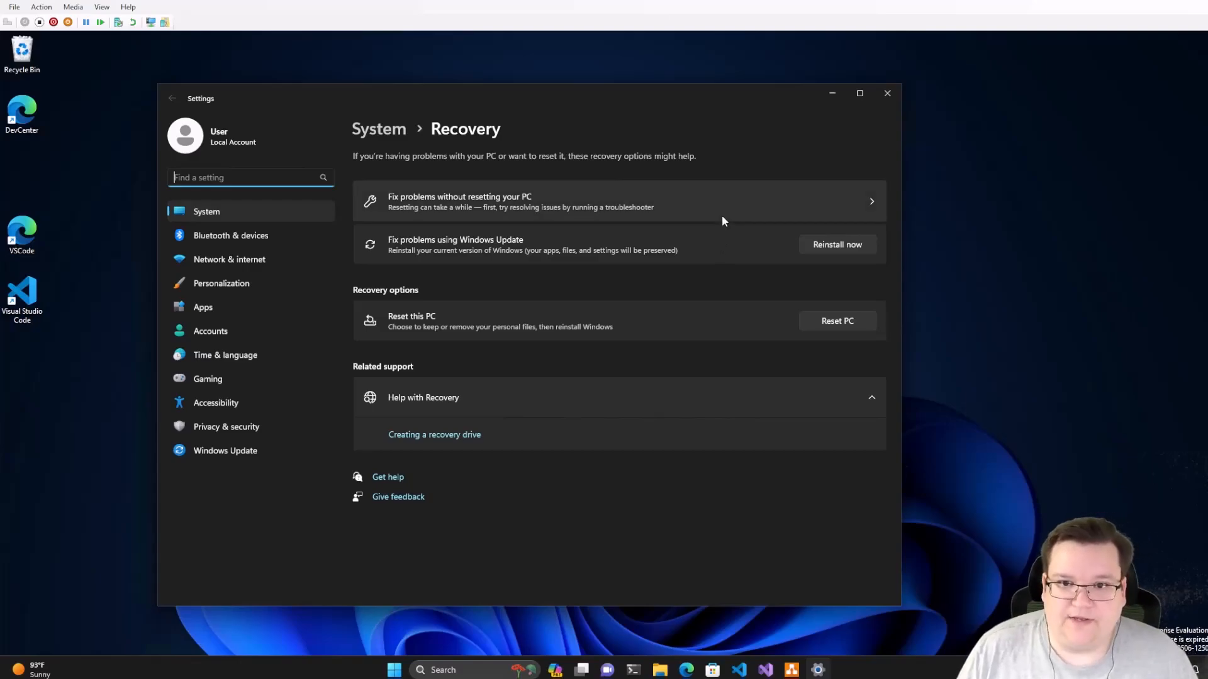
mouse_move(590, 204)
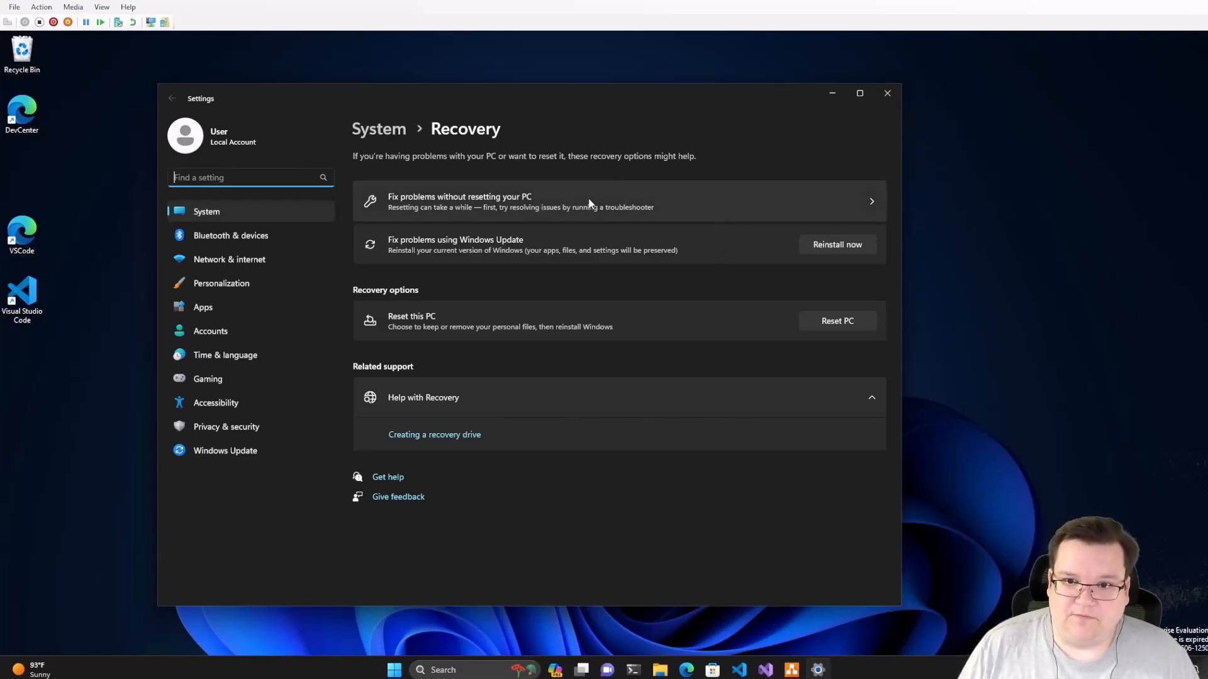
mouse_move(672, 213)
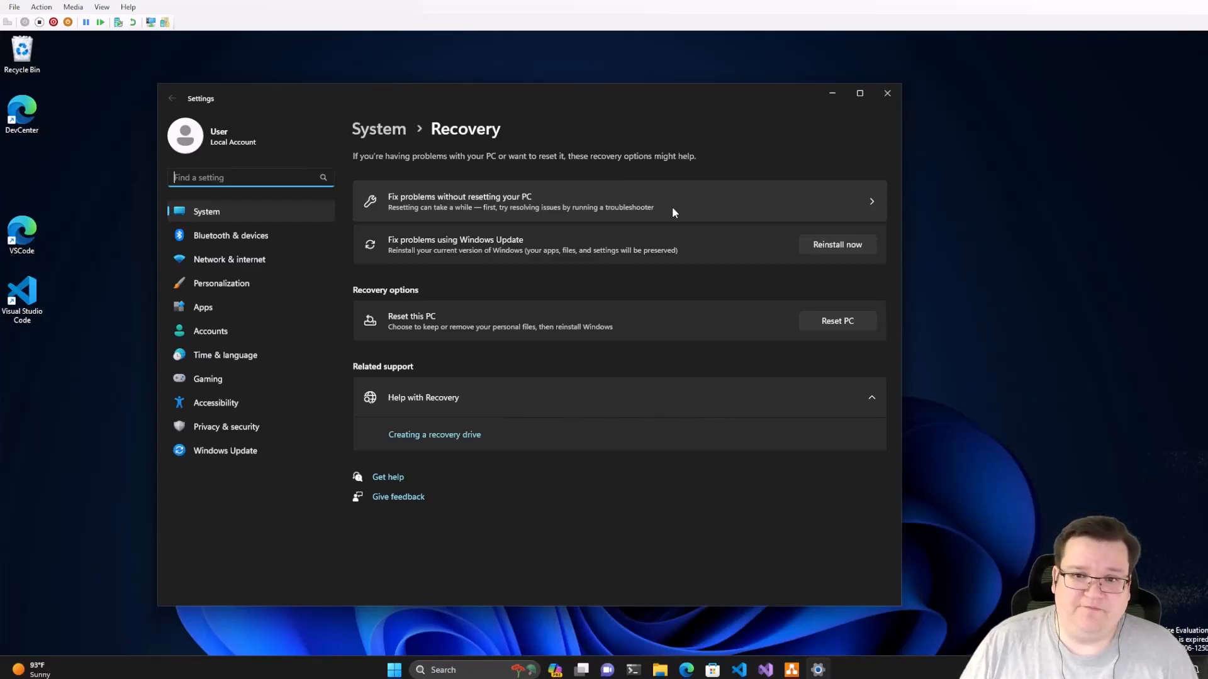
mouse_move(539, 200)
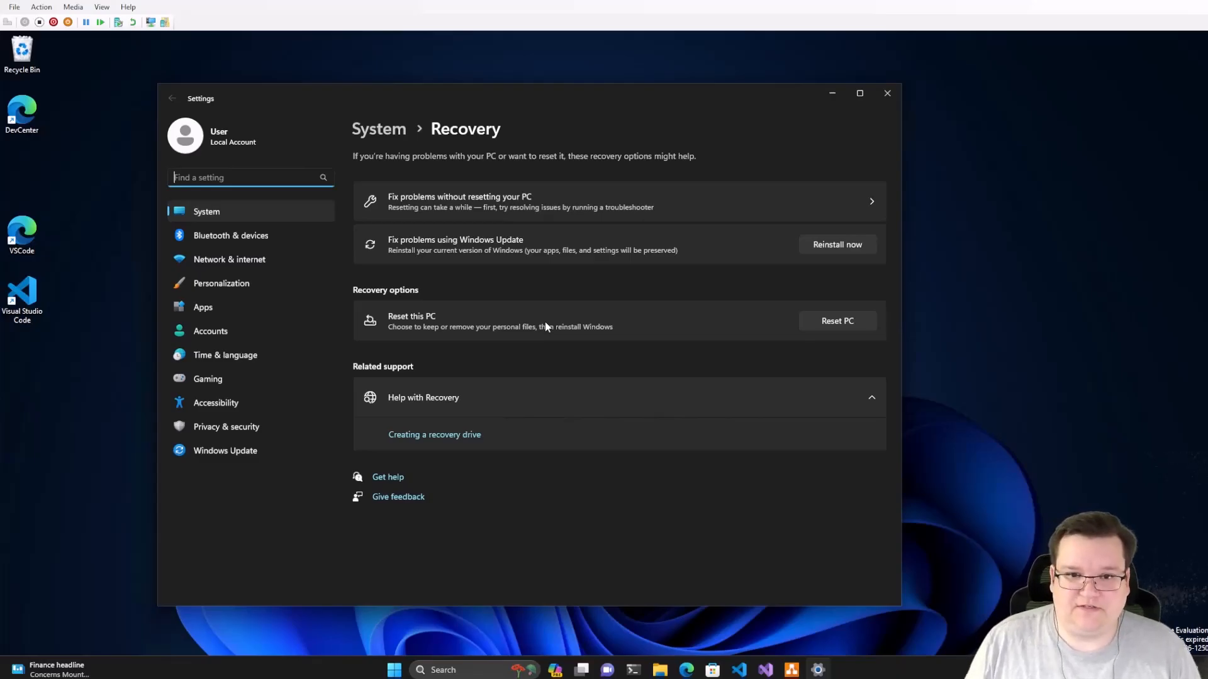
Search 'restore', open Create a restore point, and select the Windows (C:) drive
click(394, 669)
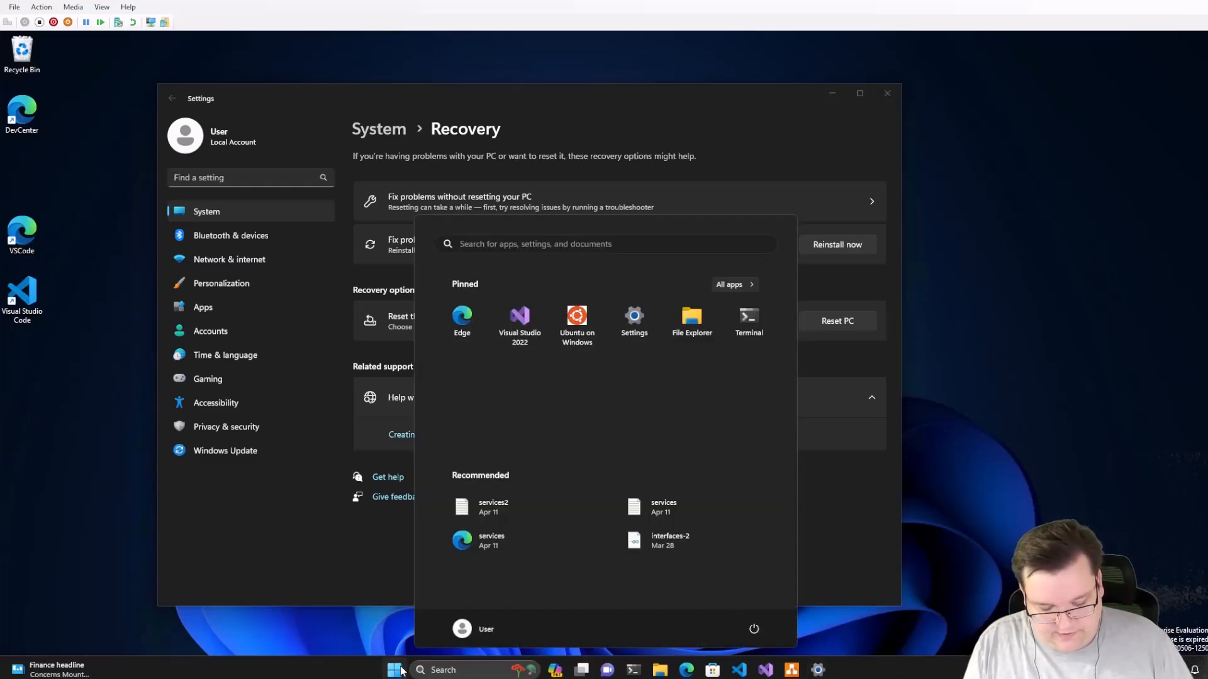
text(restore your files with File History)
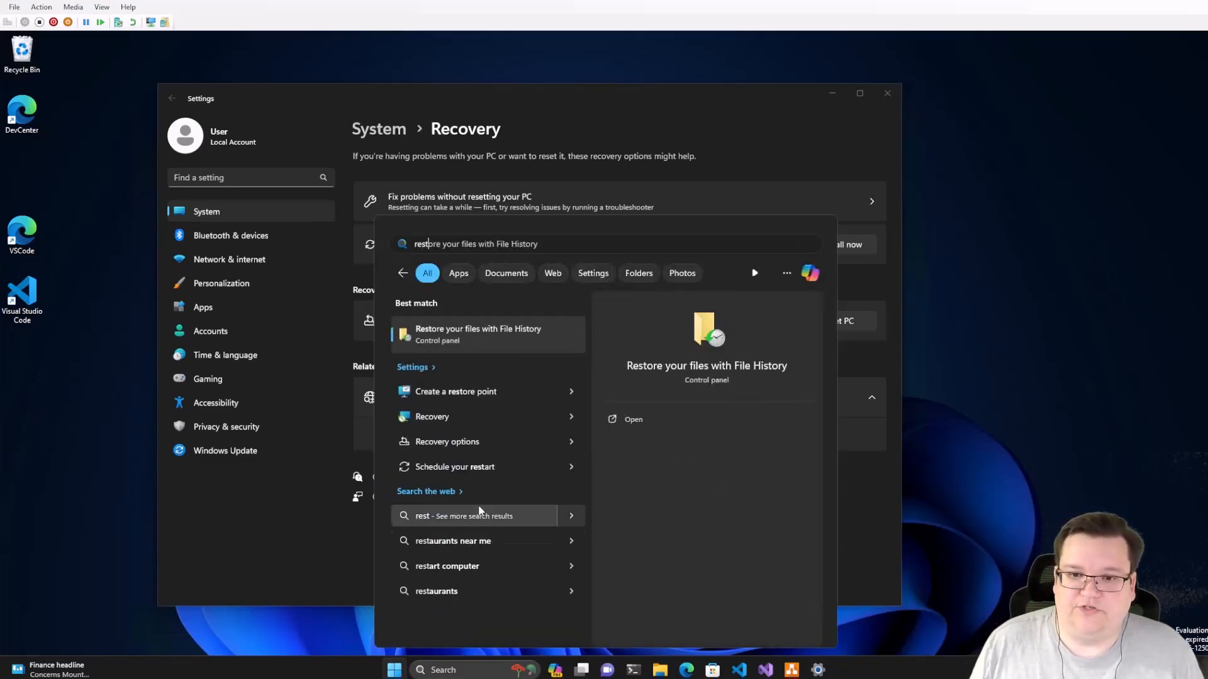
mouse_move(455, 391)
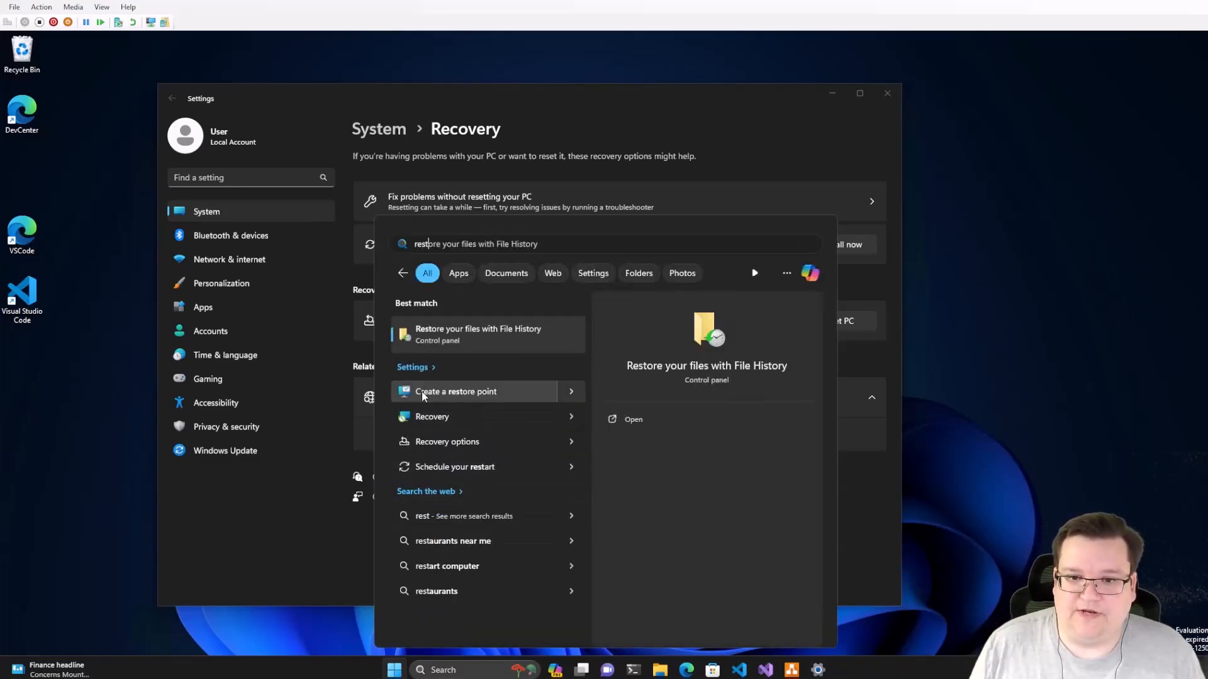
click(456, 391)
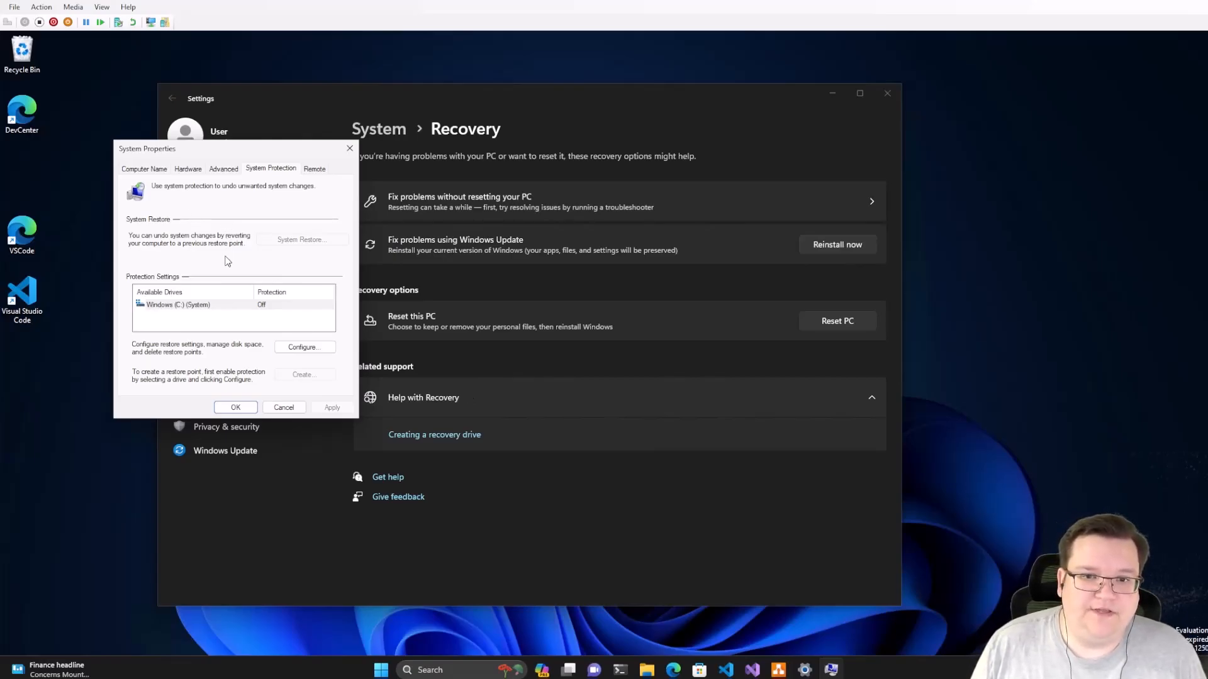
mouse_move(227, 267)
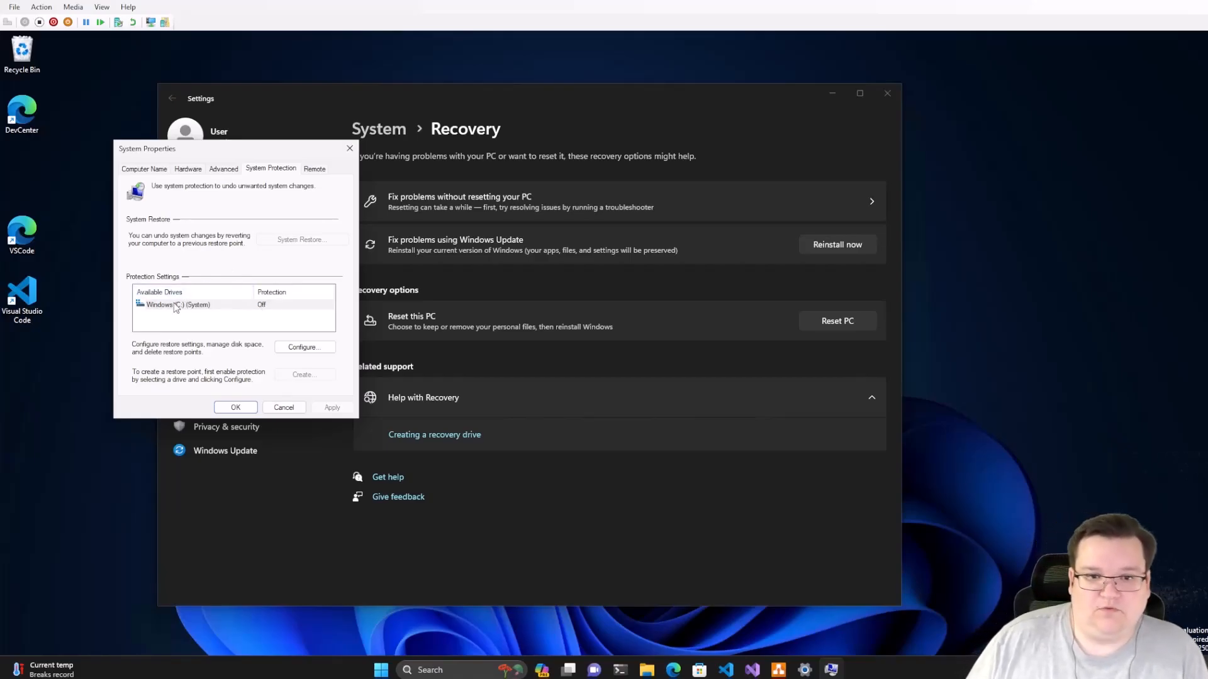
click(177, 304)
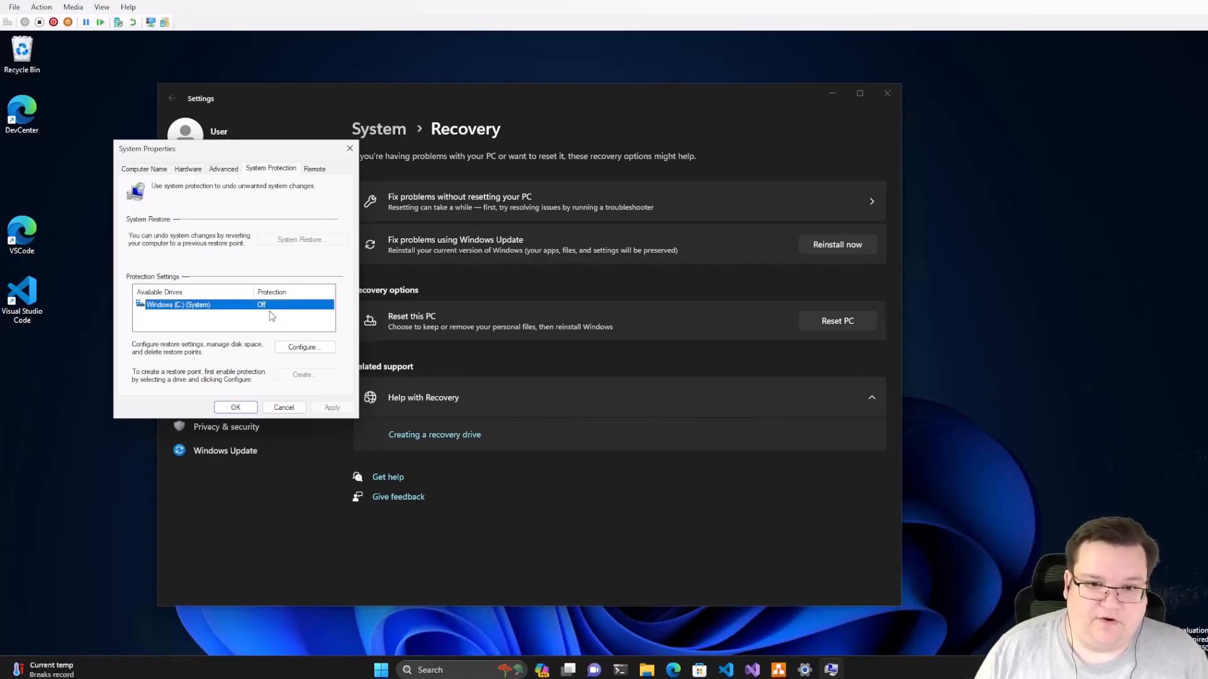
Turn on system protection for C: and raise max restore-point usage to about 51%
click(303, 346)
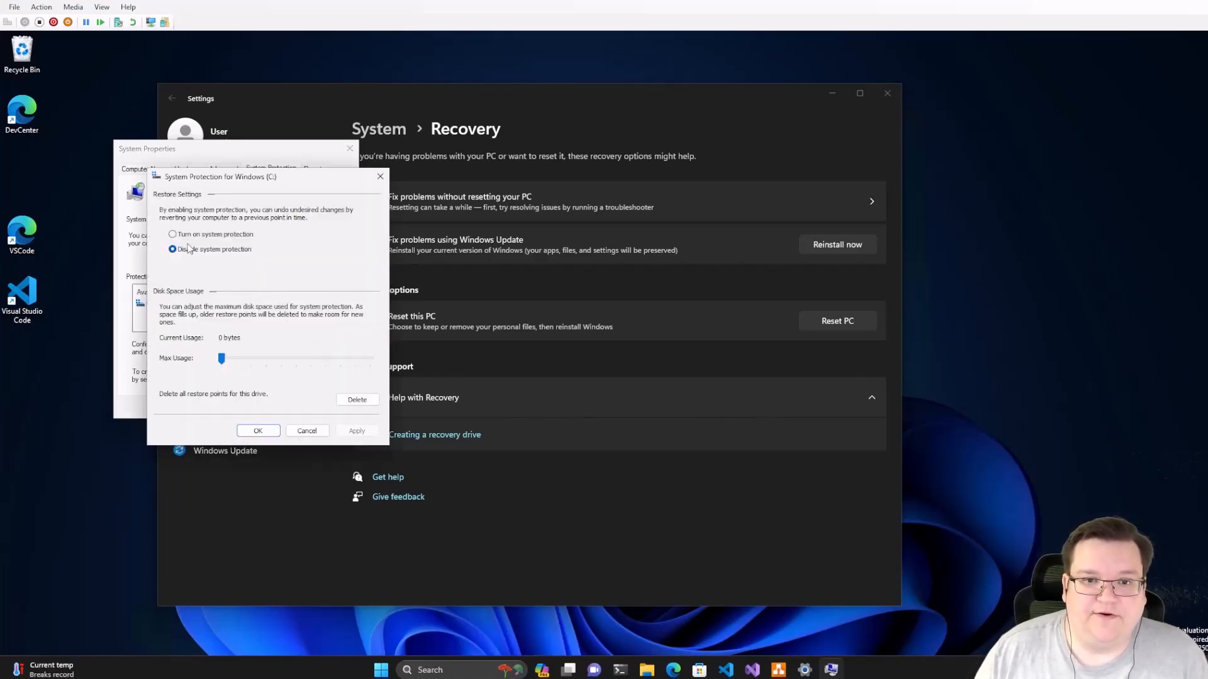
click(173, 233)
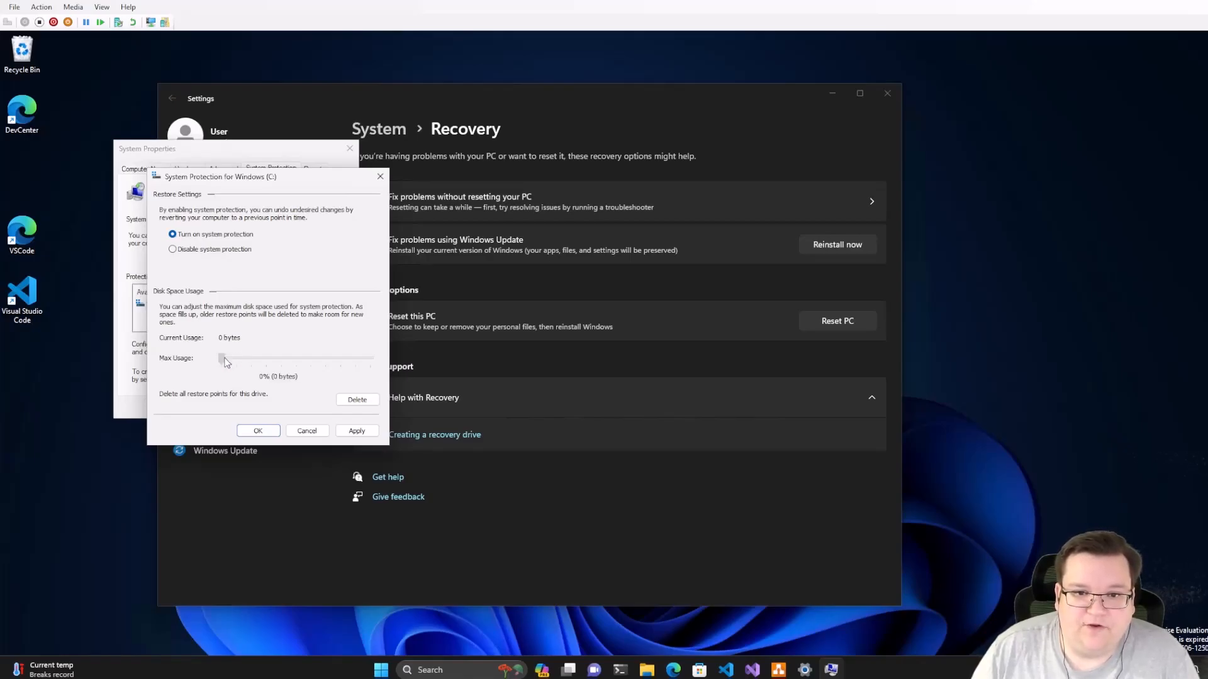
drag(224, 359, 237, 359)
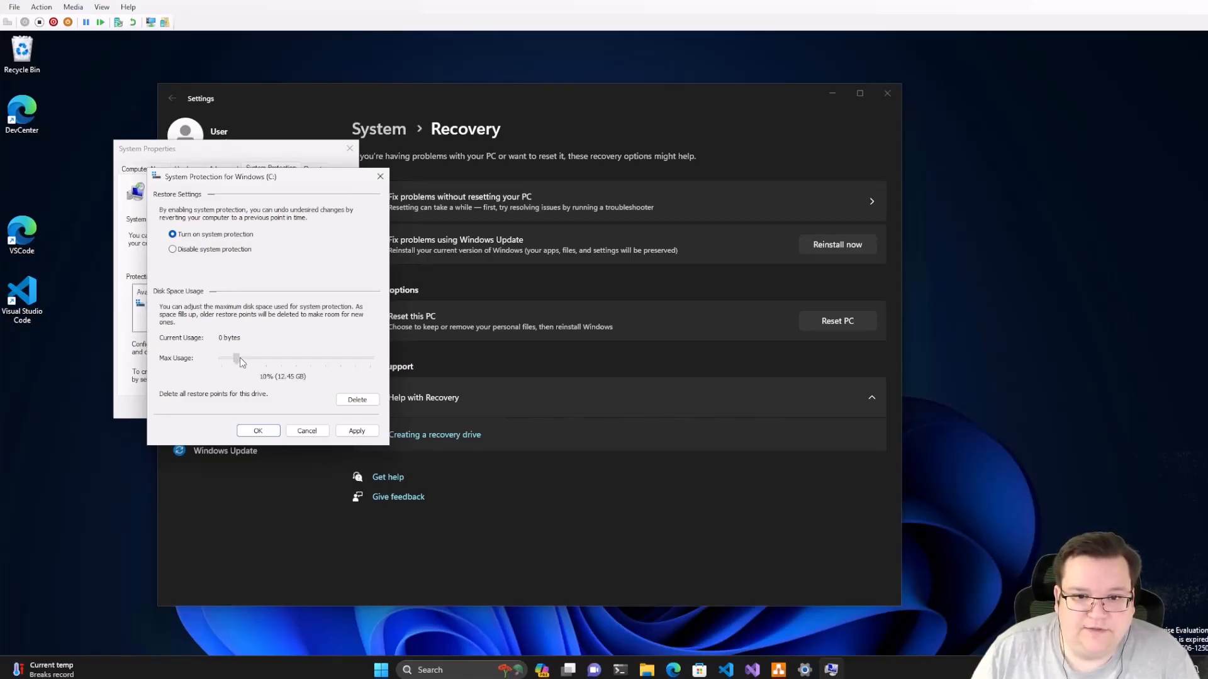
drag(237, 359, 271, 359)
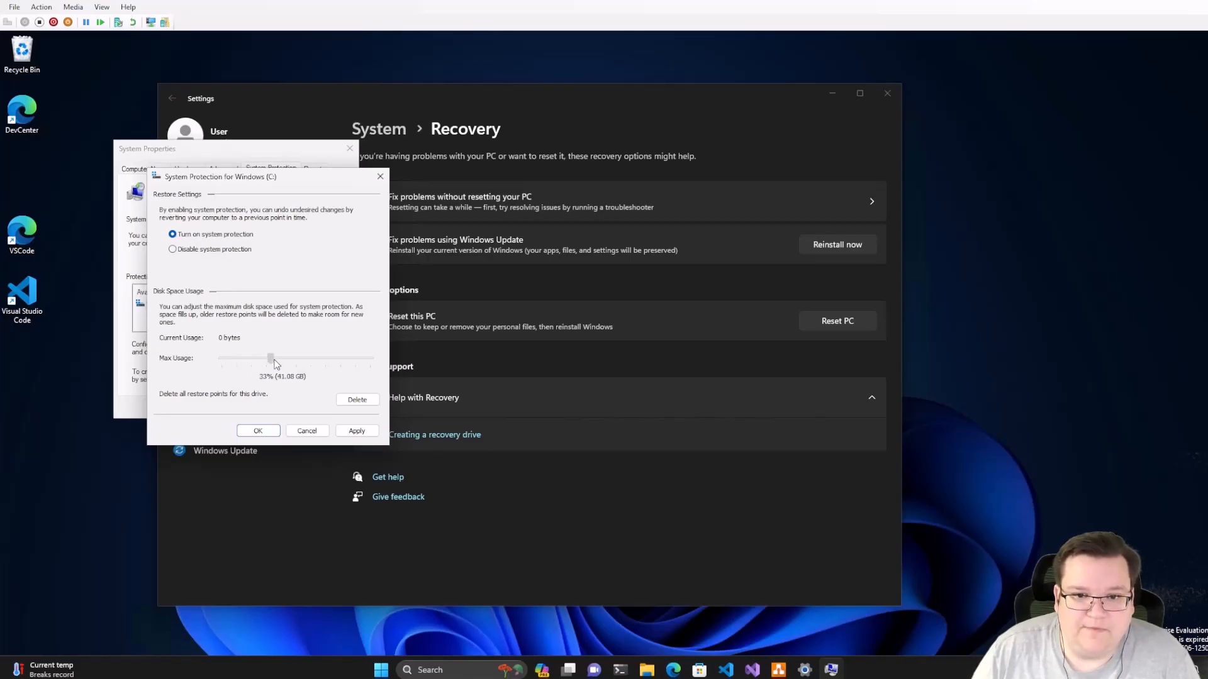
drag(270, 358, 292, 358)
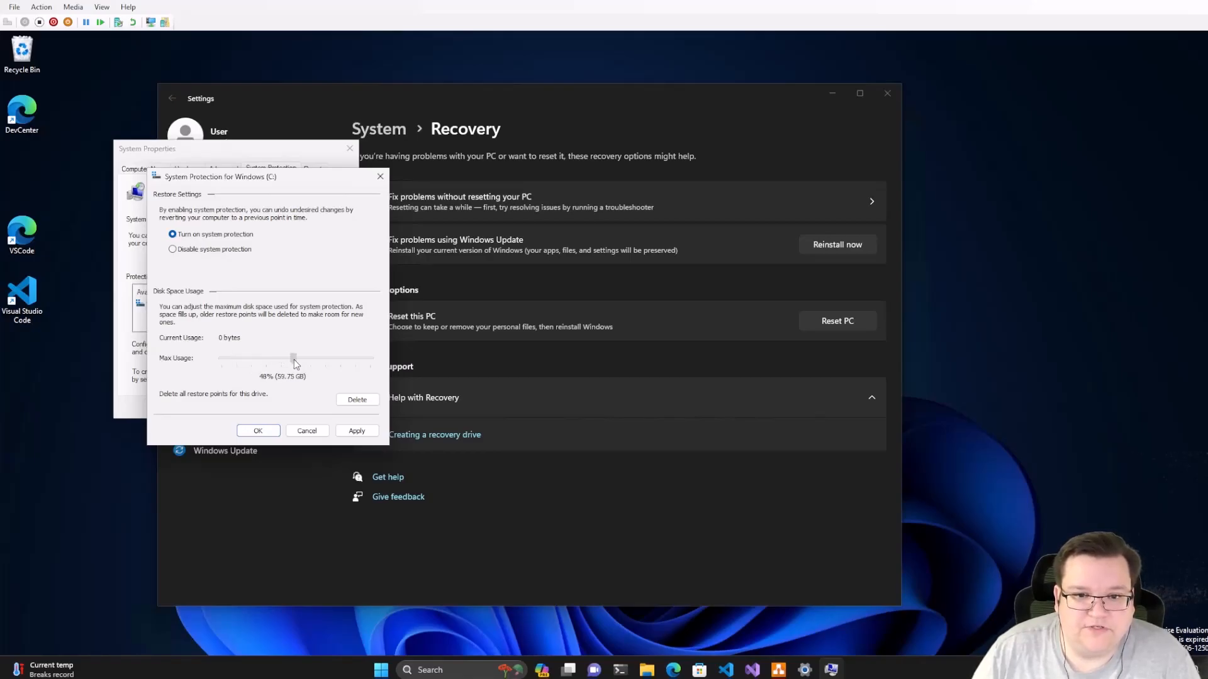
drag(292, 357, 297, 358)
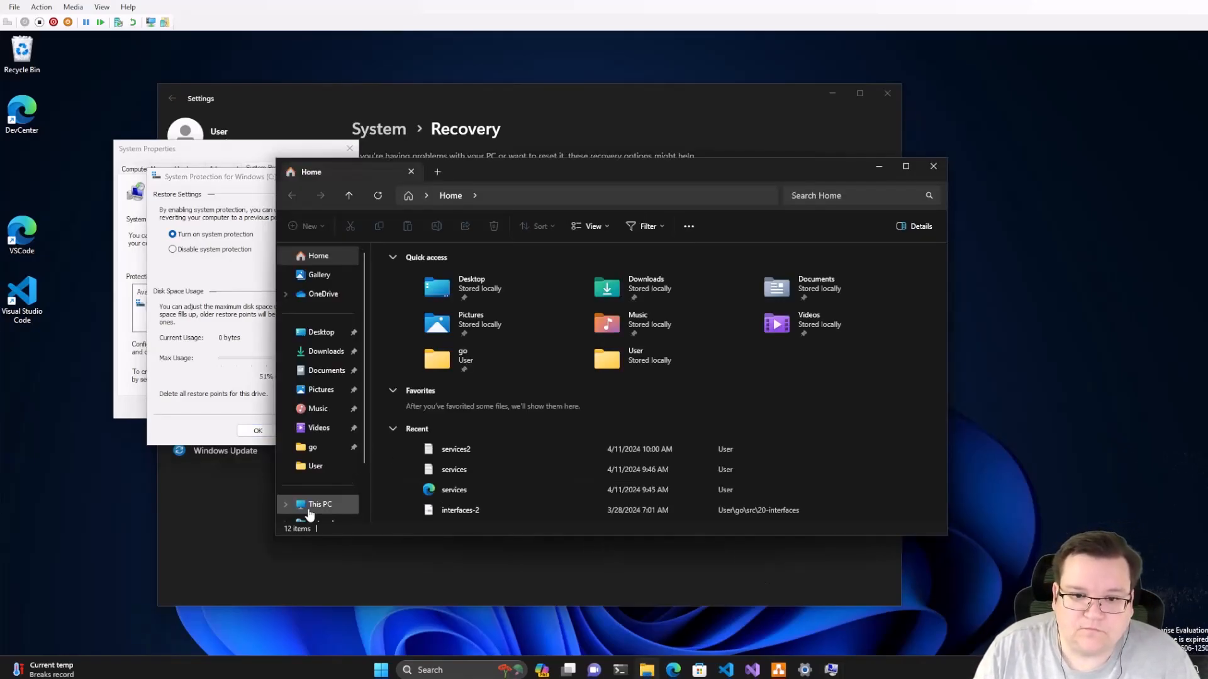
Check This PC to confirm C: has 68.1 GB free of 124 GB, then close Explorer
click(320, 504)
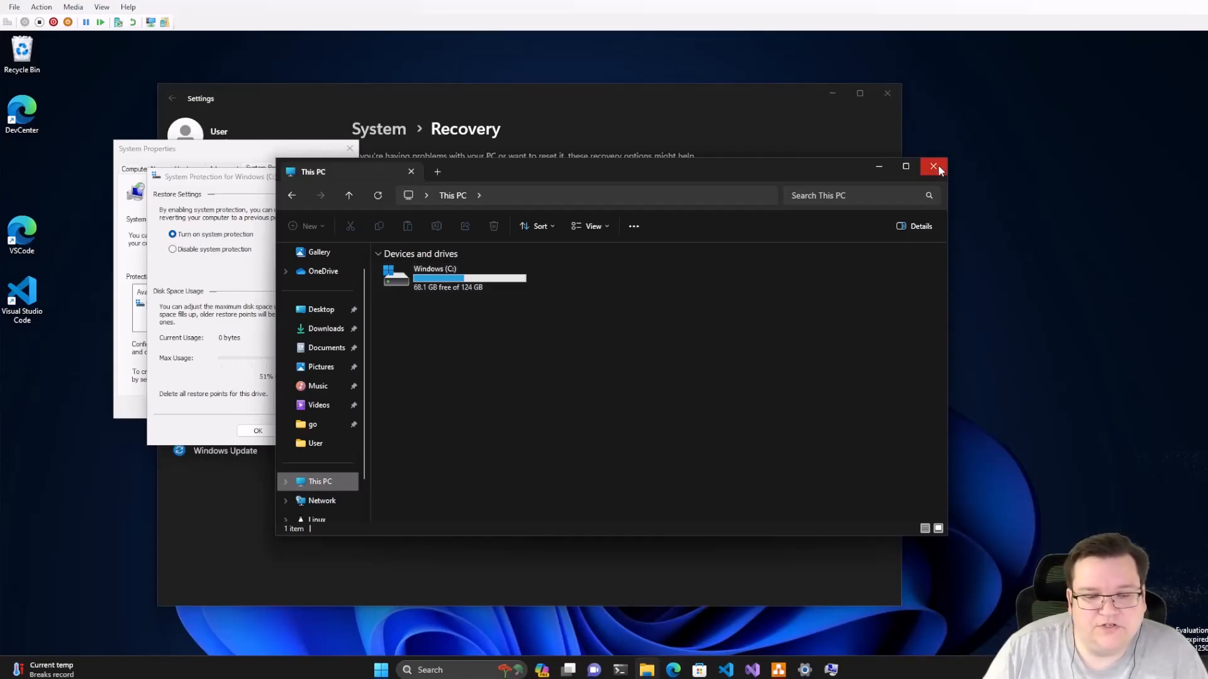
mouse_move(934, 166)
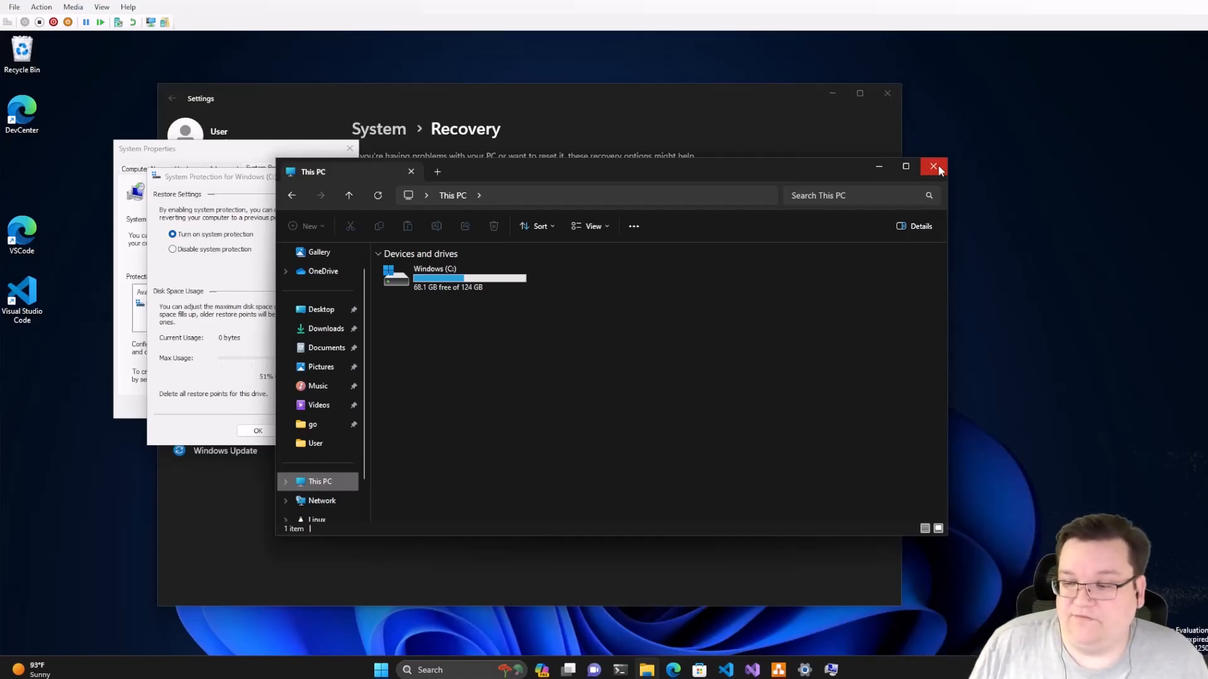
click(933, 166)
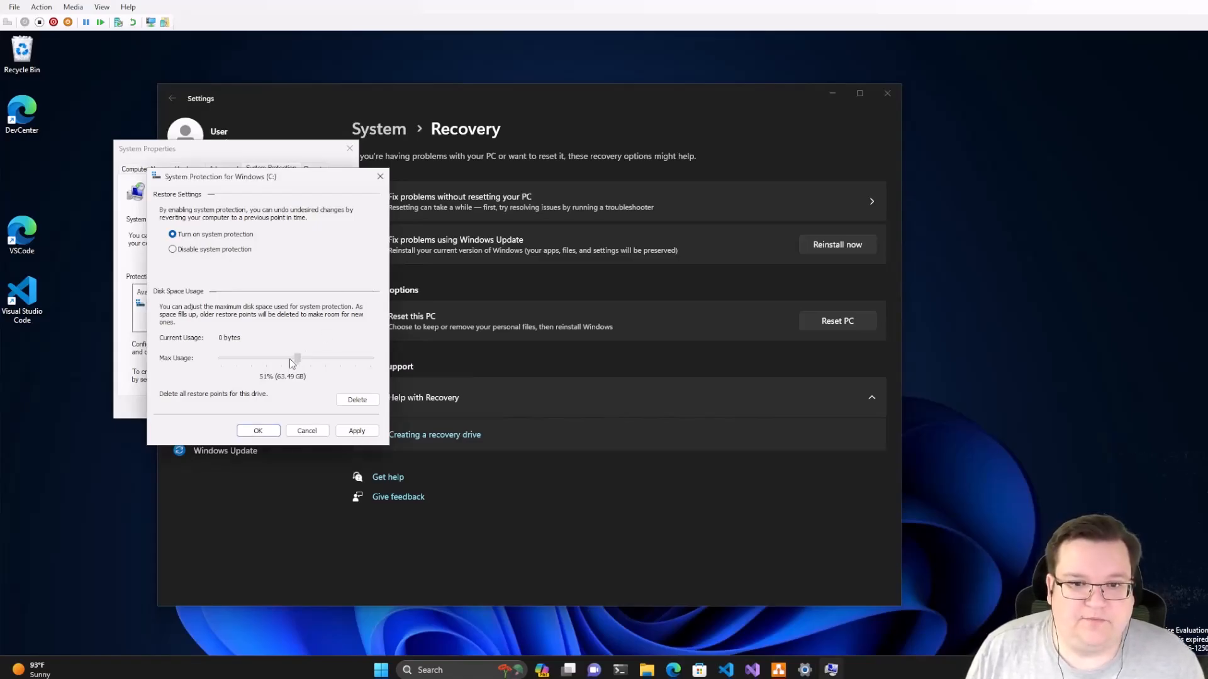
Readjust restore-point space, ending at about 9%, and close System Properties
drag(297, 358, 239, 358)
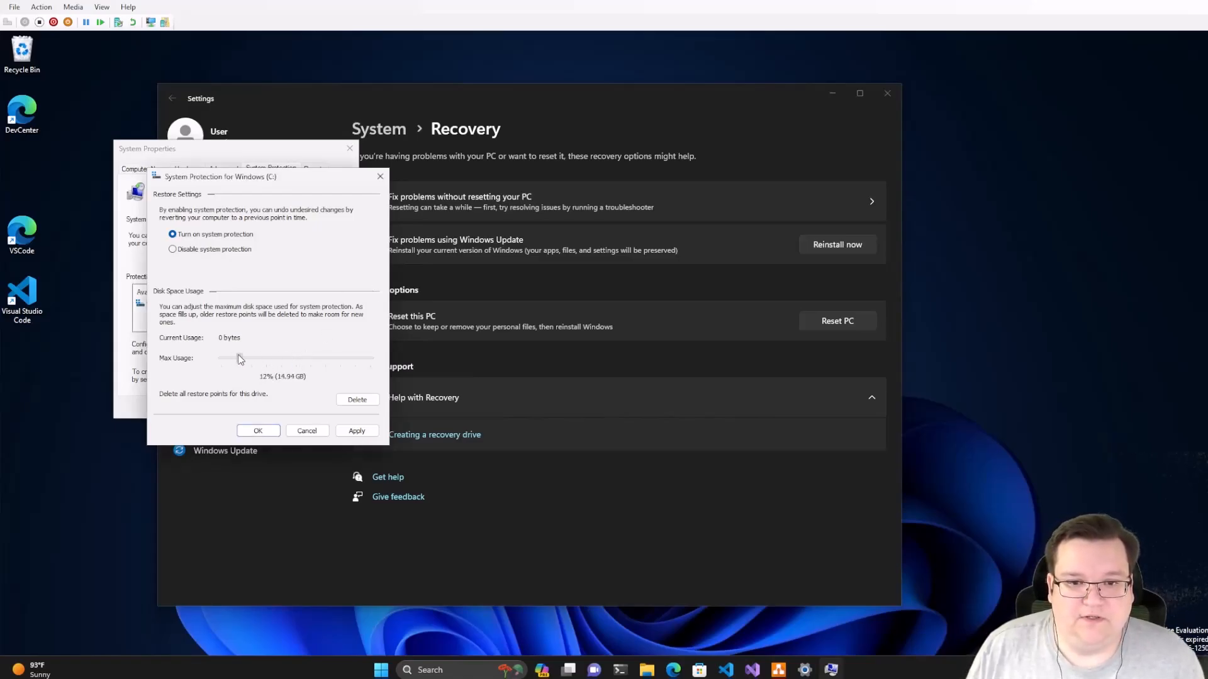
drag(240, 357, 235, 357)
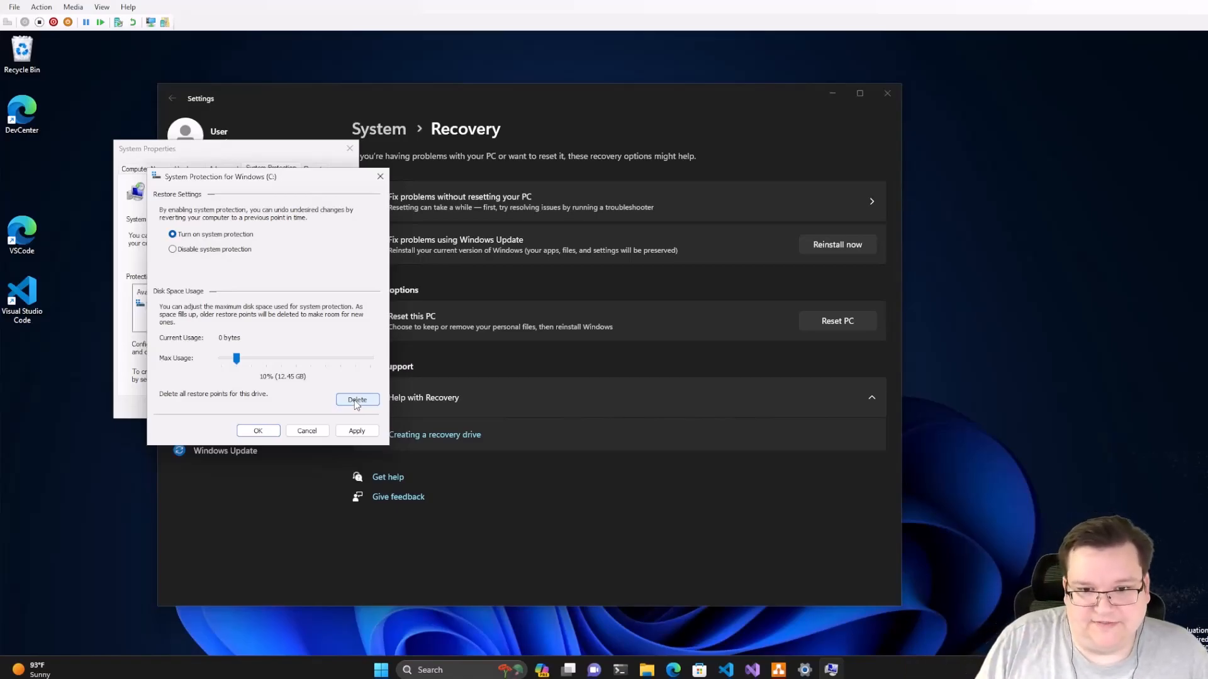
drag(236, 358, 337, 357)
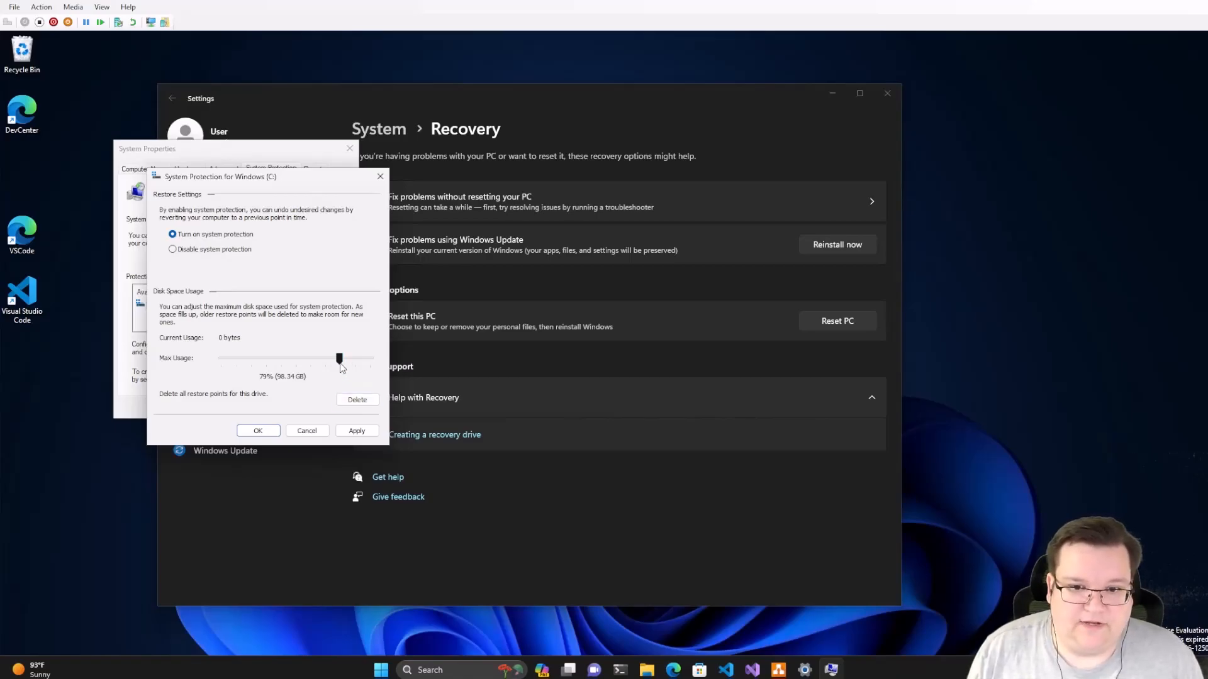
drag(339, 357, 235, 357)
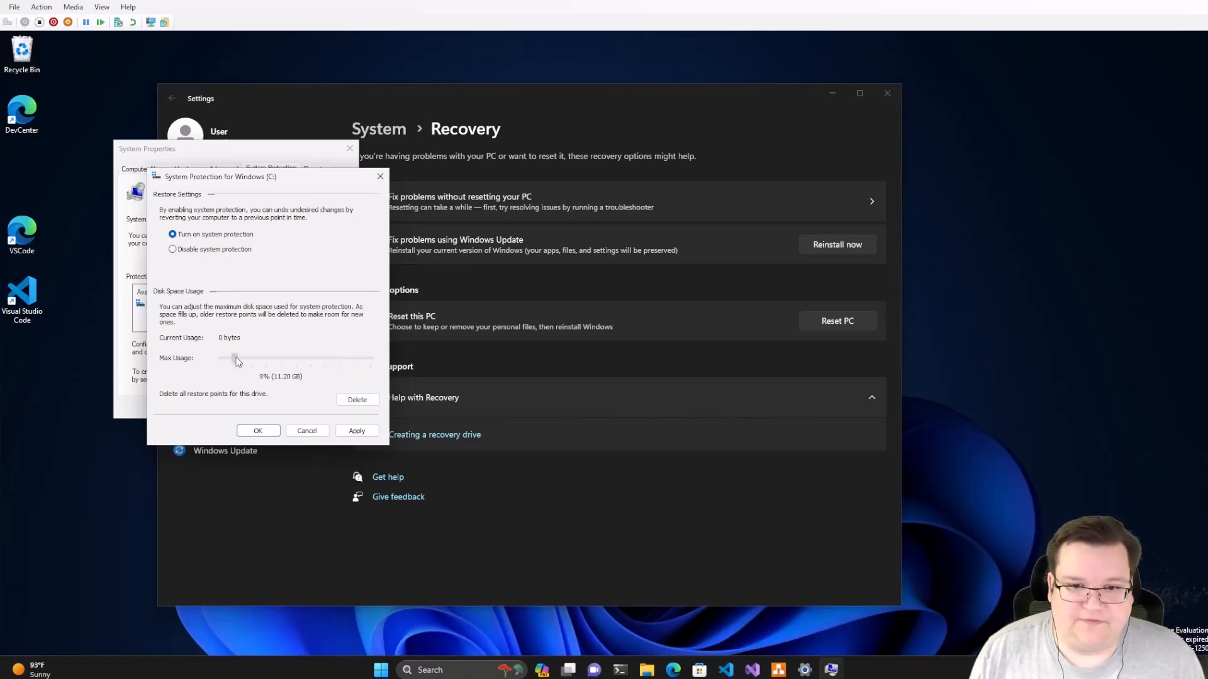
click(306, 430)
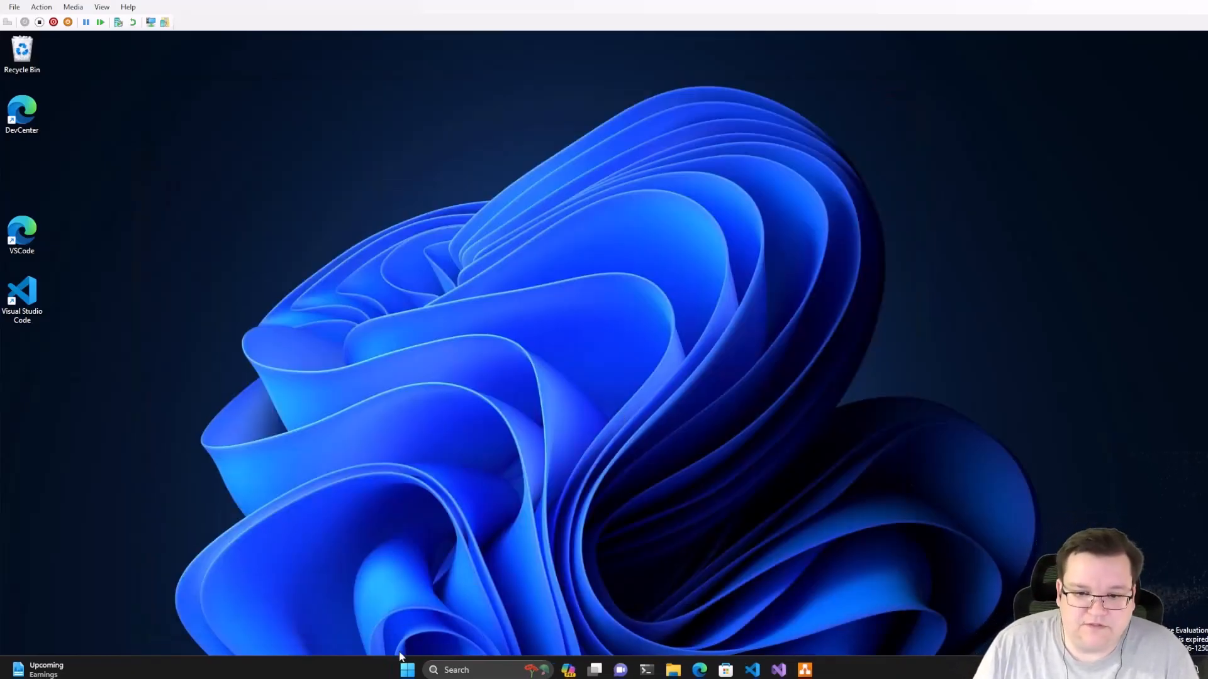
Search 'rest' and open 'Restore your files with File History'
click(406, 669)
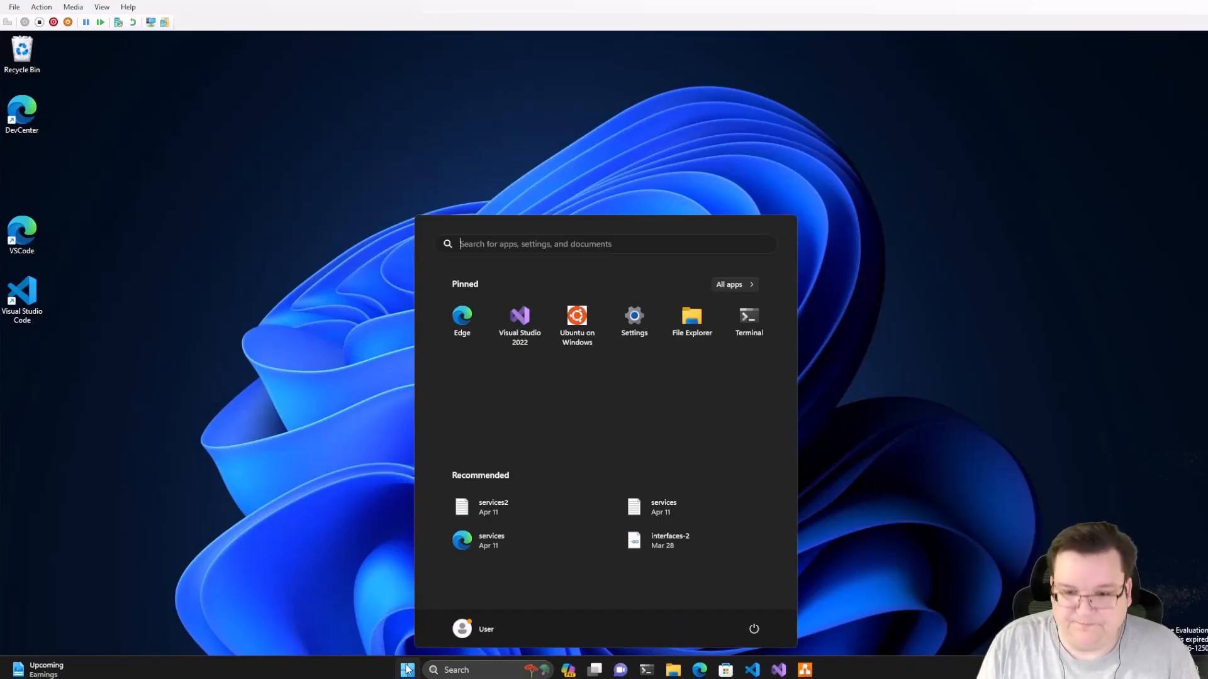
text(recovery options)
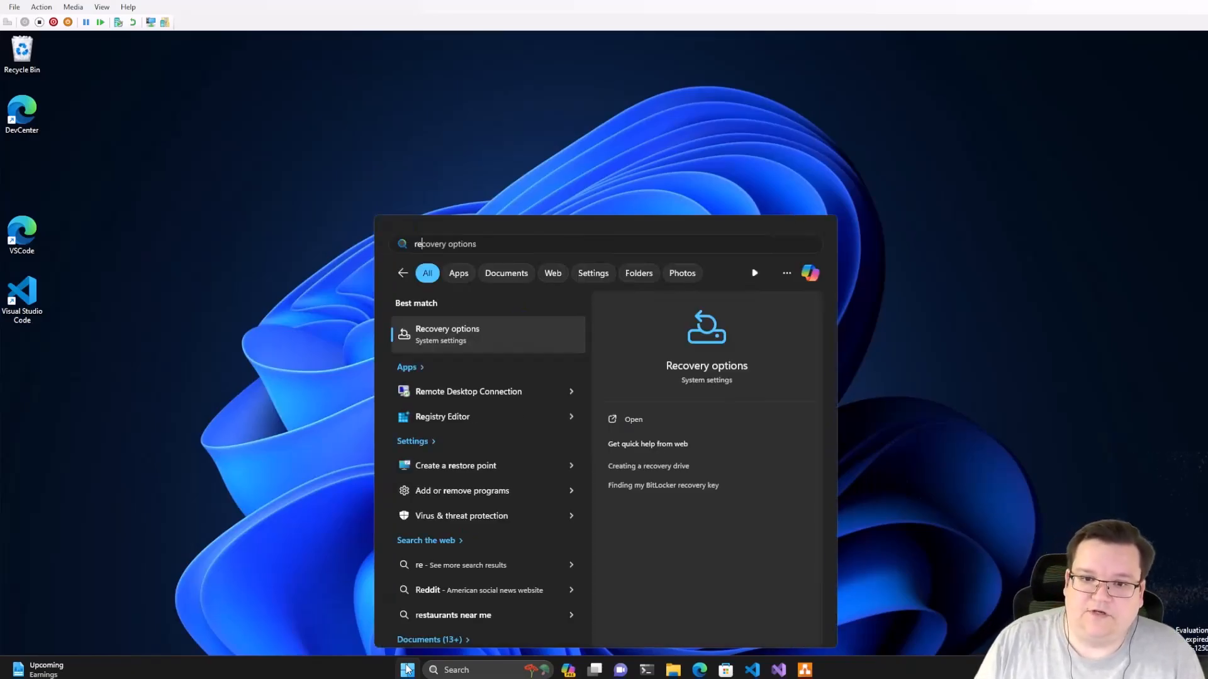
text(rest)
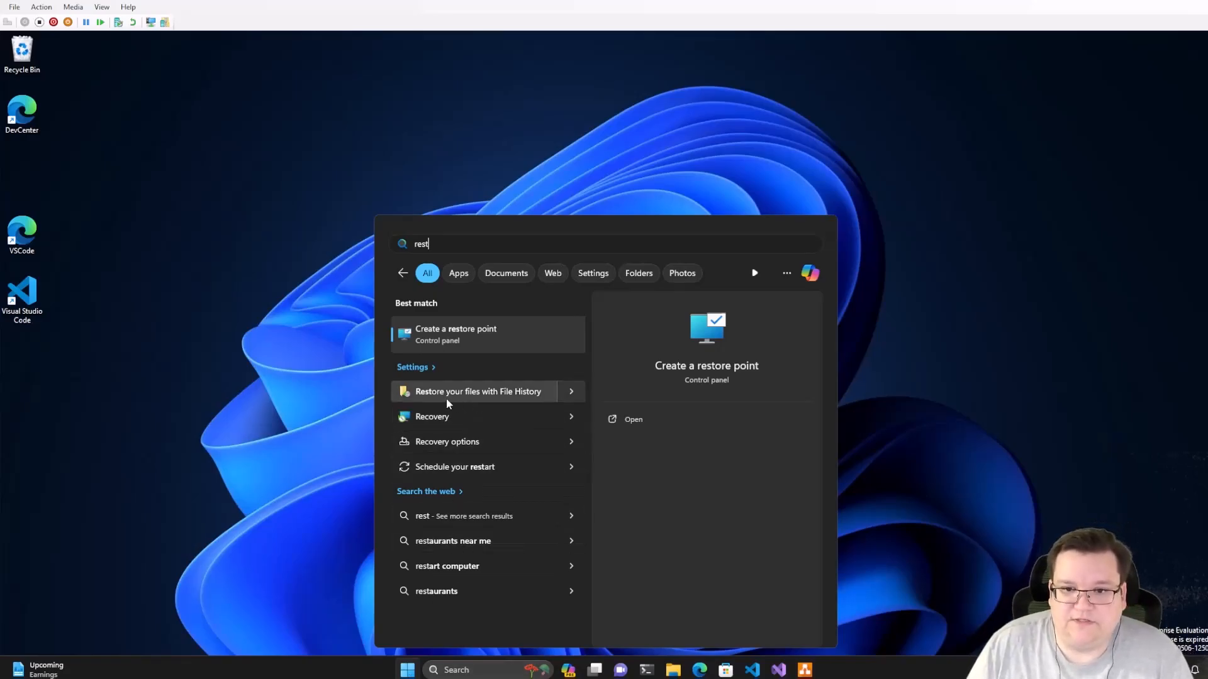
click(477, 391)
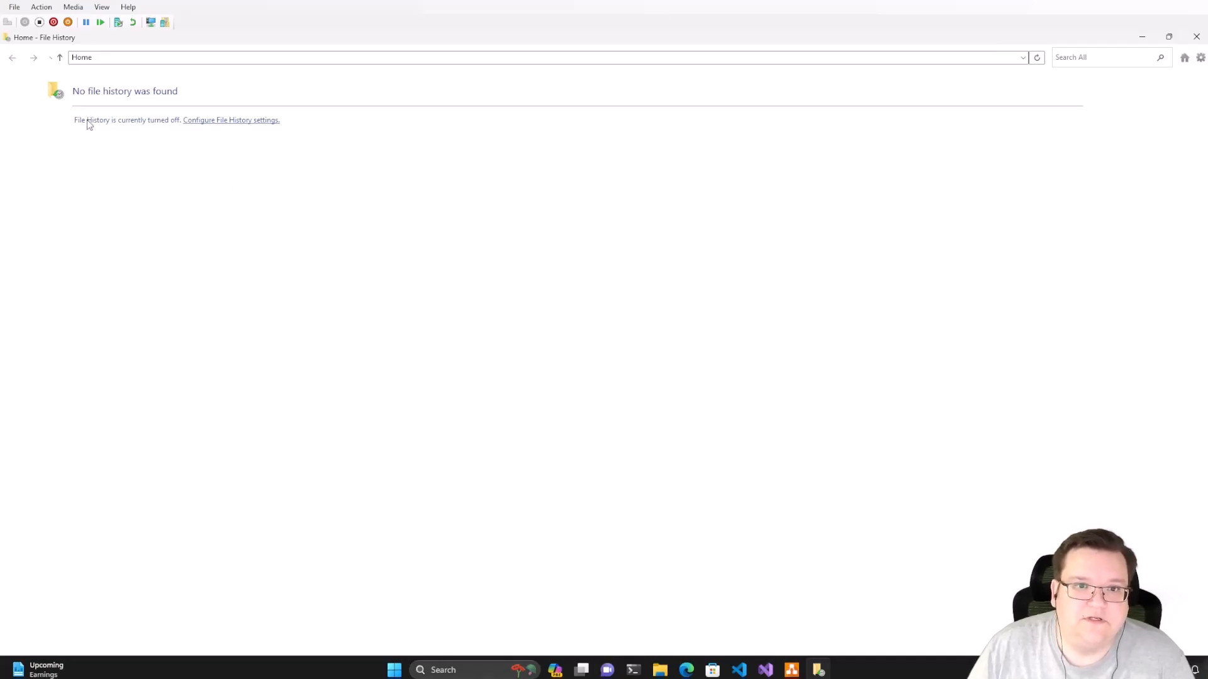
Review File History settings showing it turned off, then close the empty restore window
click(230, 120)
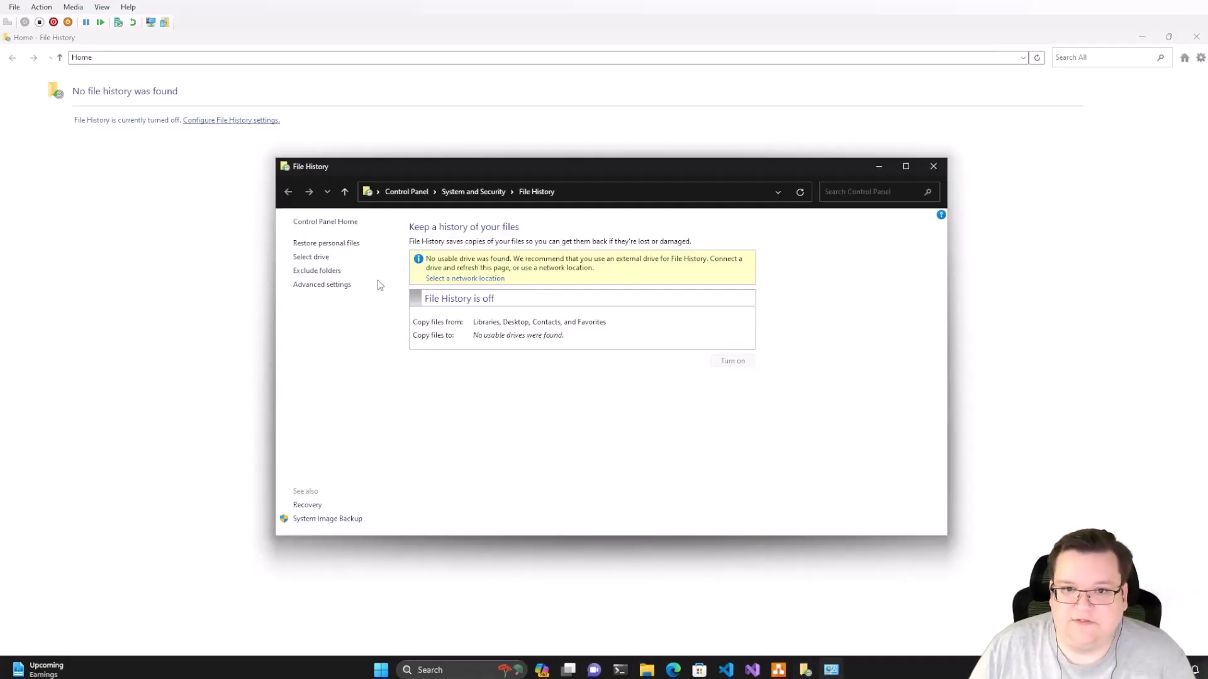
mouse_move(418, 383)
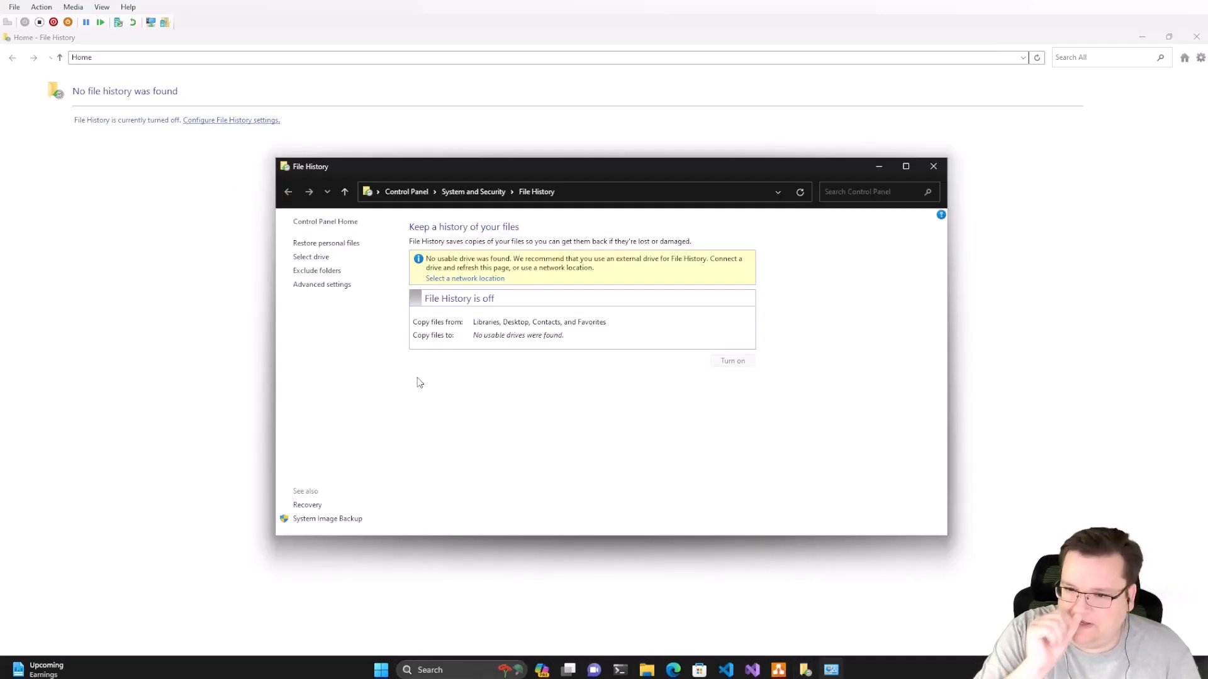
mouse_move(678, 306)
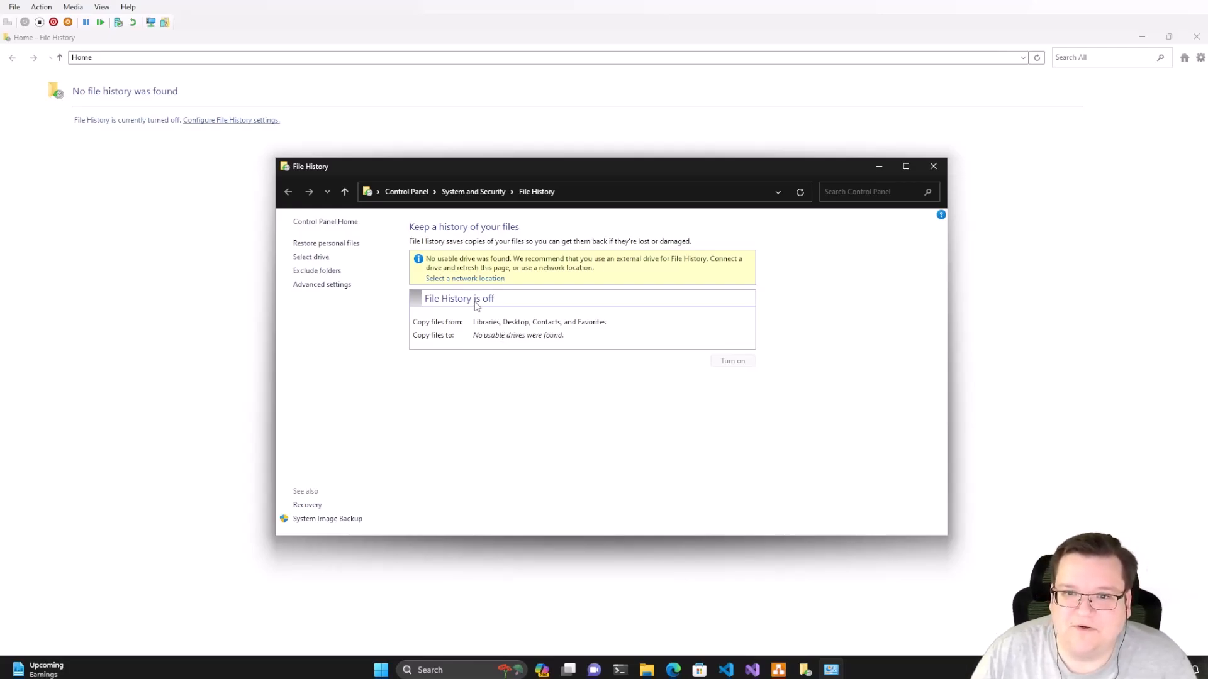
mouse_move(428, 276)
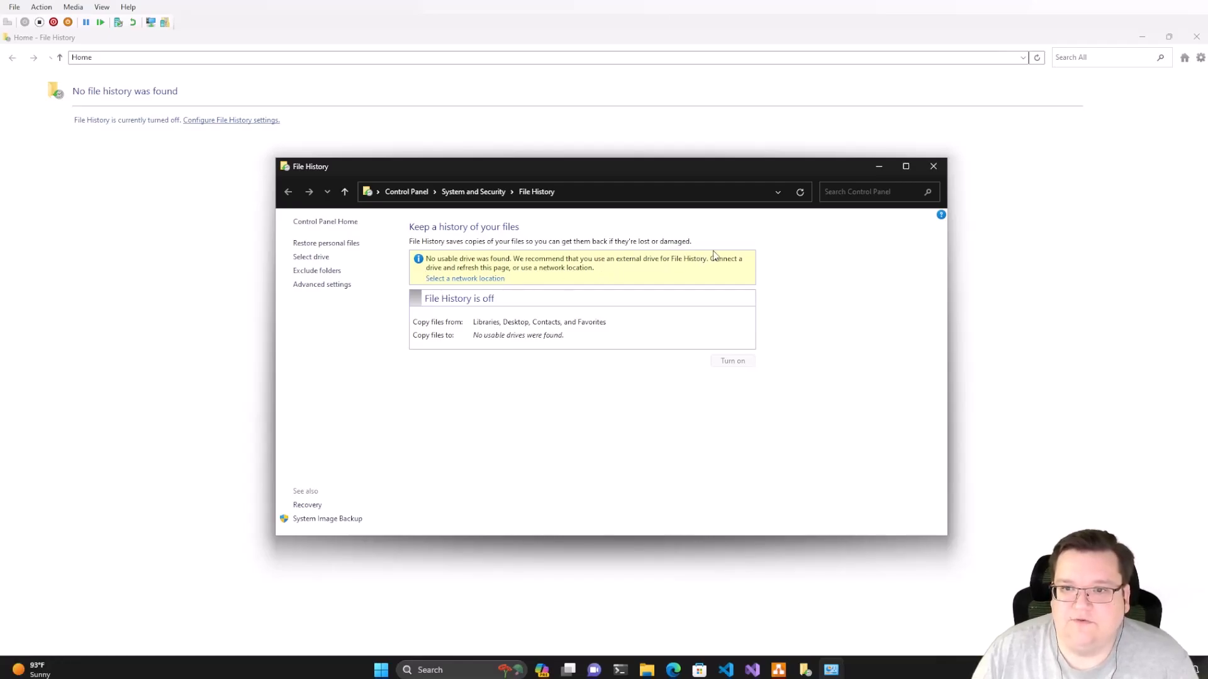
mouse_move(536, 282)
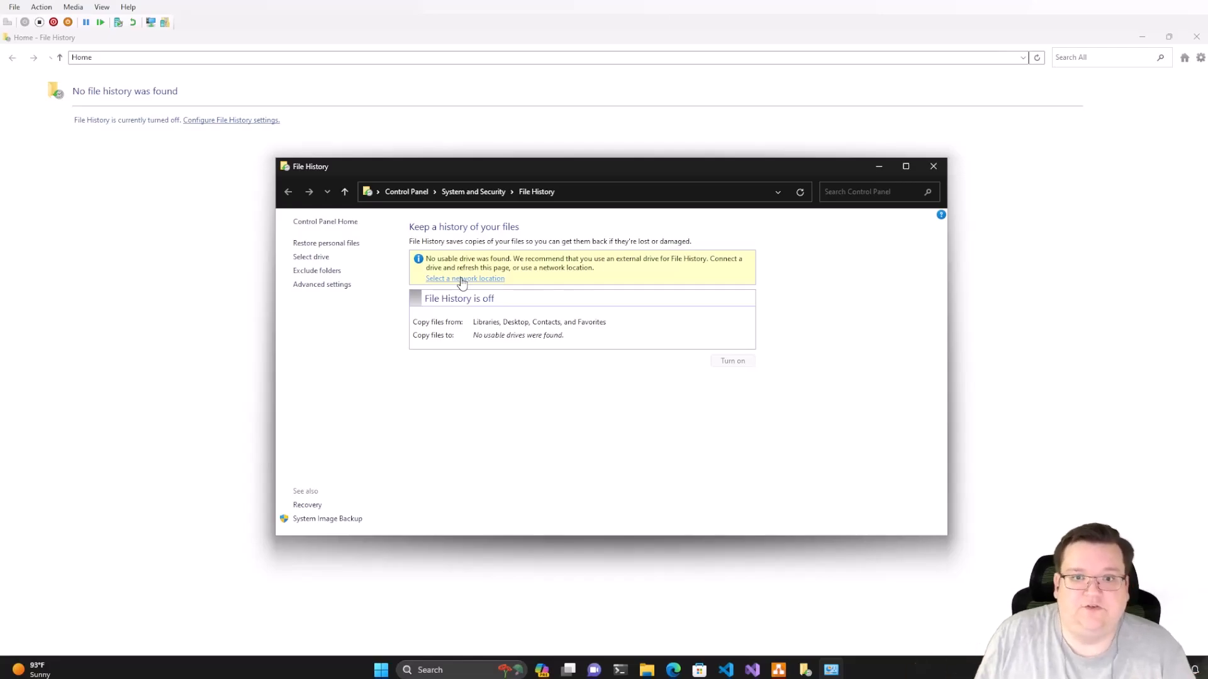
mouse_move(316, 270)
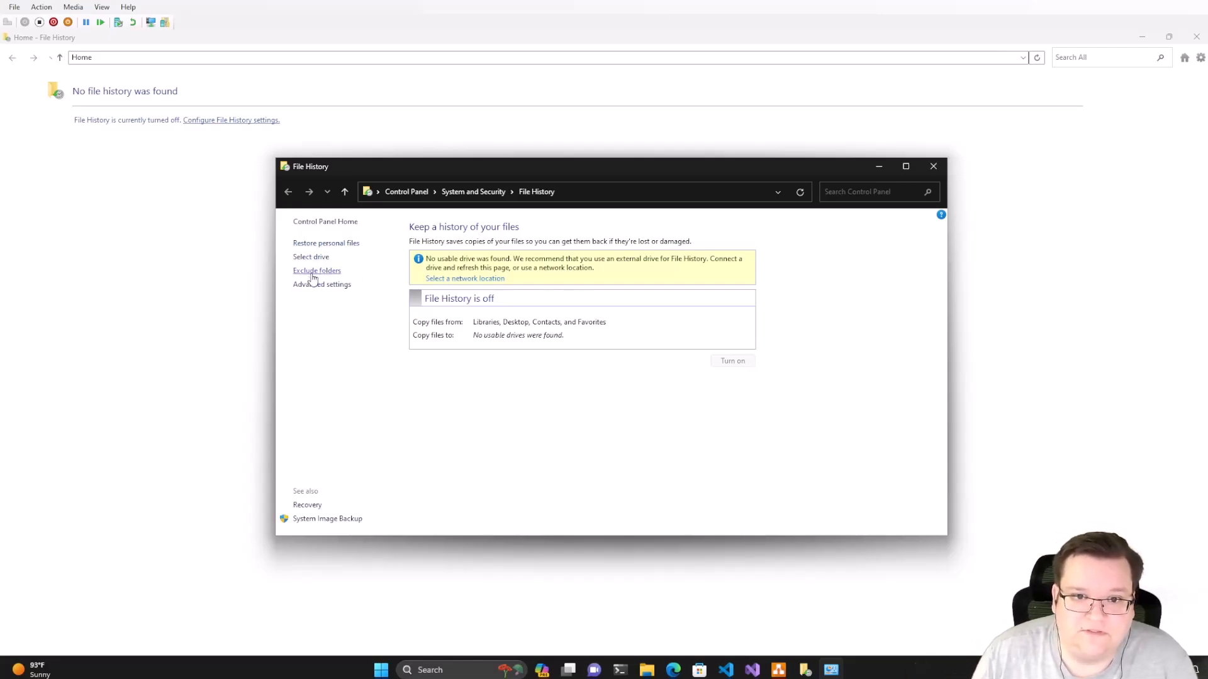
click(317, 271)
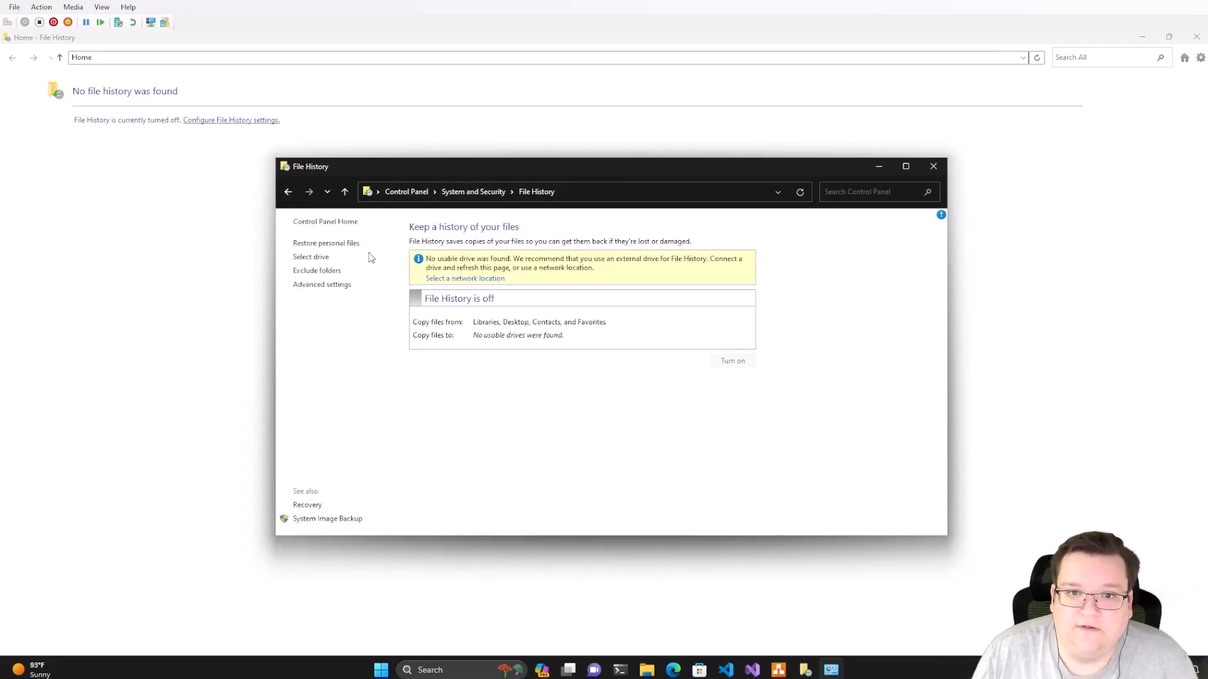
click(933, 166)
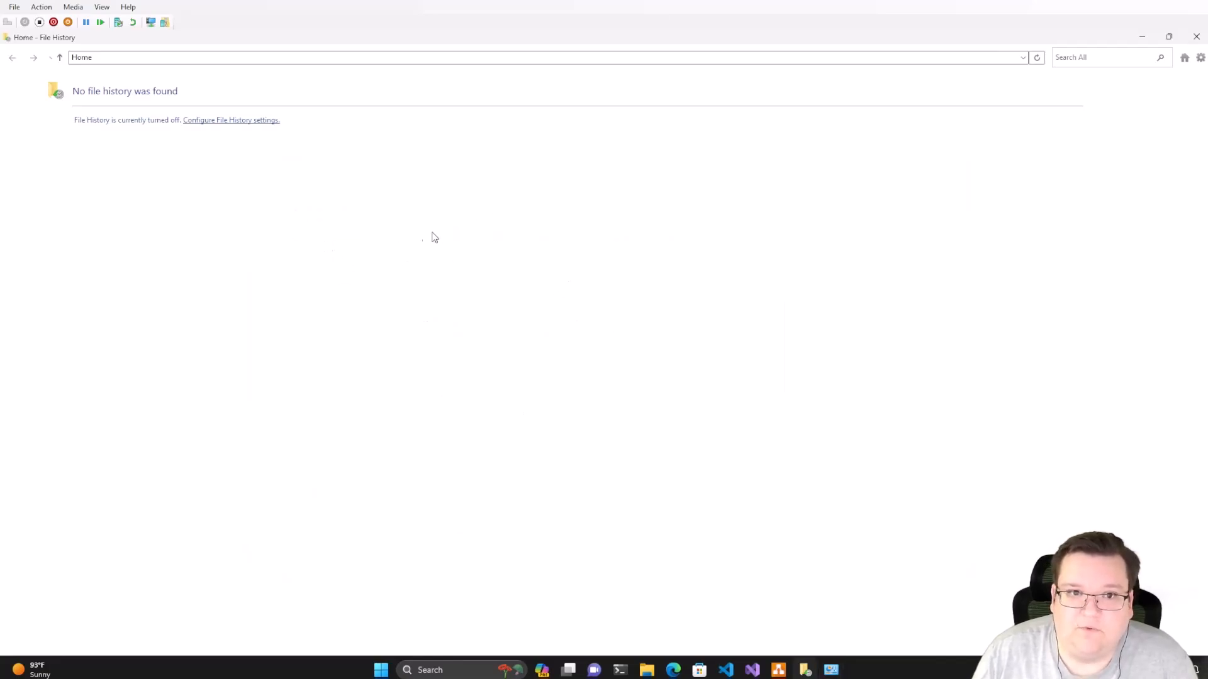
mouse_move(164, 275)
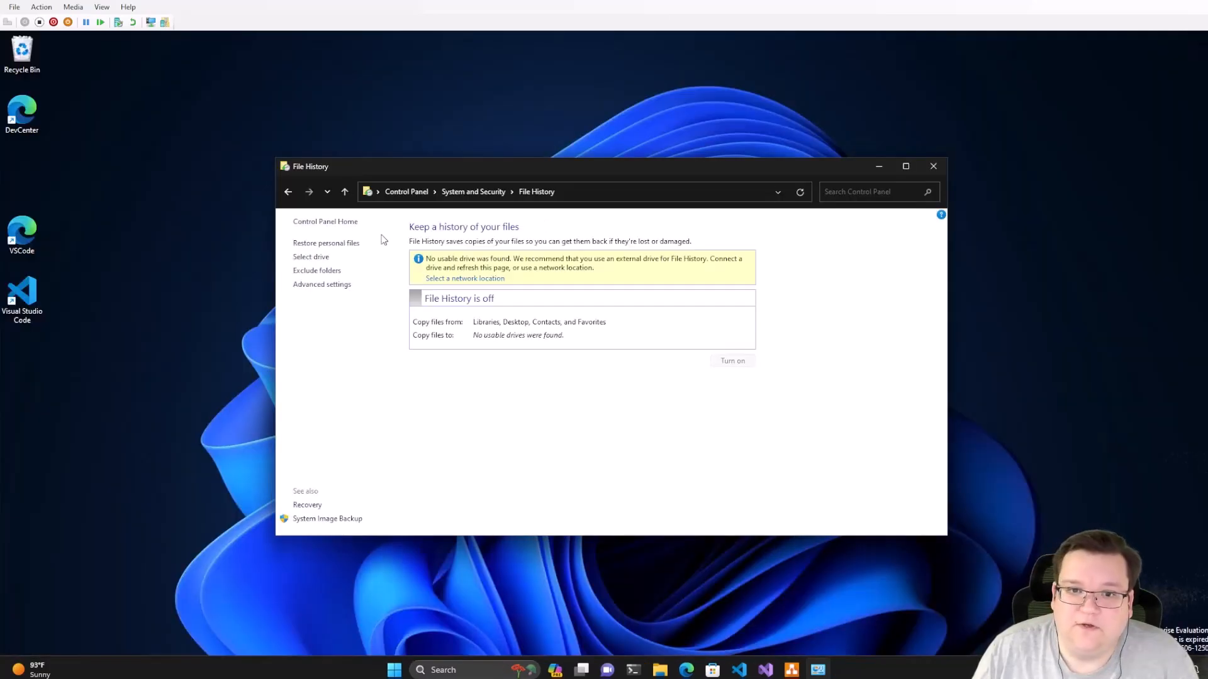
Open Select drive, try adding a network location, and cancel the folder picker
click(310, 257)
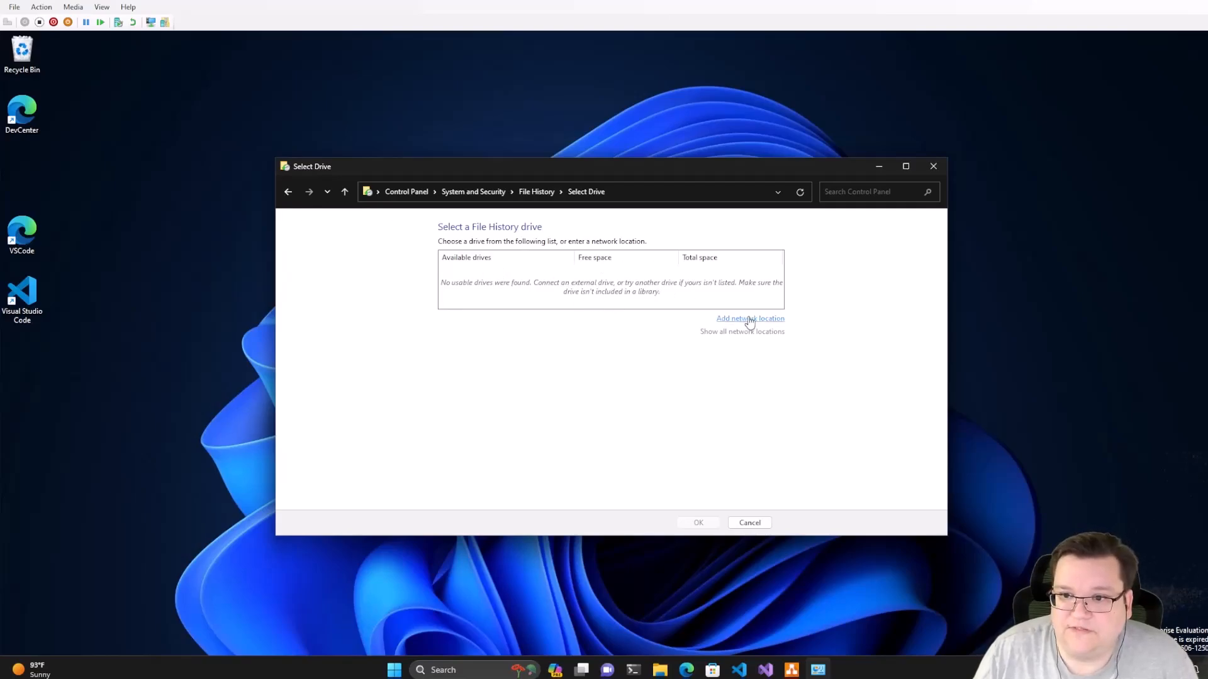
mouse_move(753, 322)
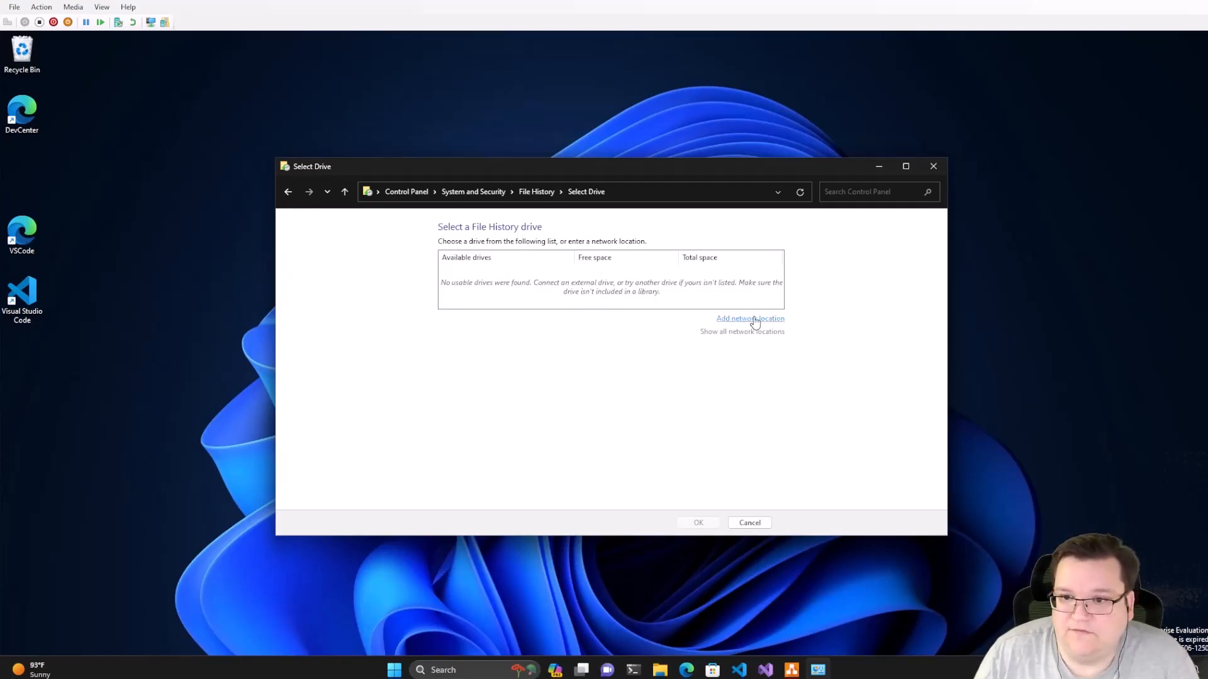
click(749, 319)
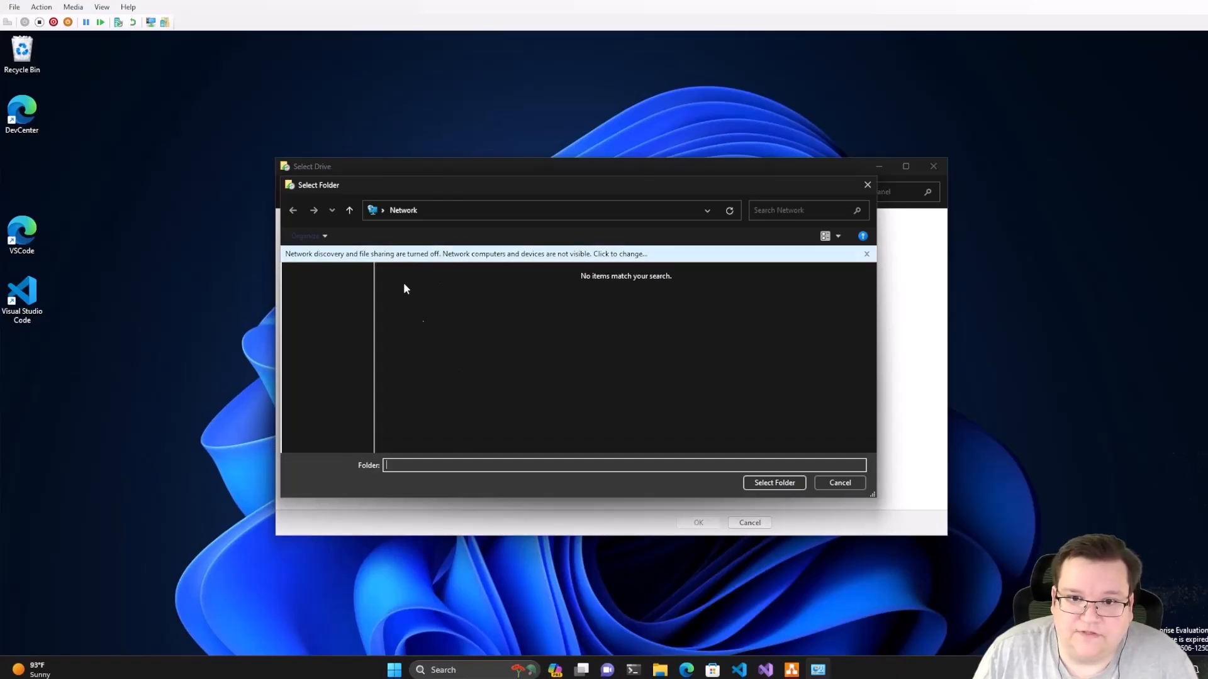
click(838, 483)
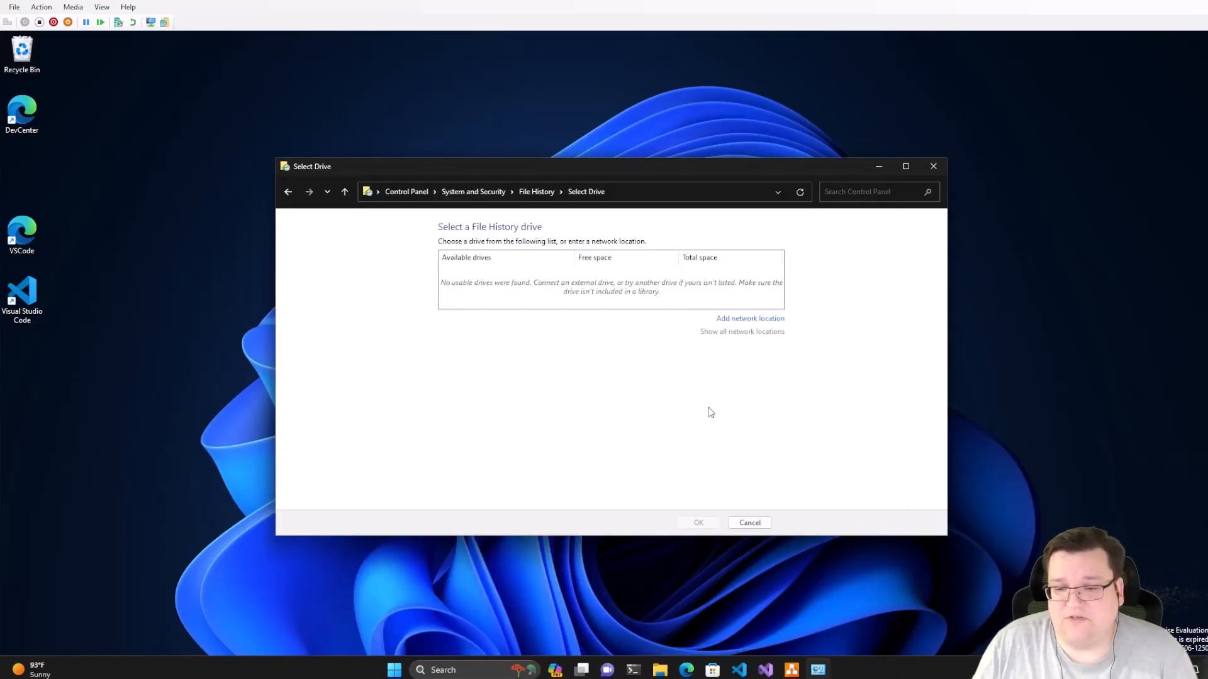
mouse_move(686, 639)
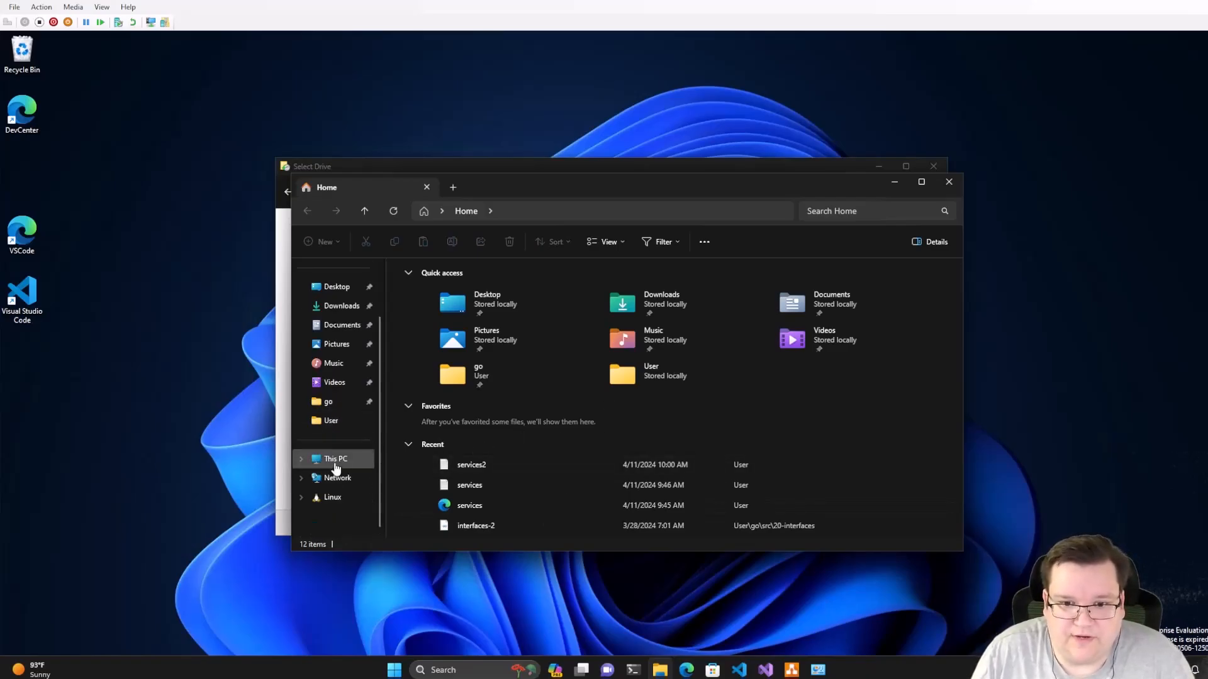
Create a 'shares' folder on Windows (C:) and a 'filehistory' folder inside it
click(335, 459)
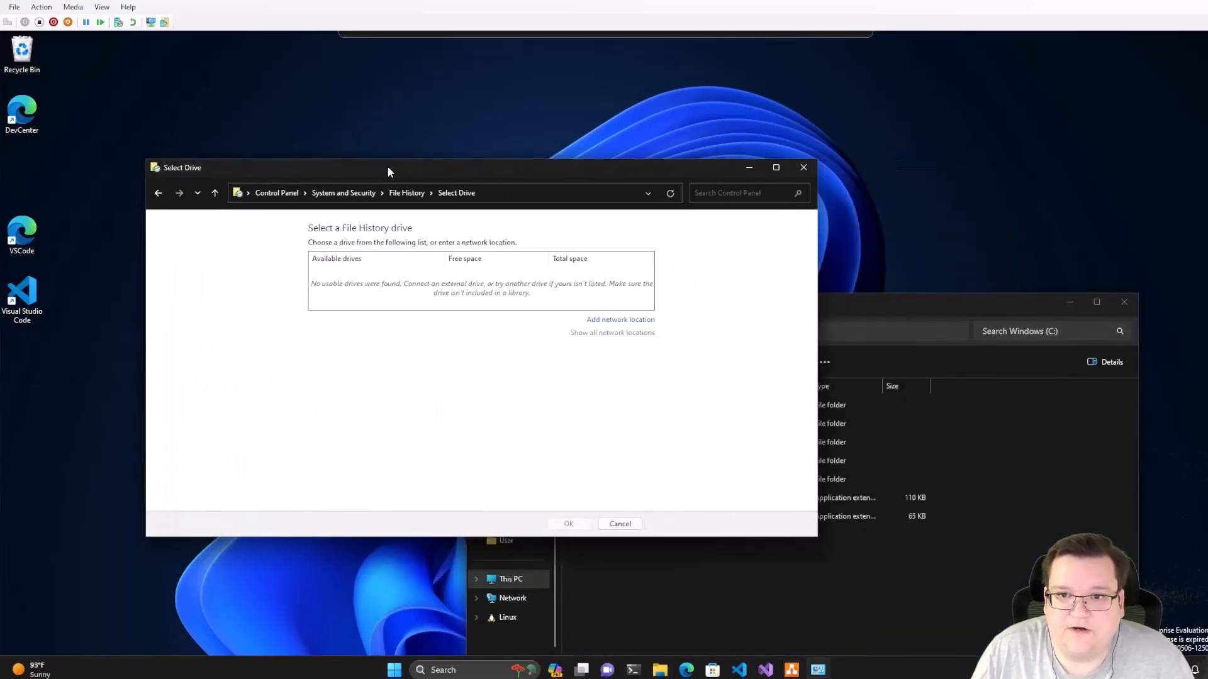
click(619, 524)
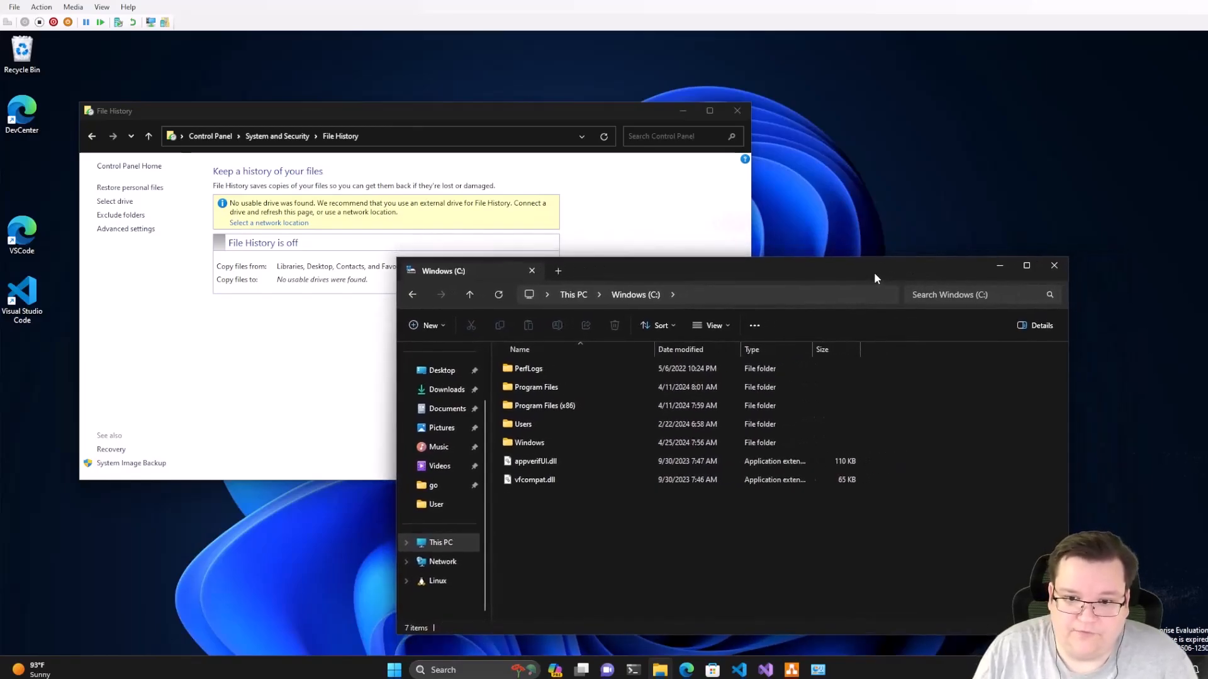
mouse_move(527, 546)
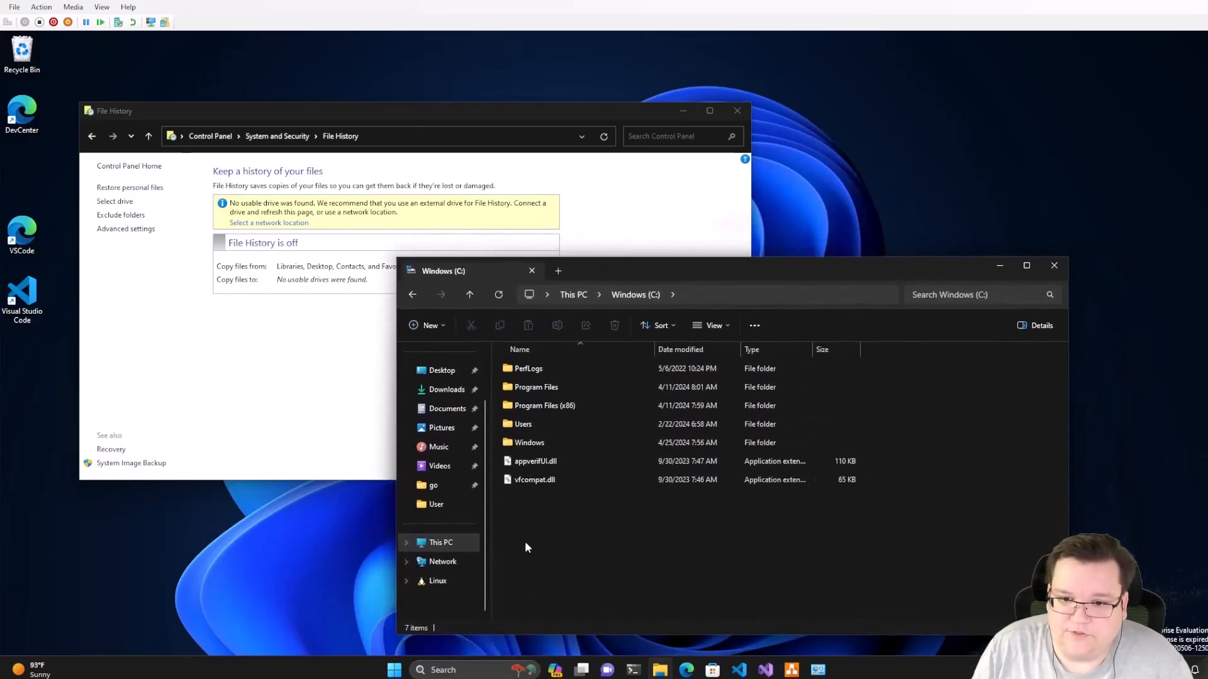
right_click(528, 547)
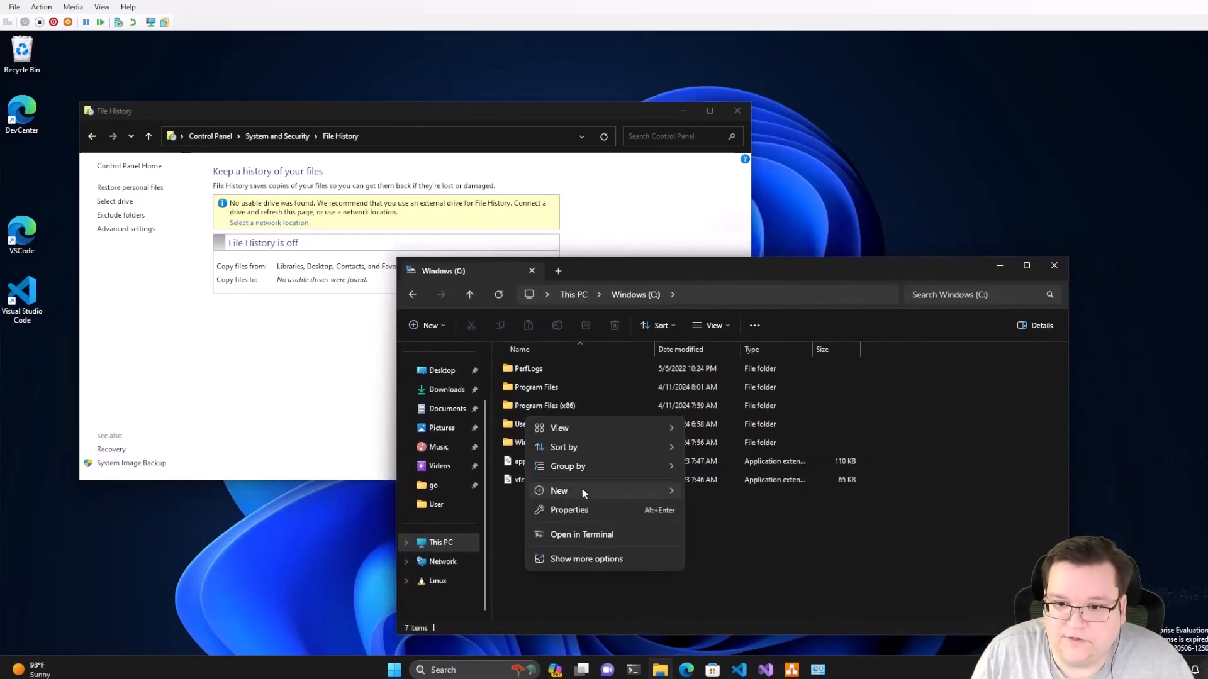
click(558, 491)
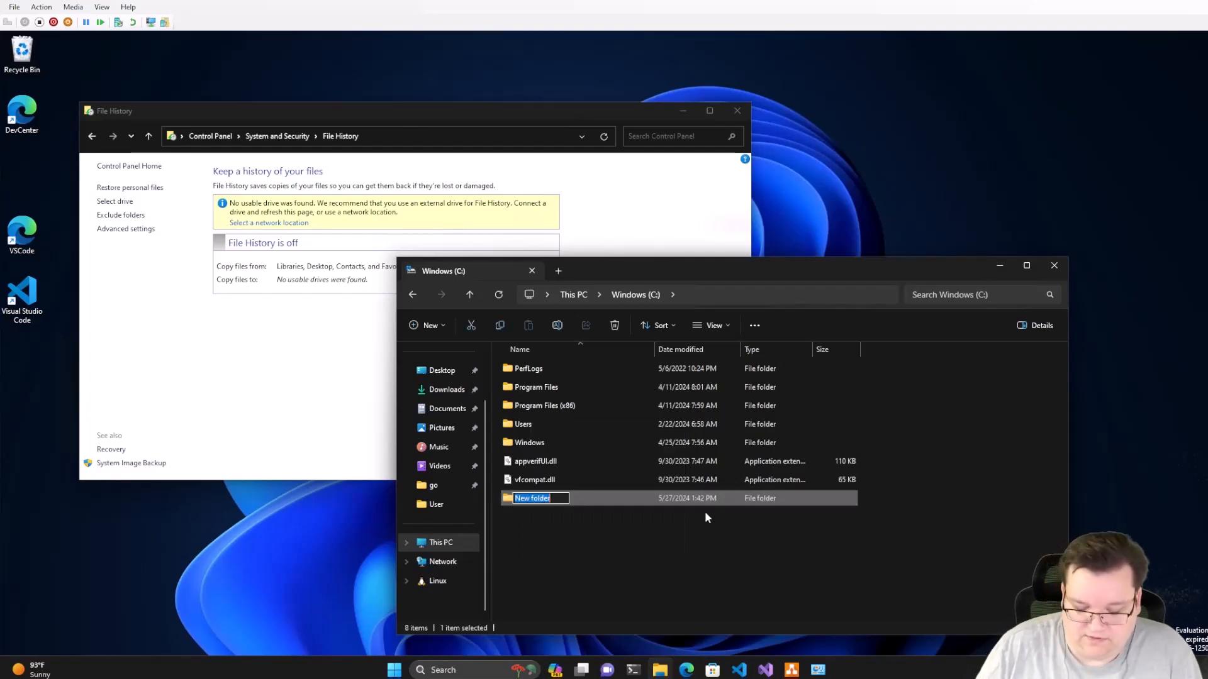
text(shares)
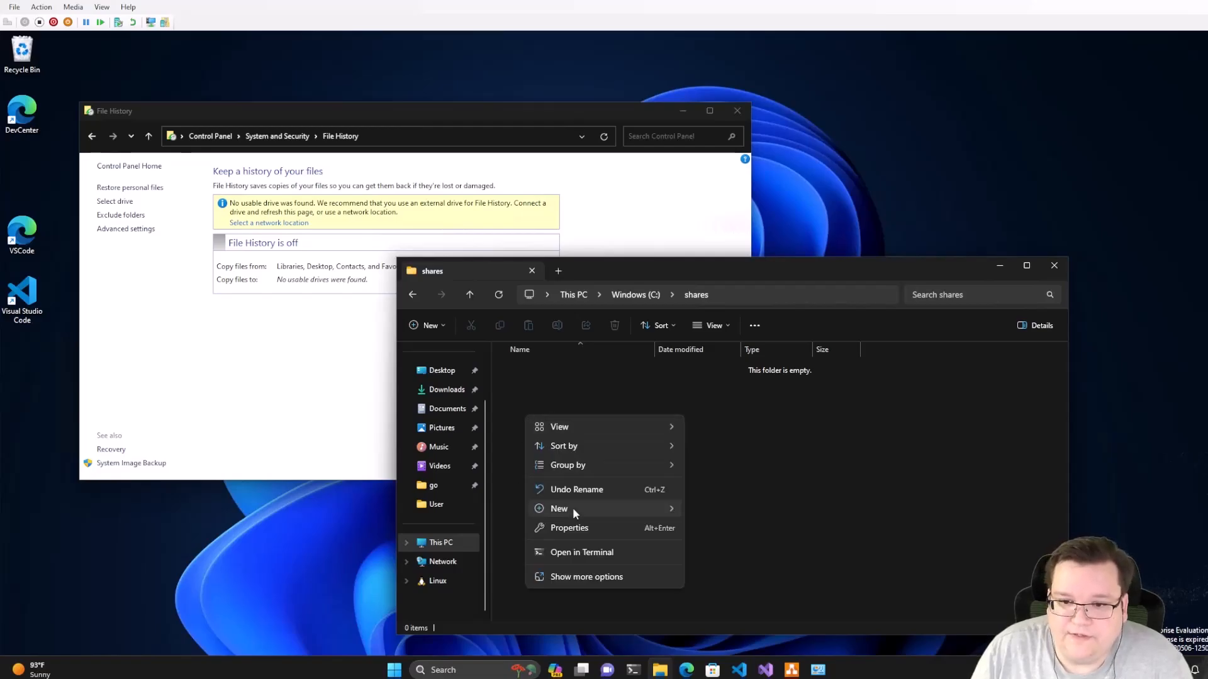
click(558, 508)
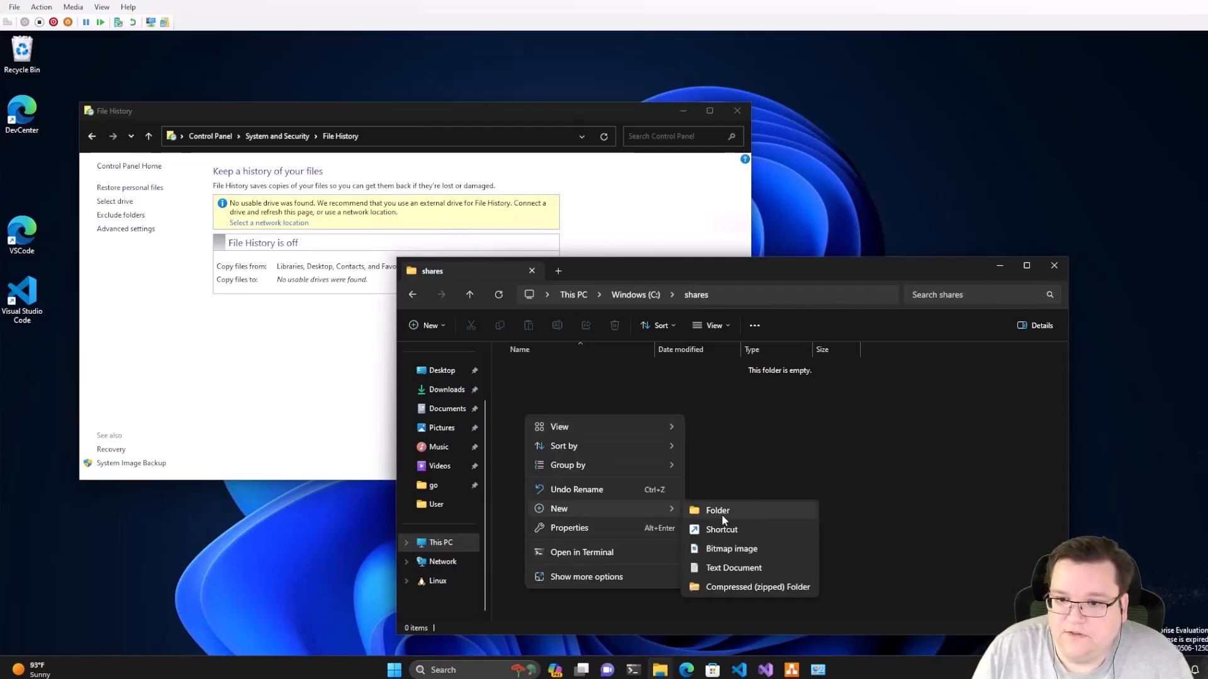
click(717, 510)
text(filehistory)
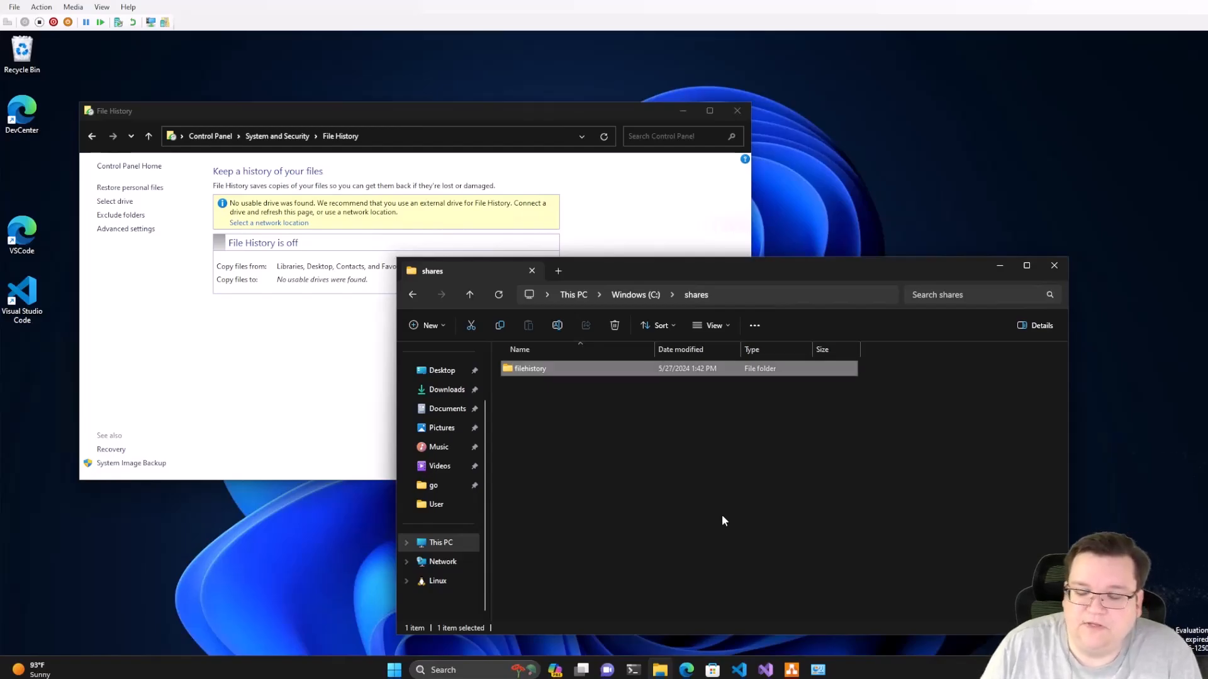
mouse_move(529, 369)
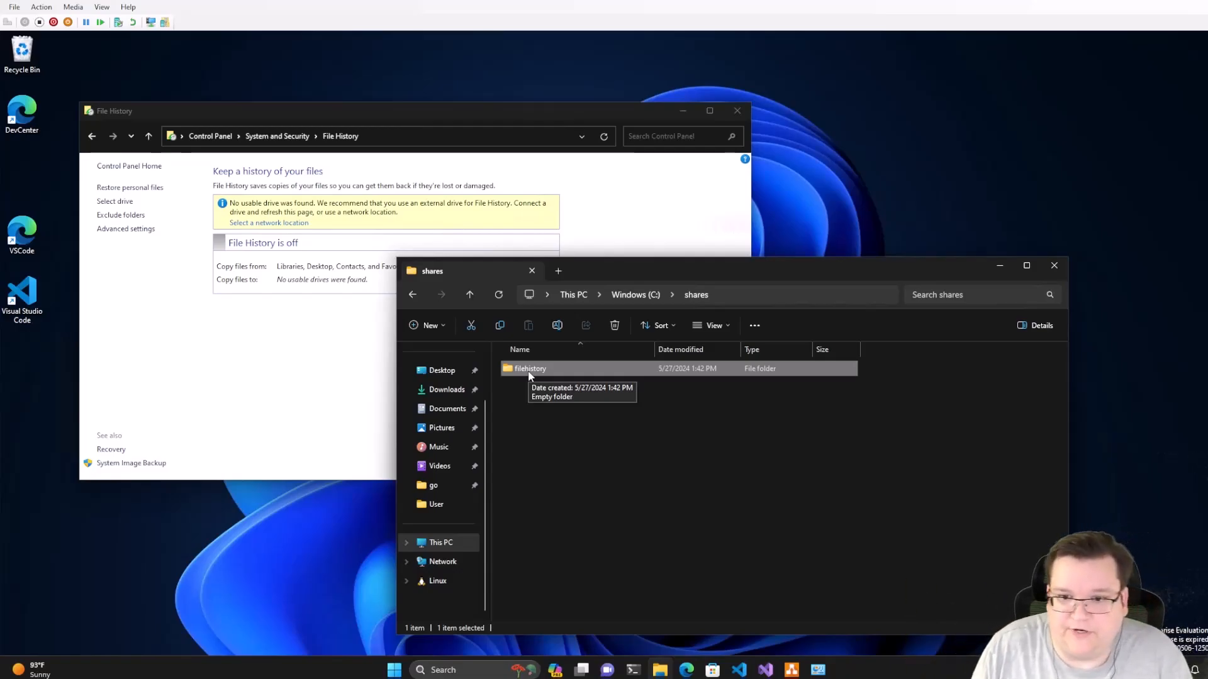
Turn on Share this folder for filehistory in Advanced Sharing
right_click(529, 368)
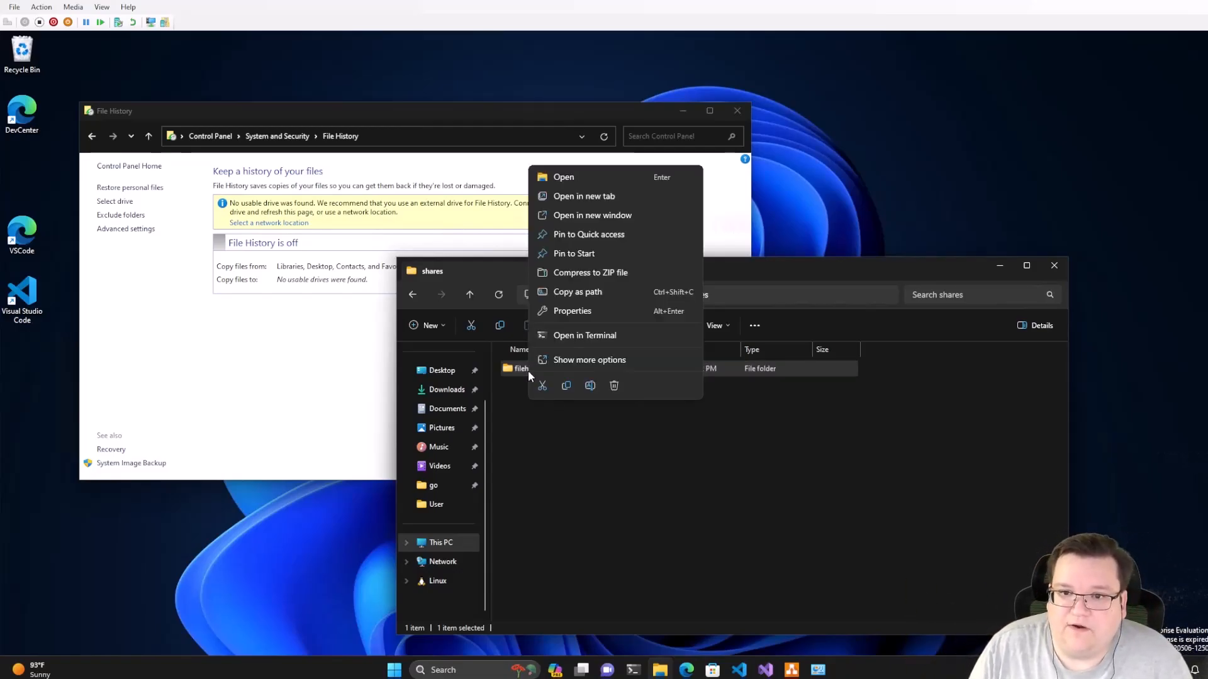
mouse_move(572, 310)
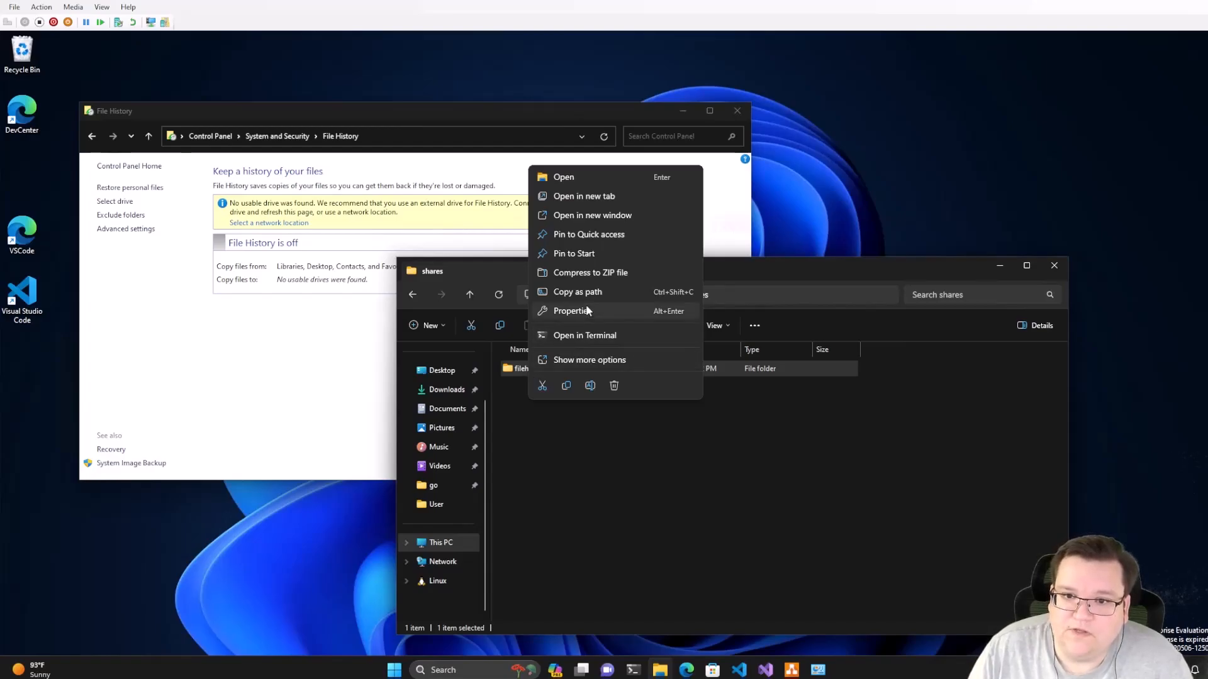
click(572, 310)
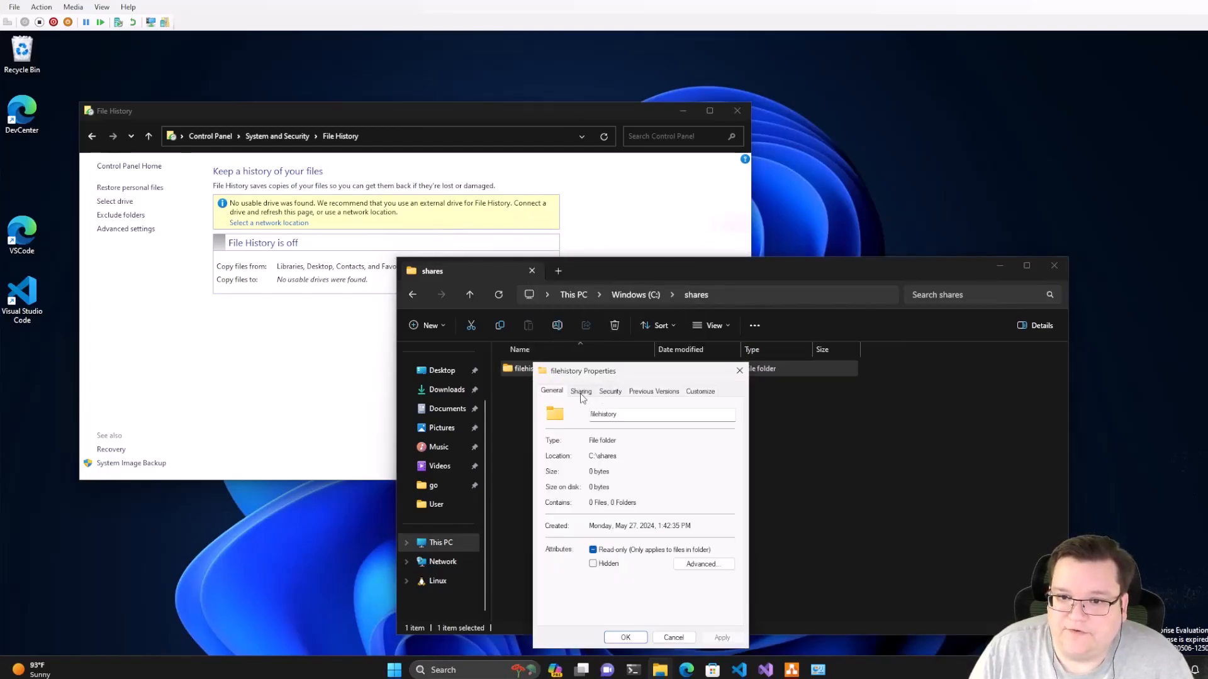
click(580, 391)
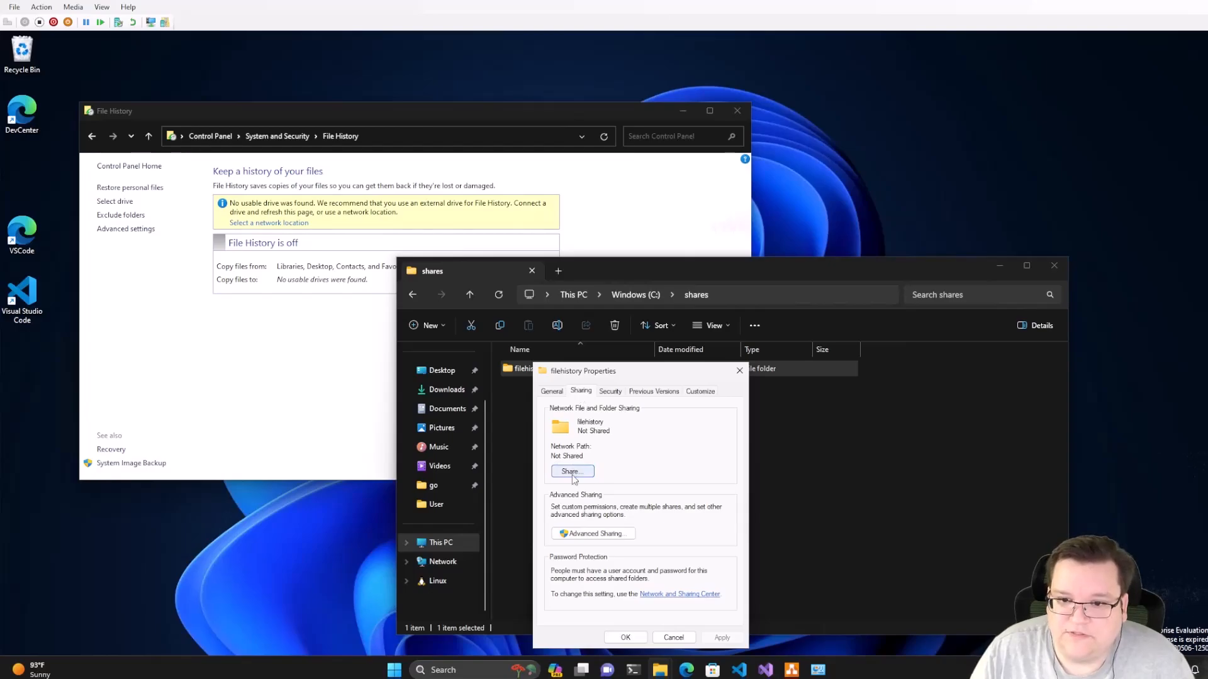
click(570, 471)
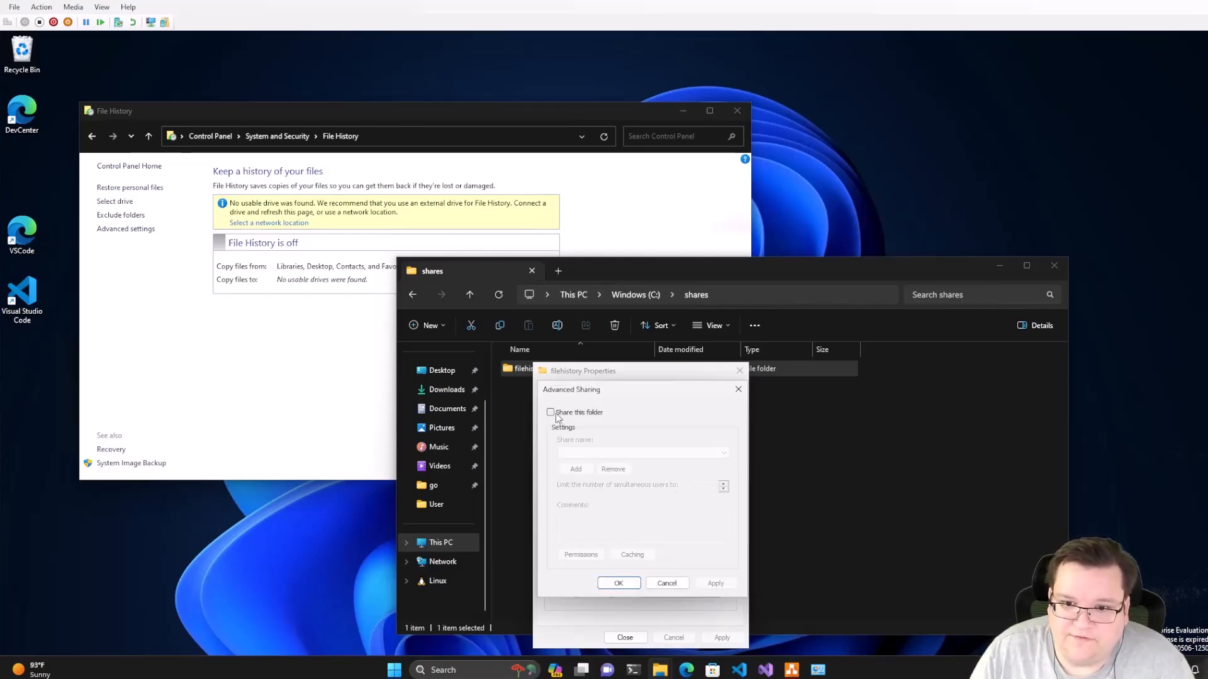
click(550, 412)
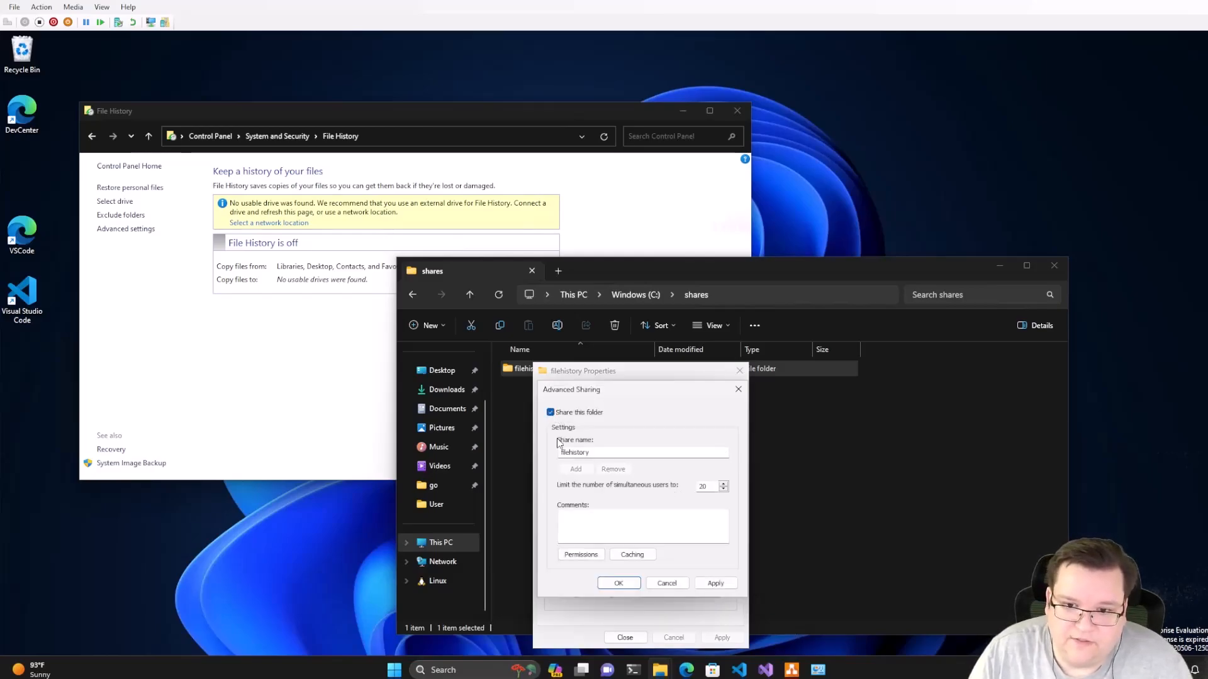
In share permissions, search for 'user' but close without adding anyone
click(580, 554)
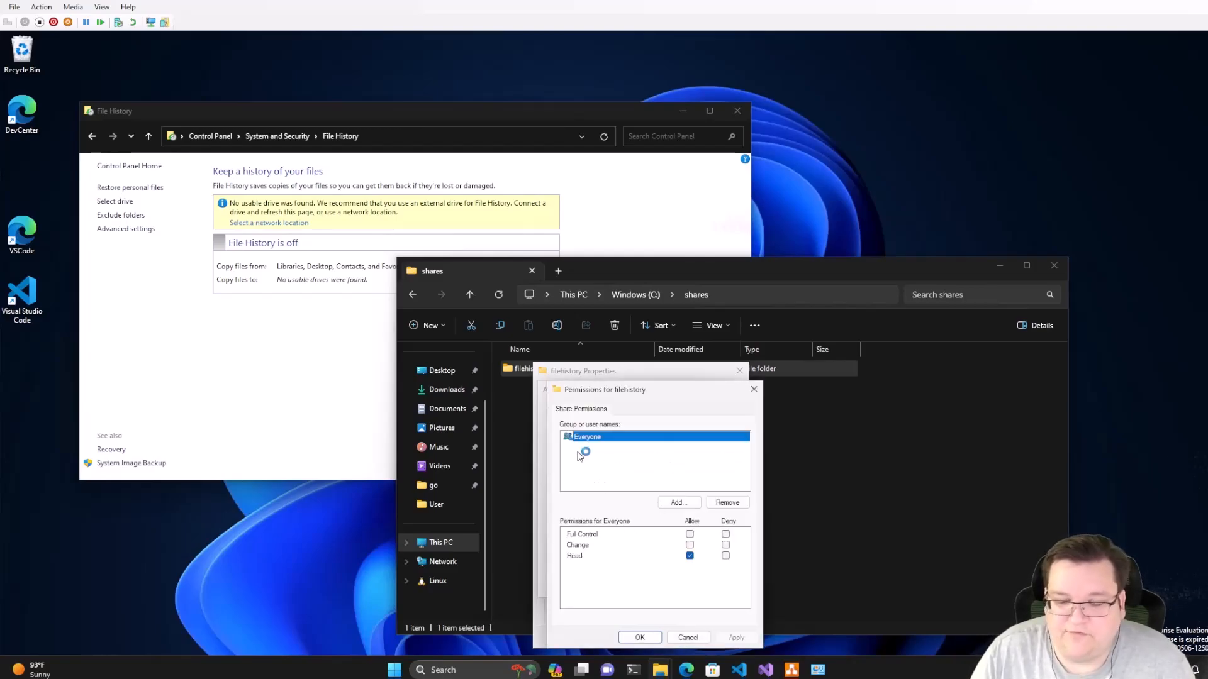
mouse_move(617, 485)
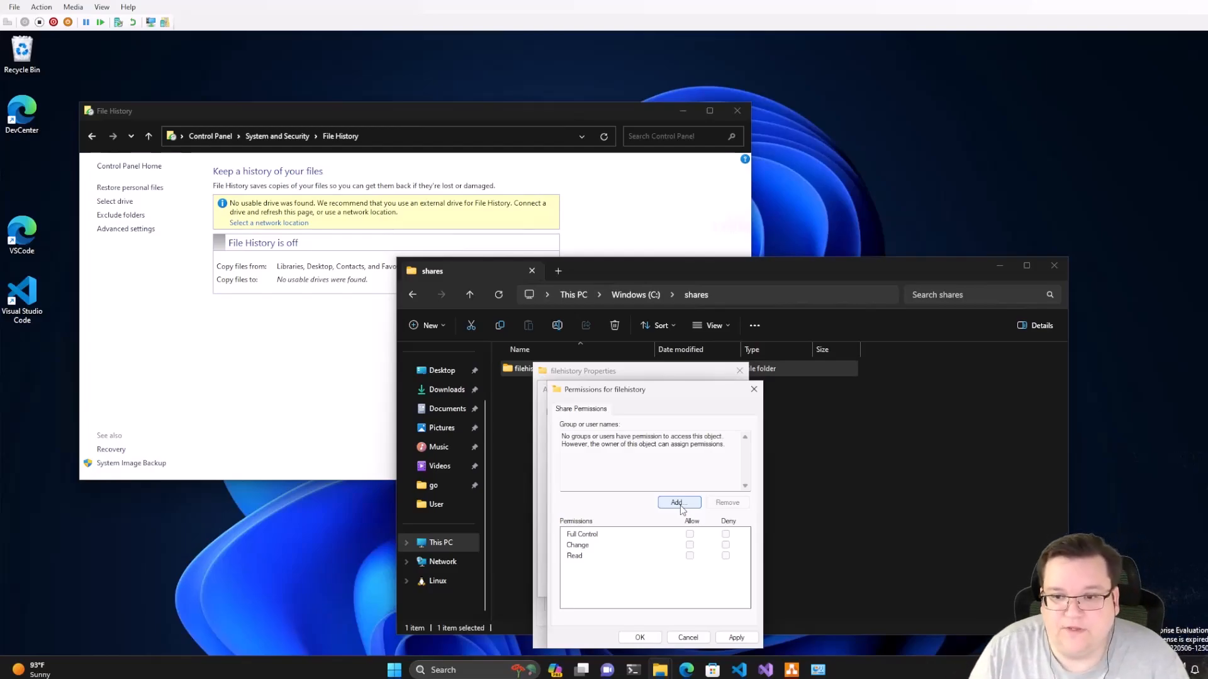
click(677, 502)
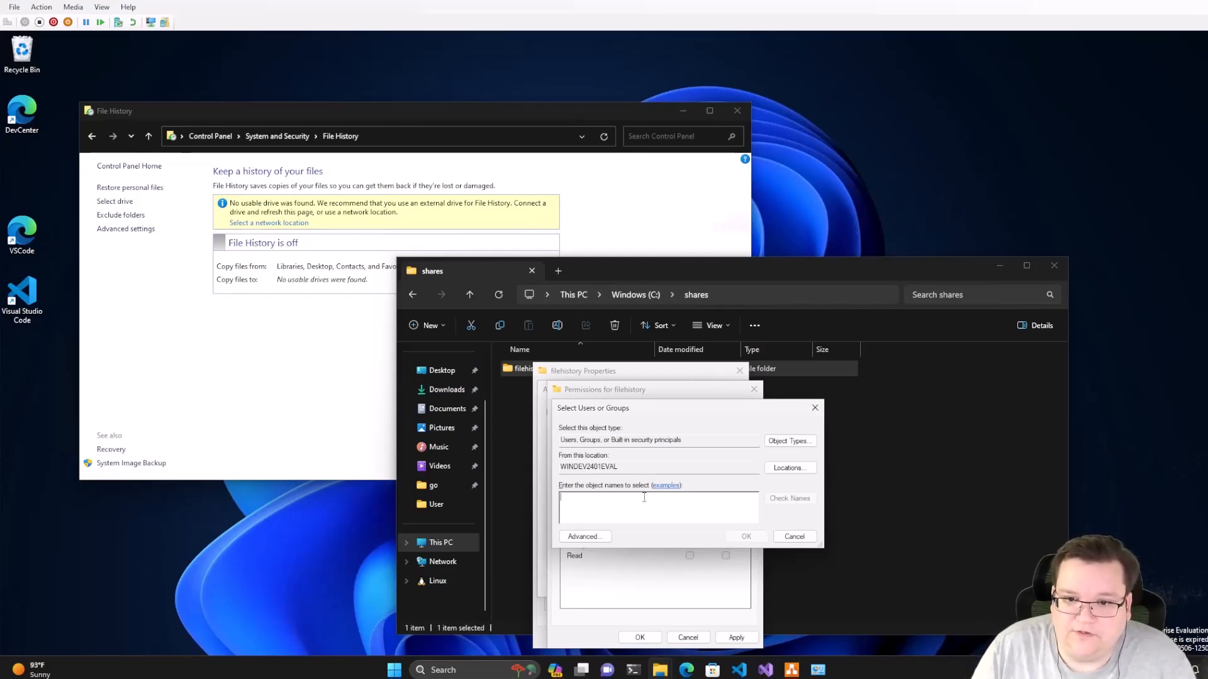
mouse_move(804, 510)
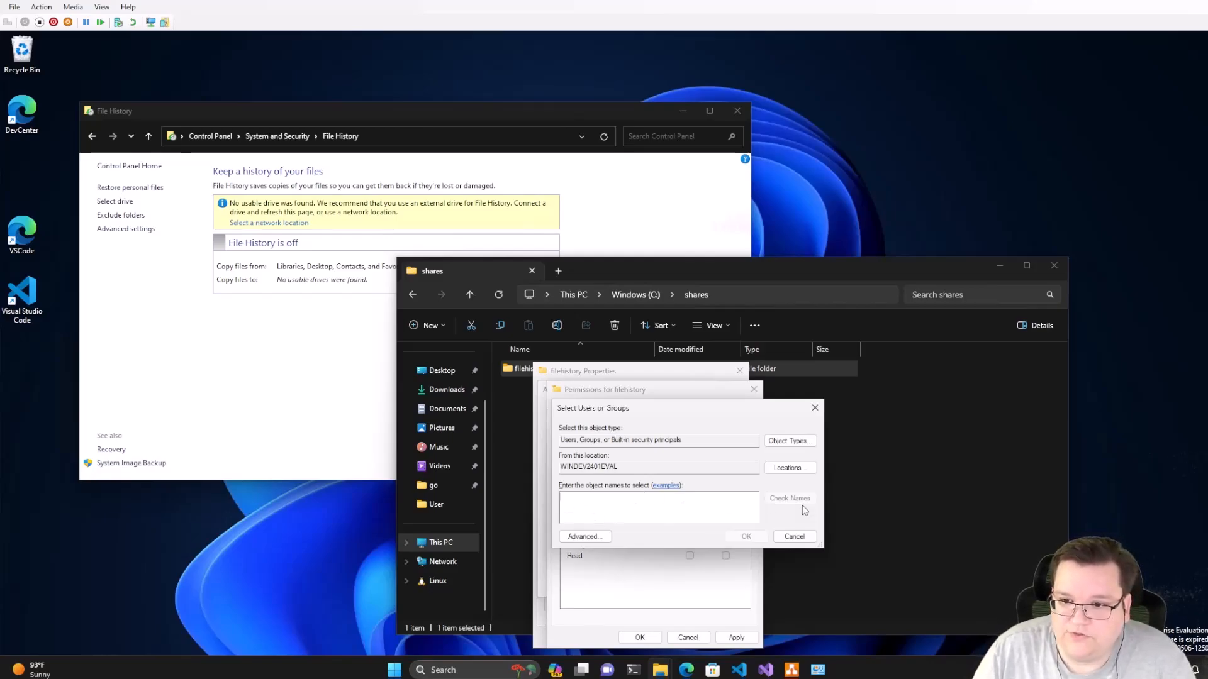
text(user)
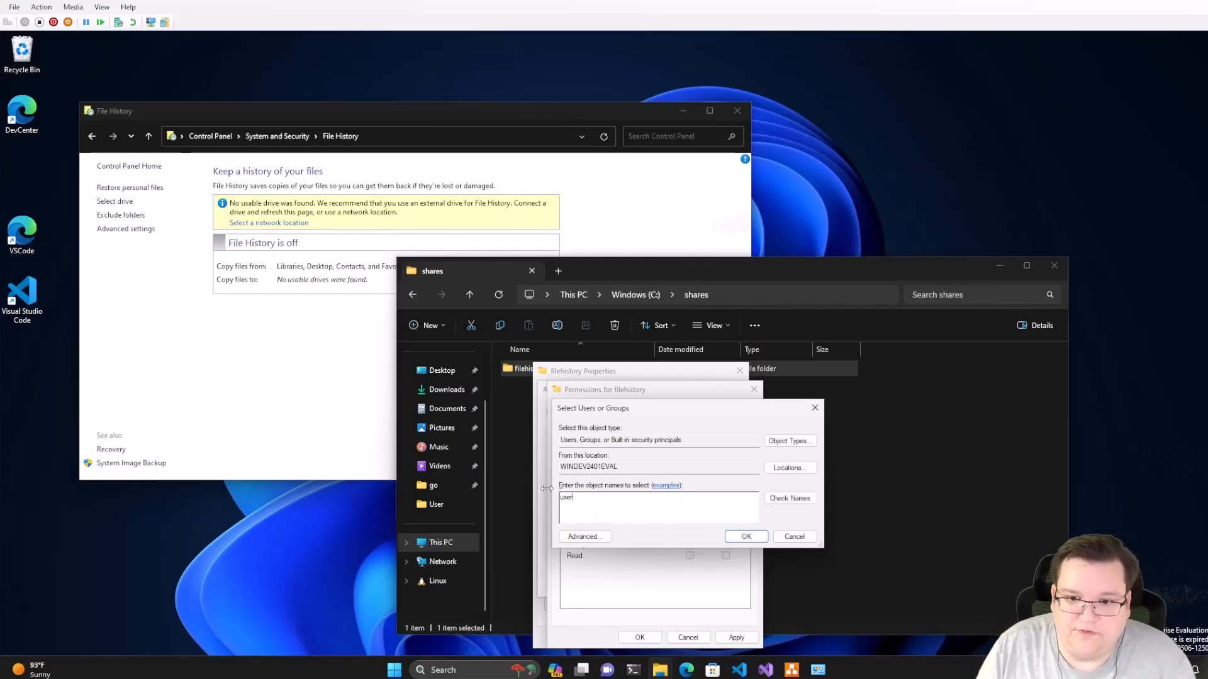
click(584, 536)
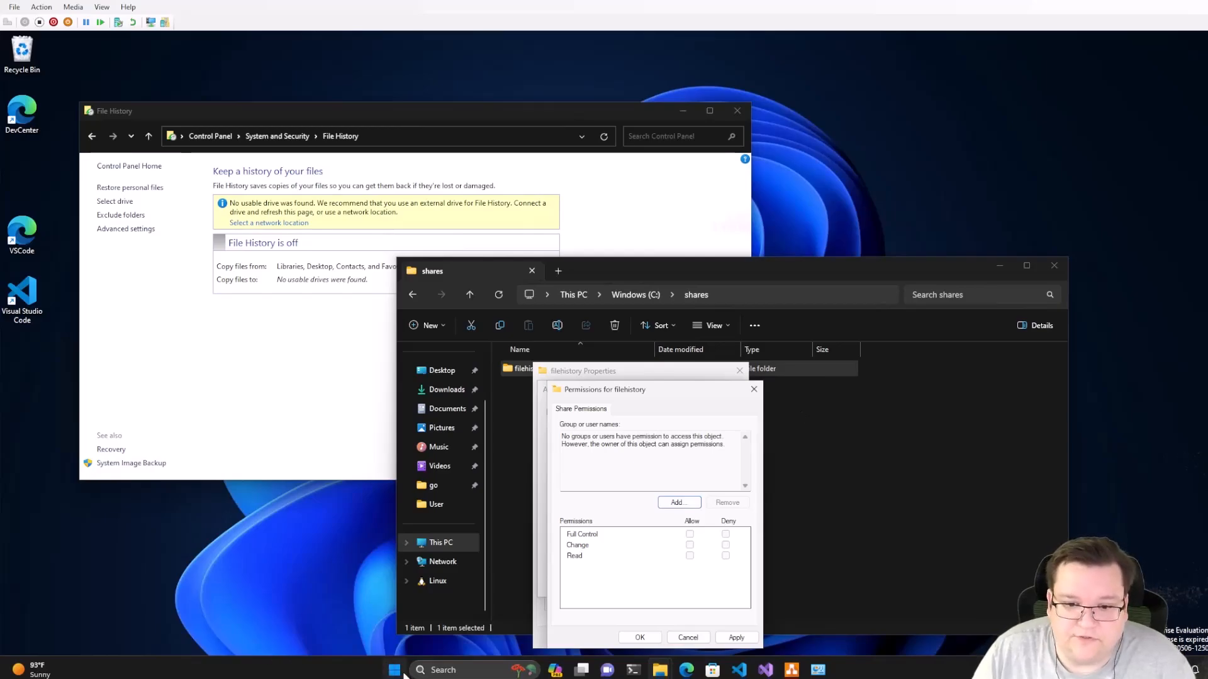
Search 'users' and go to Settings > Accounts > Other users
text(users)
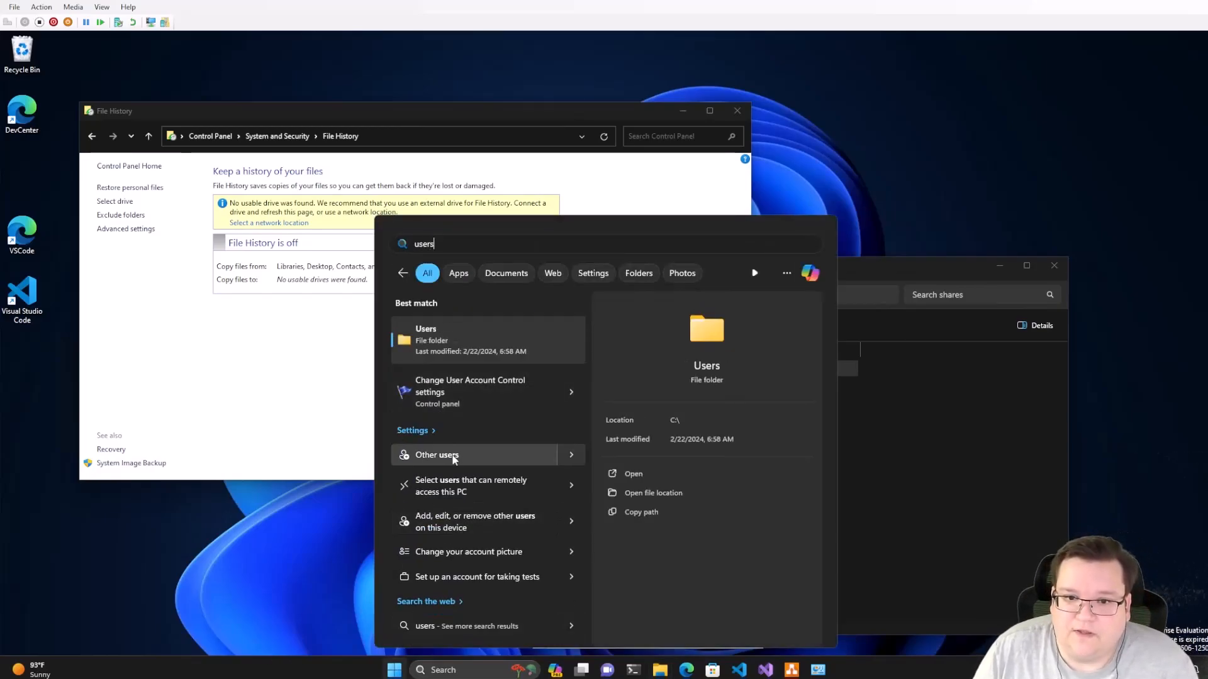
click(436, 456)
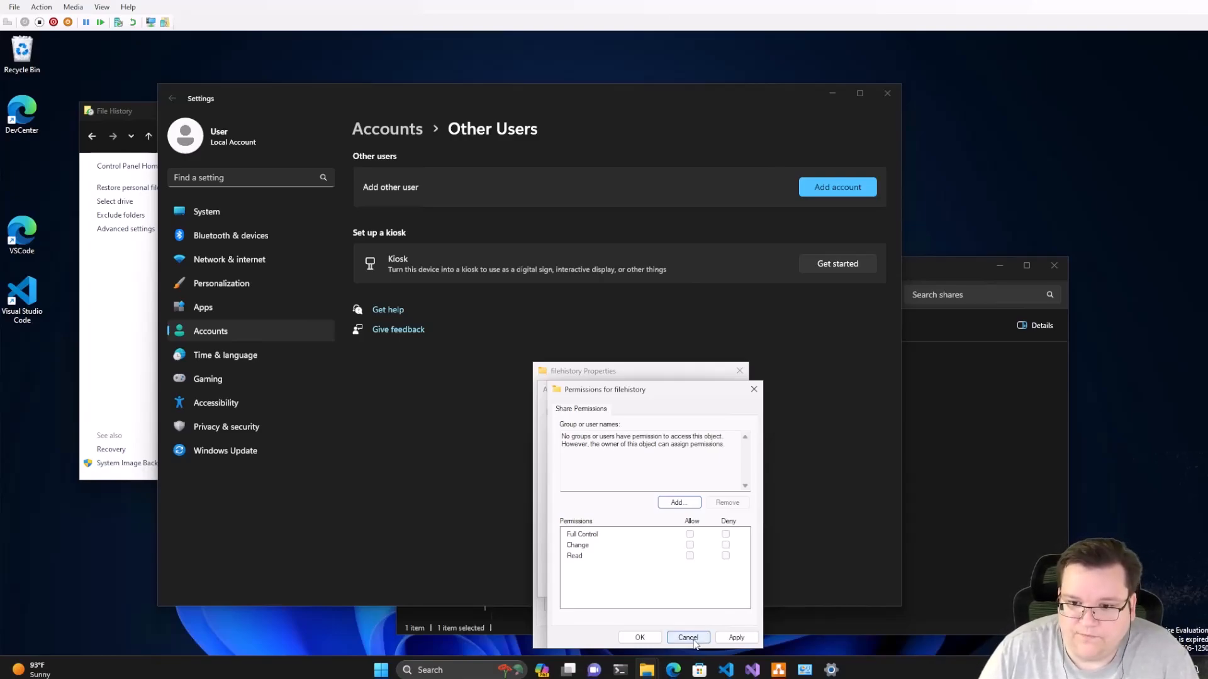
Dismiss share permissions and allow the Users group Modify on filehistory's Security tab
click(687, 638)
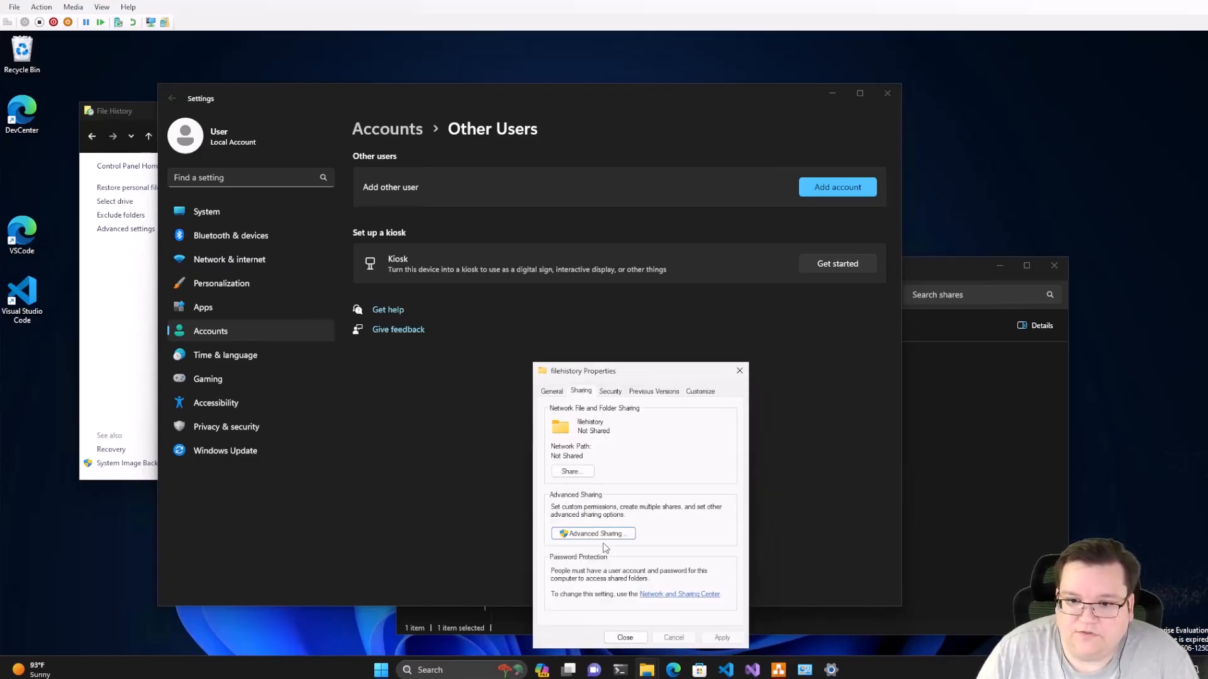
click(609, 390)
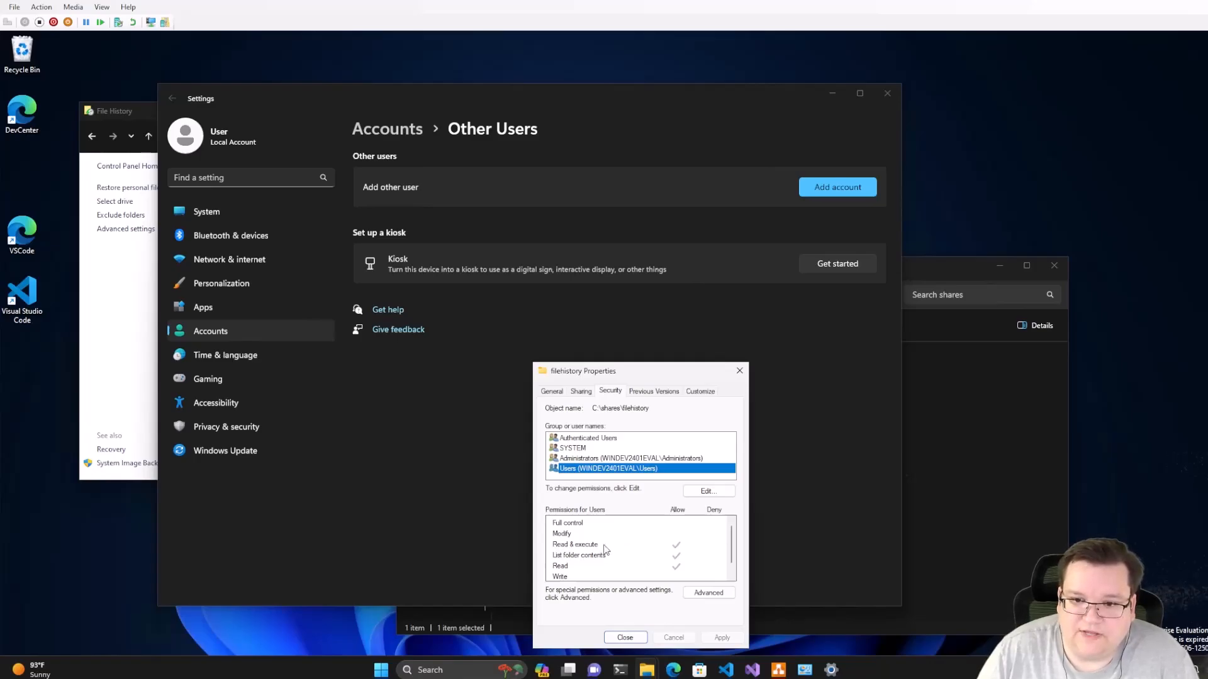
click(706, 490)
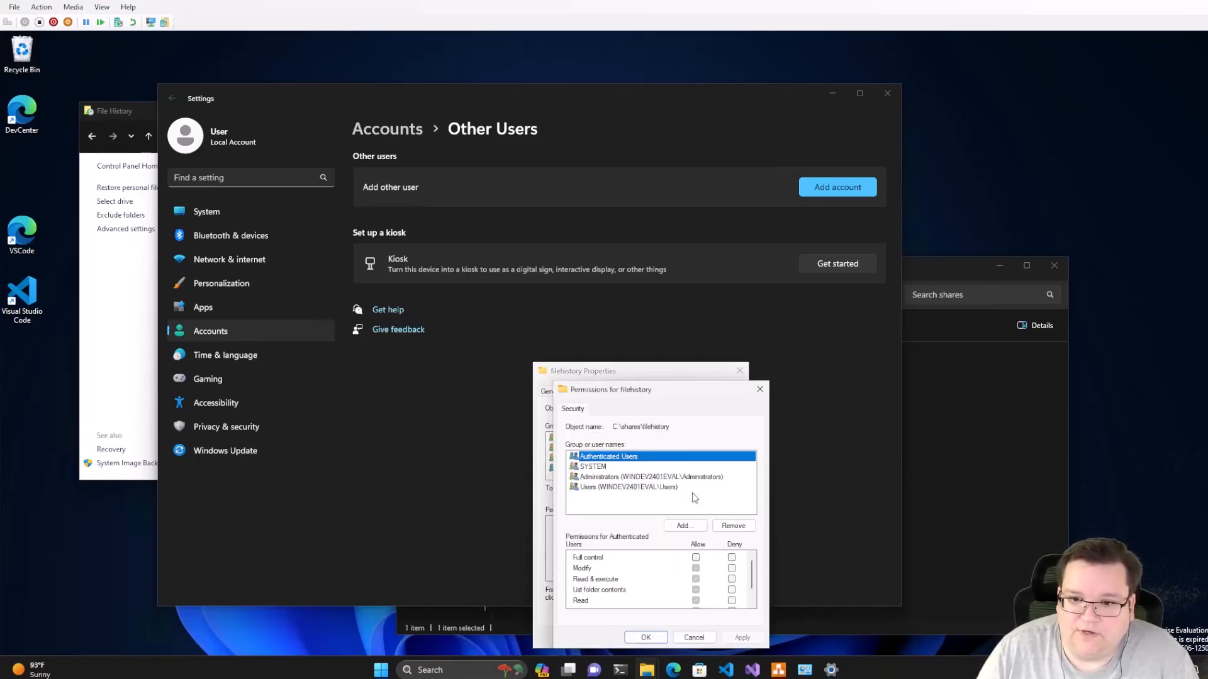
click(624, 487)
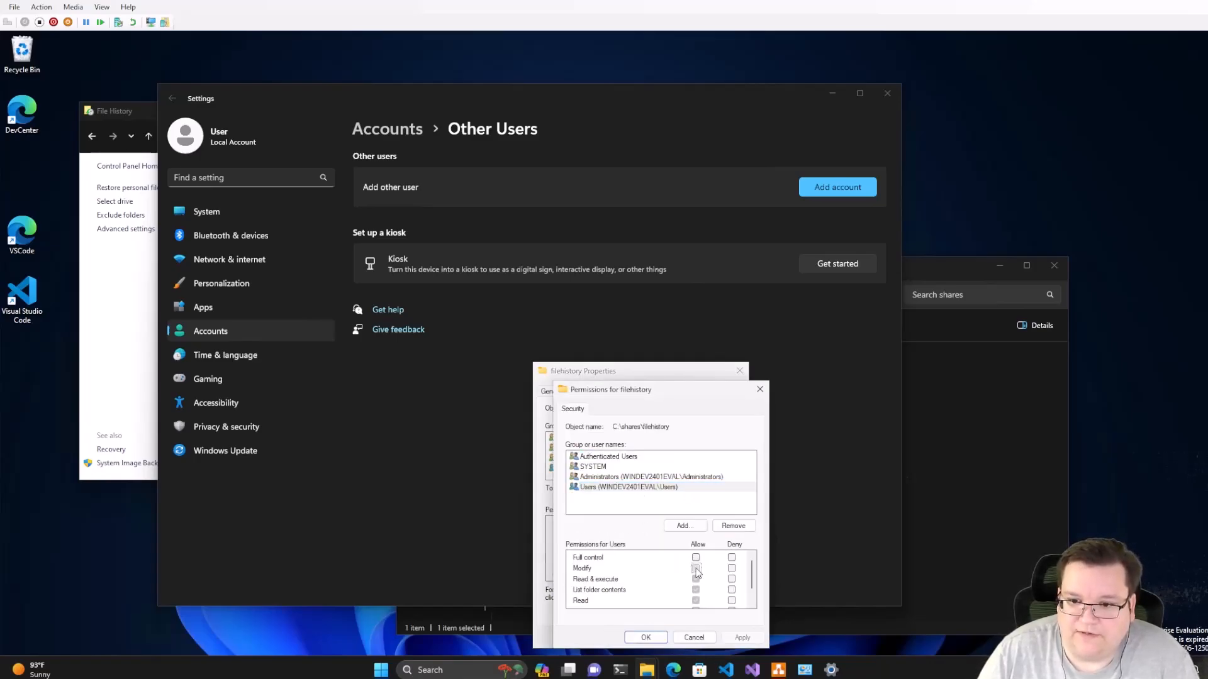
click(696, 568)
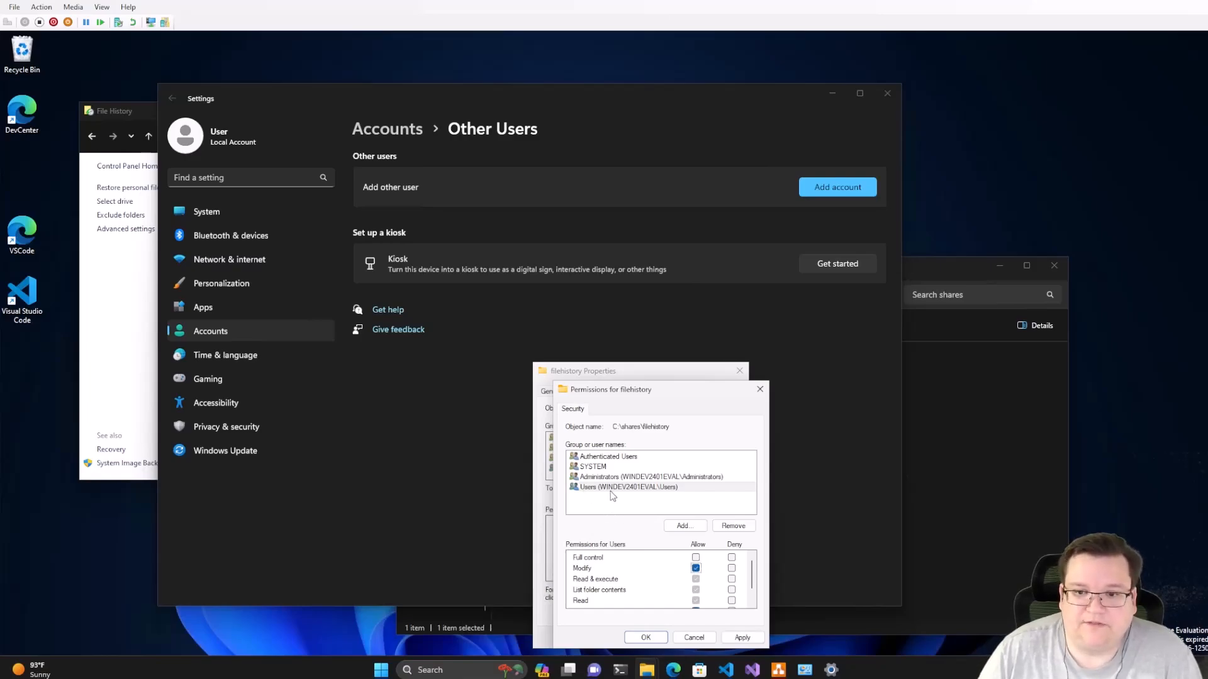
mouse_move(658, 574)
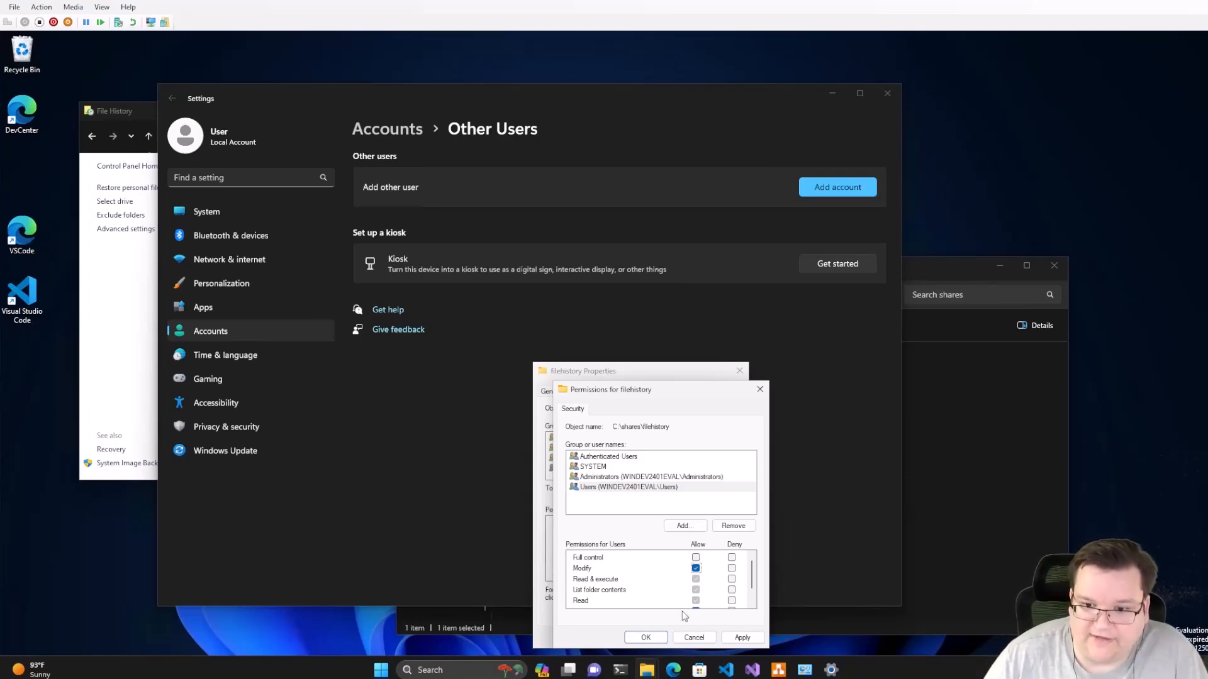
click(645, 637)
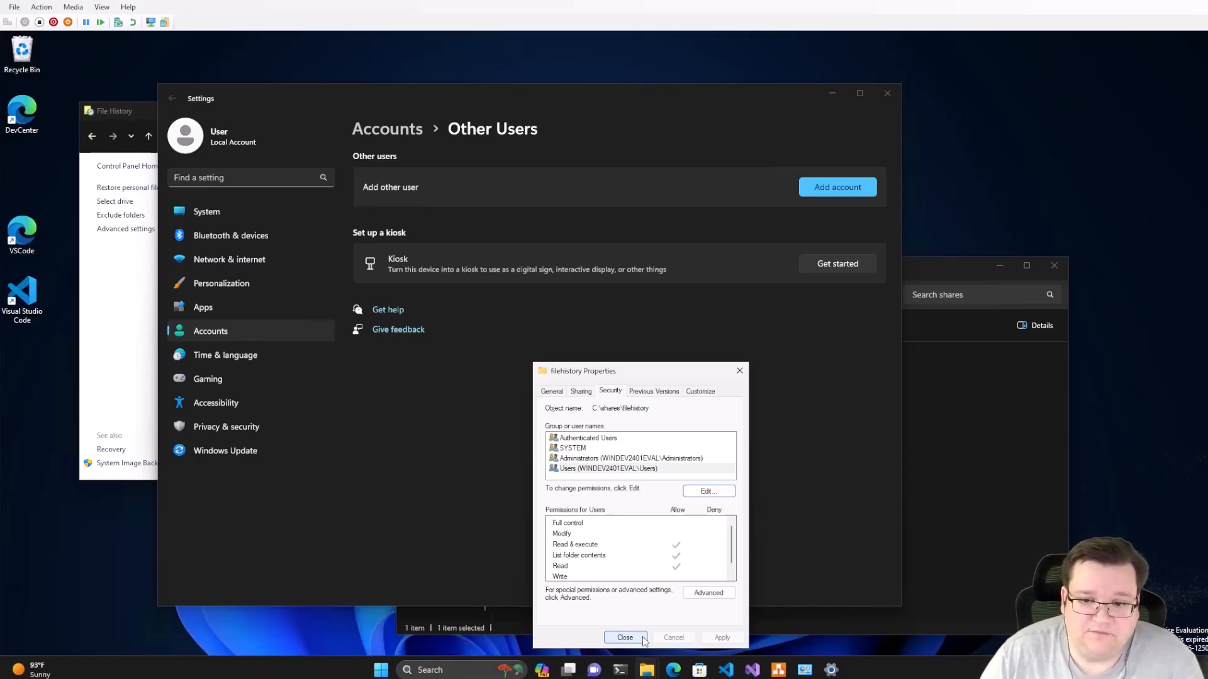
Close the filehistory Properties dialog
click(625, 638)
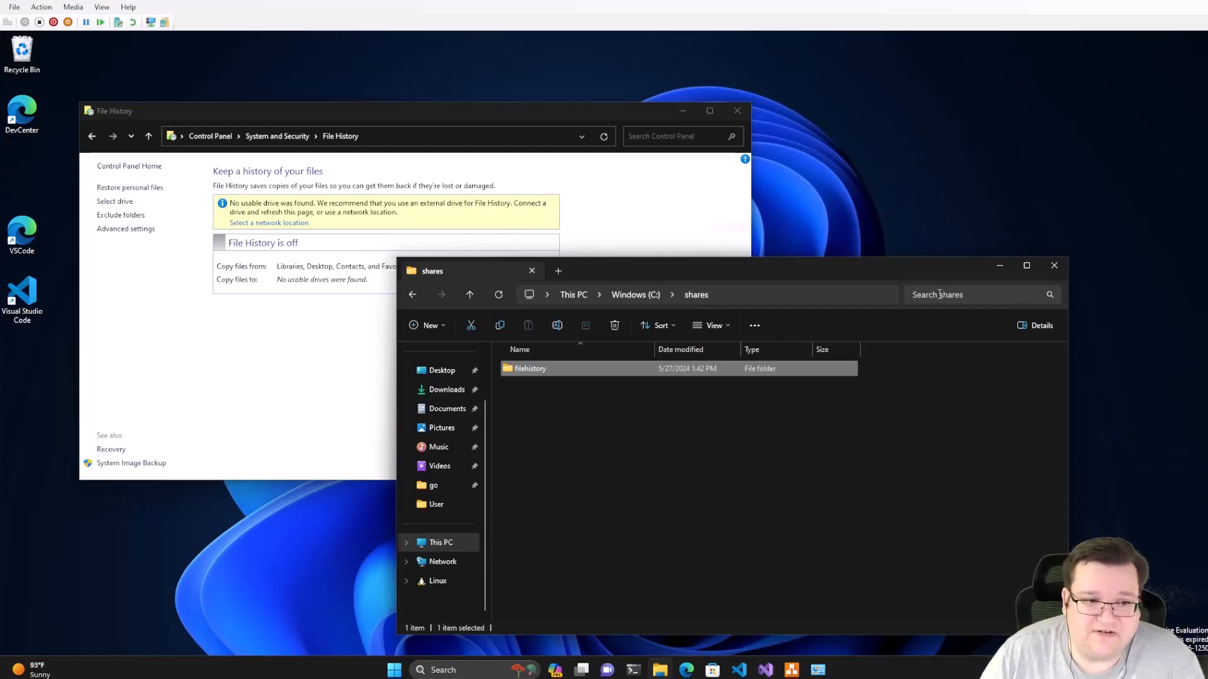
mouse_move(1042, 260)
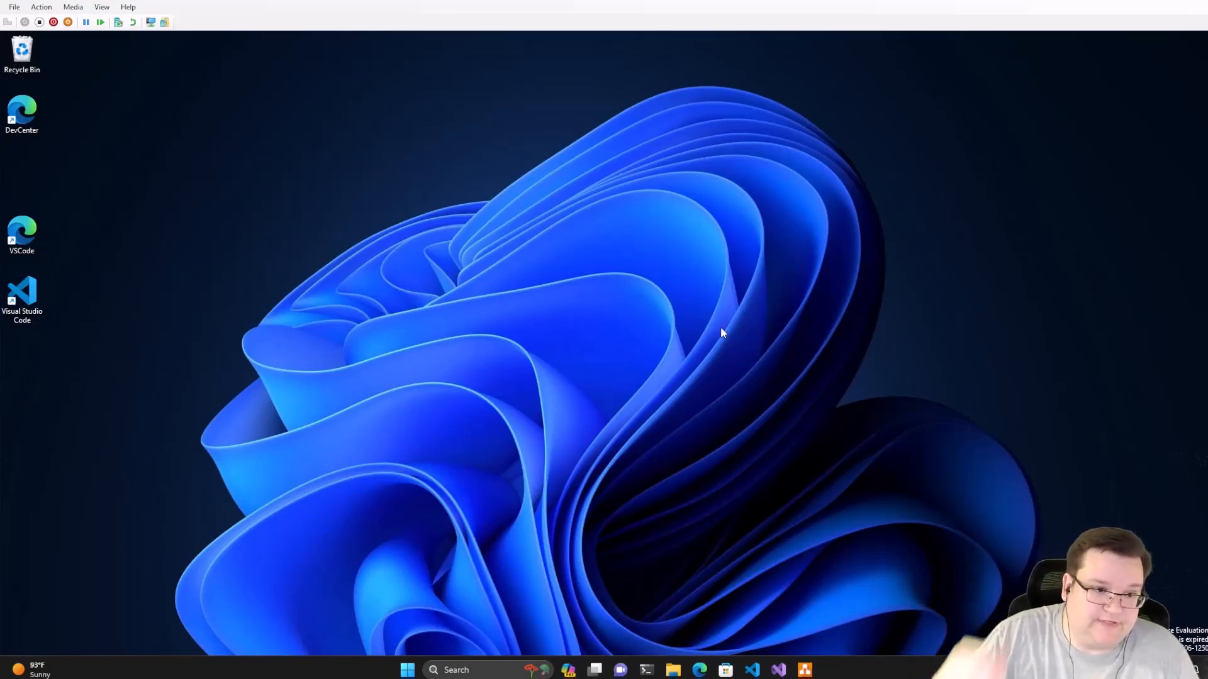
mouse_move(680, 633)
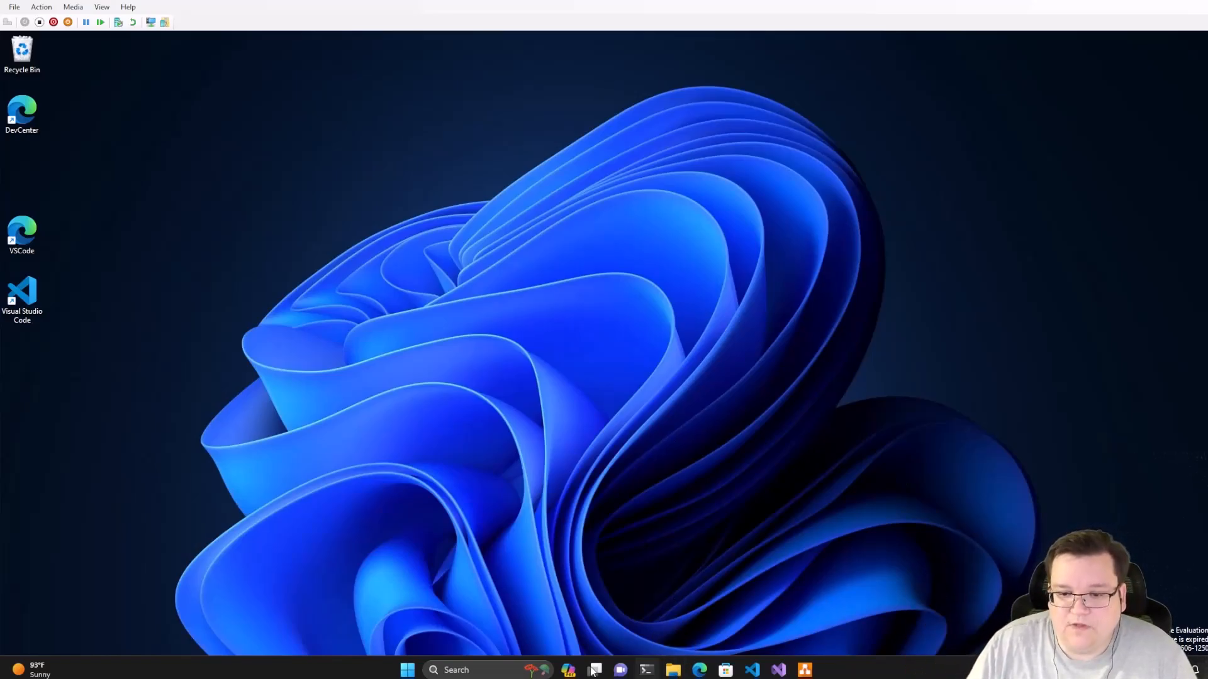
Search 'restore your files with File History' and open Ransomware protection
click(407, 669)
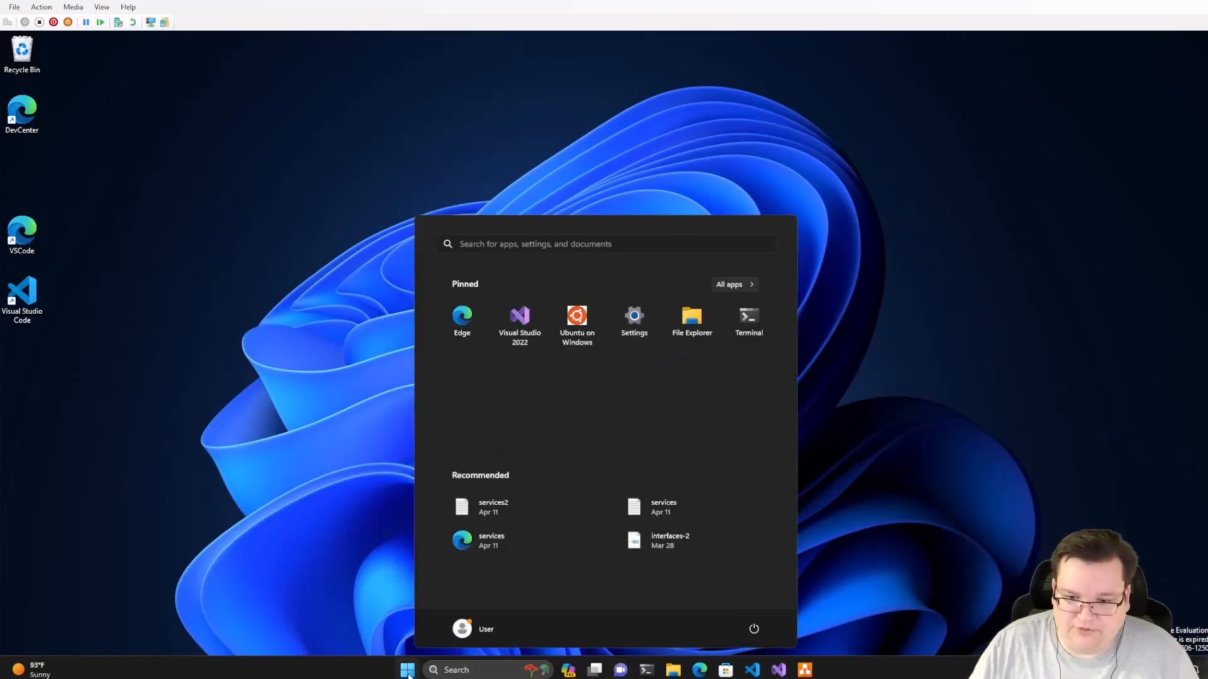
text(restore your files with File History)
text(recovery)
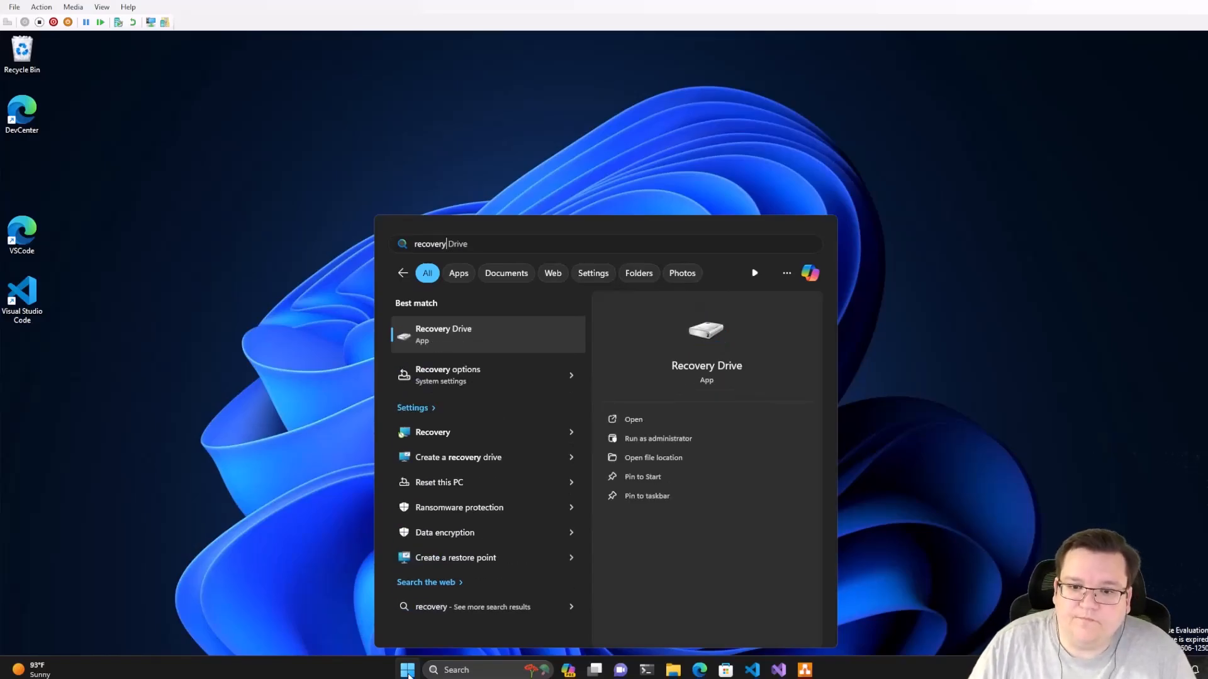
mouse_move(459, 507)
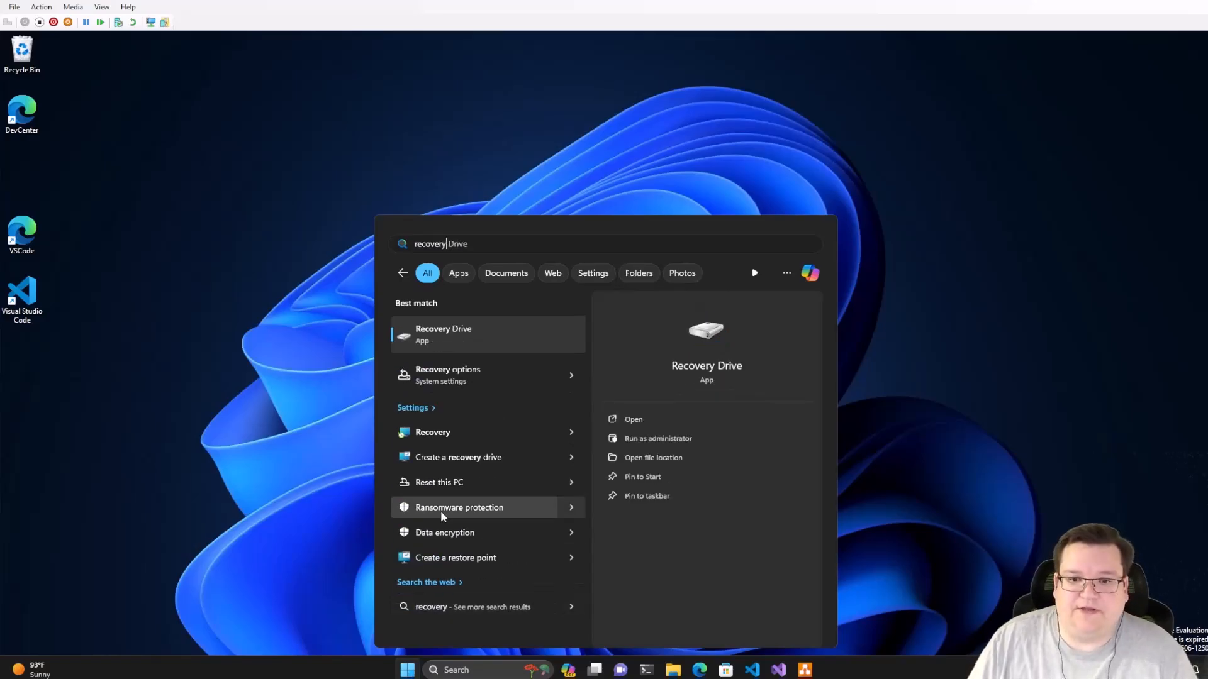
click(458, 507)
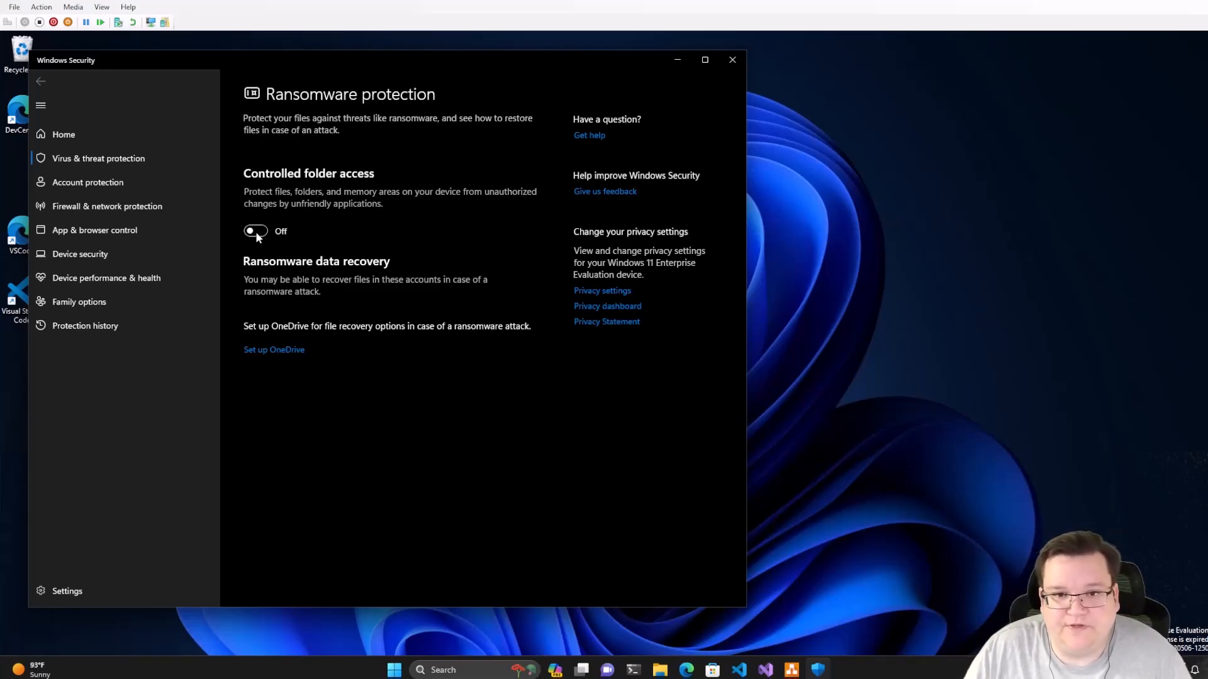
Switch Controlled folder access on and view the Protected folders list
click(731, 59)
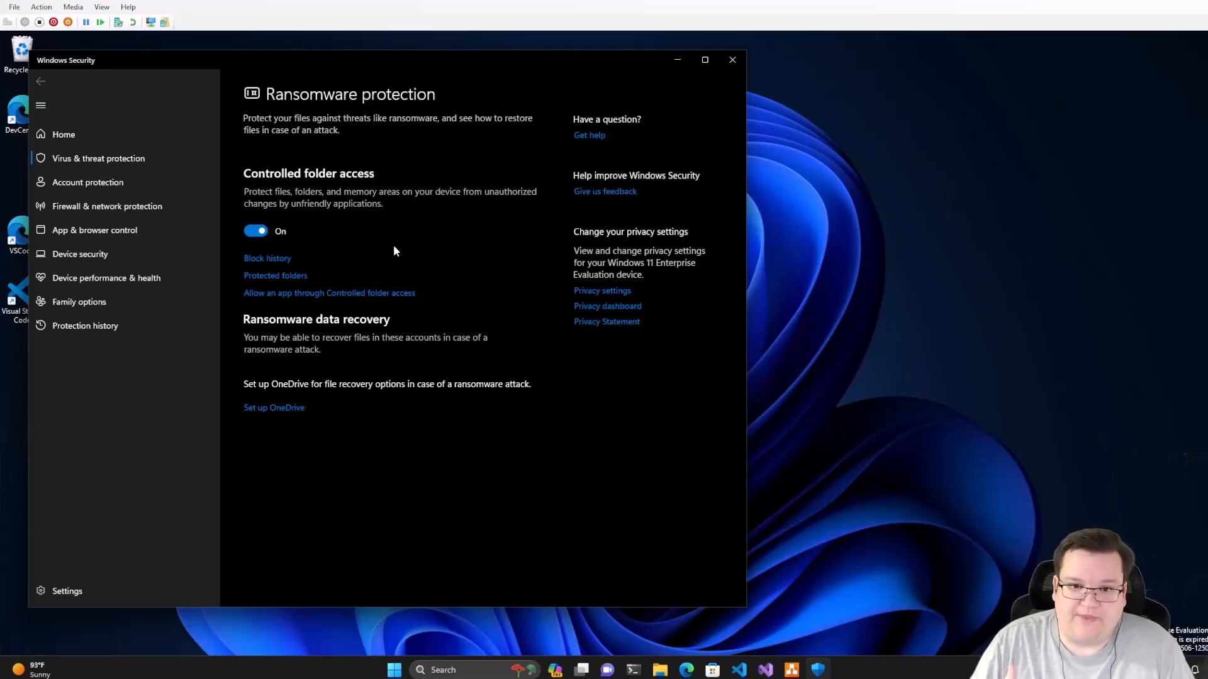
mouse_move(350, 283)
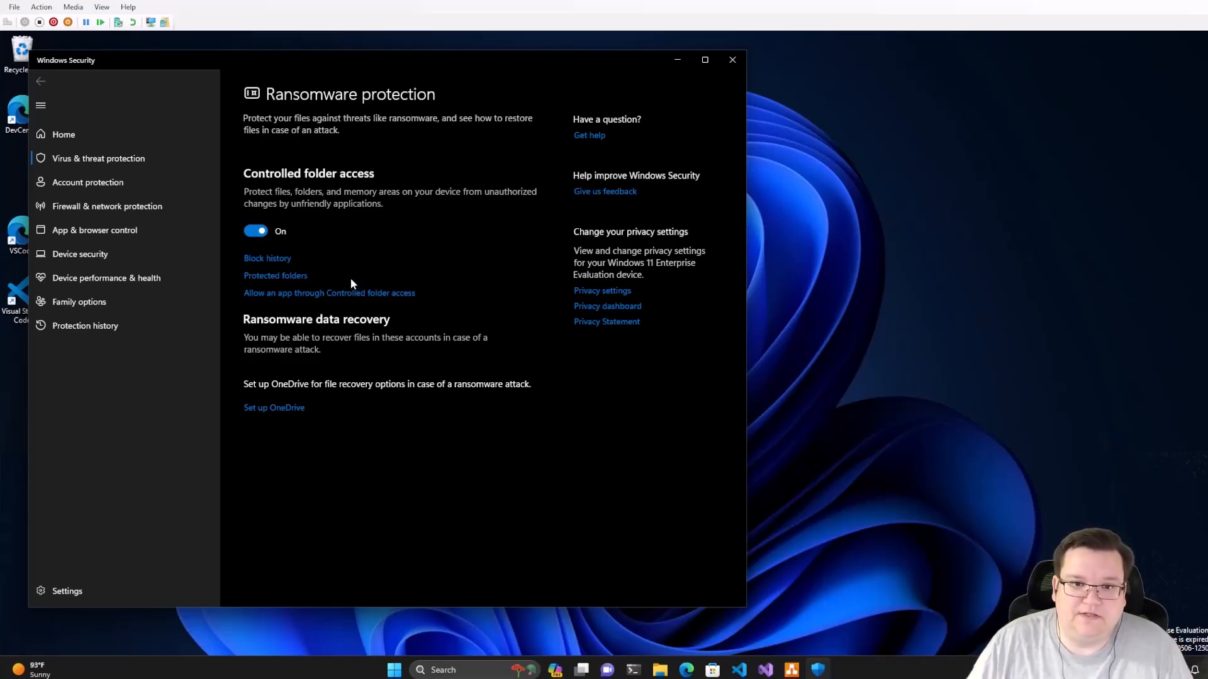
click(275, 276)
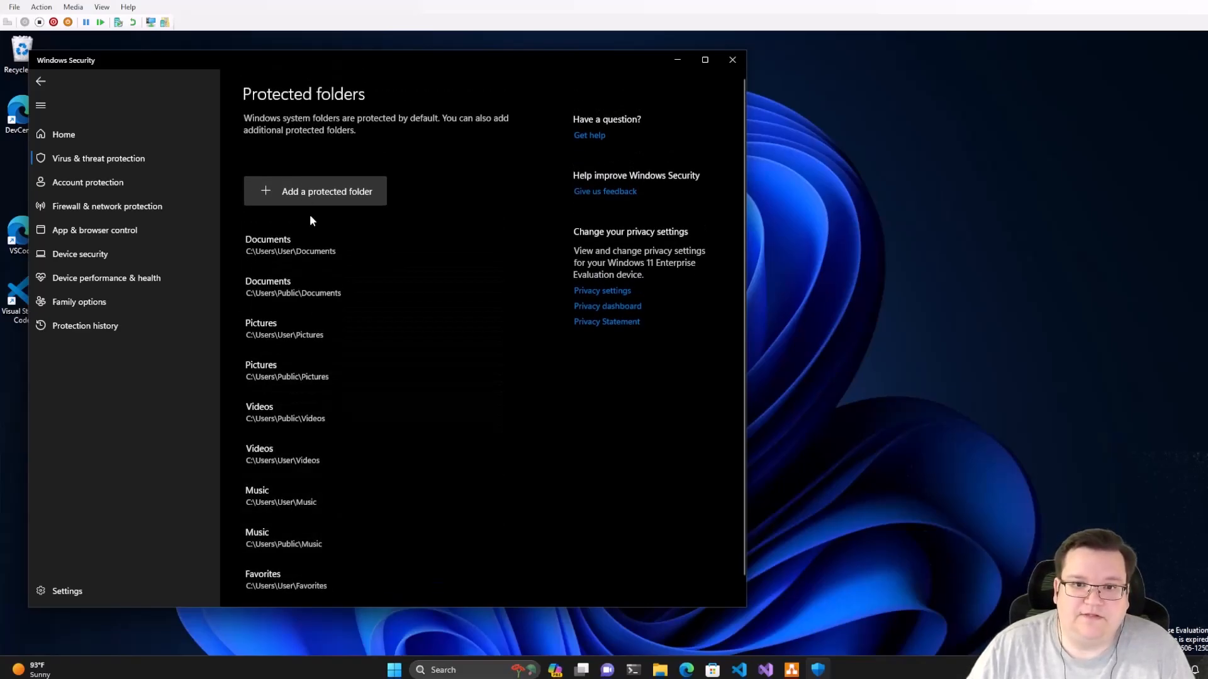
Add C:\shares as a protected folder, then close Windows Security
click(327, 192)
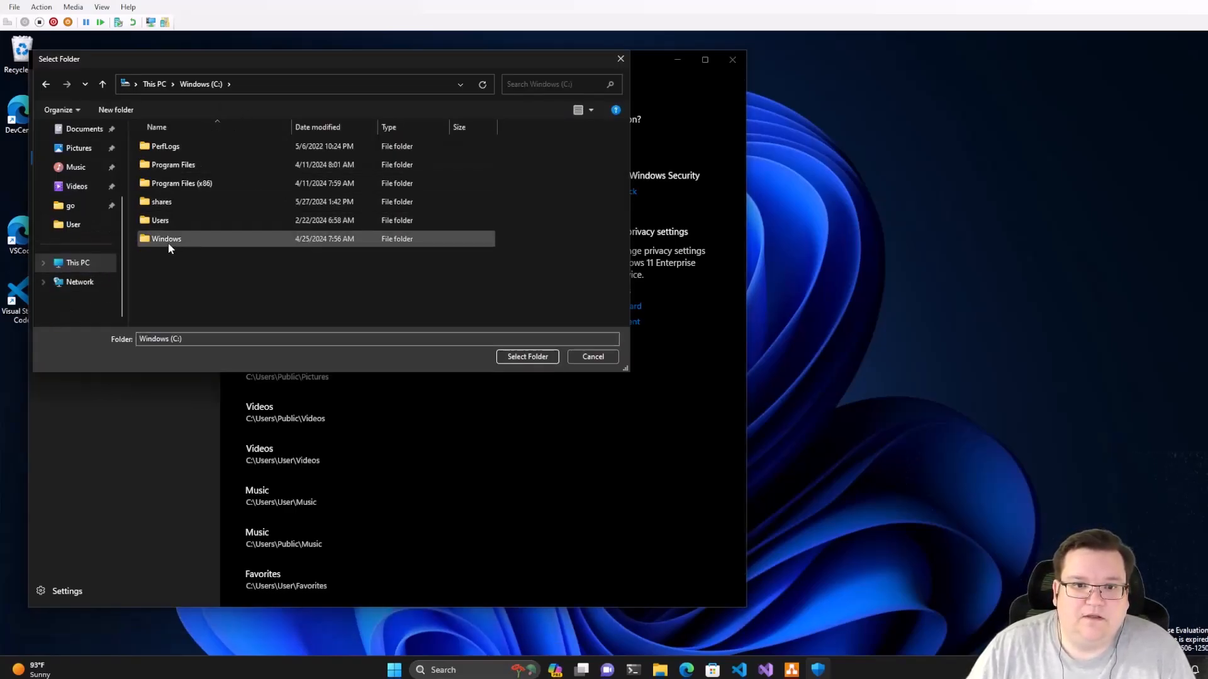
click(593, 356)
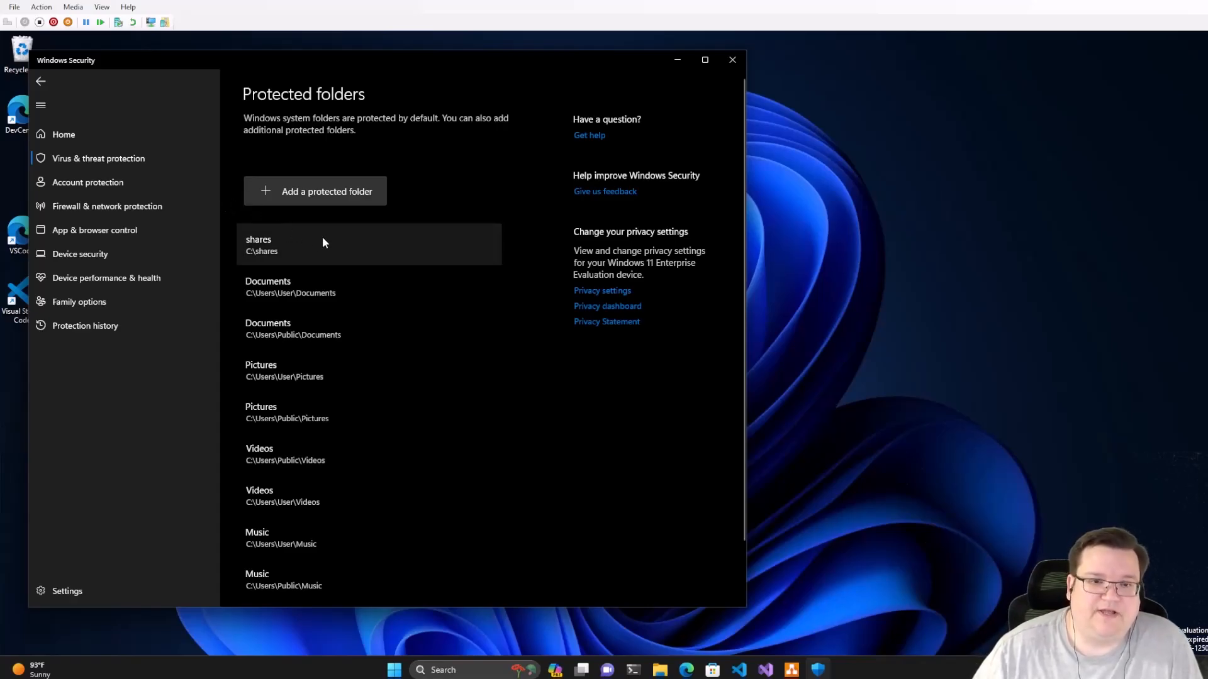
click(731, 60)
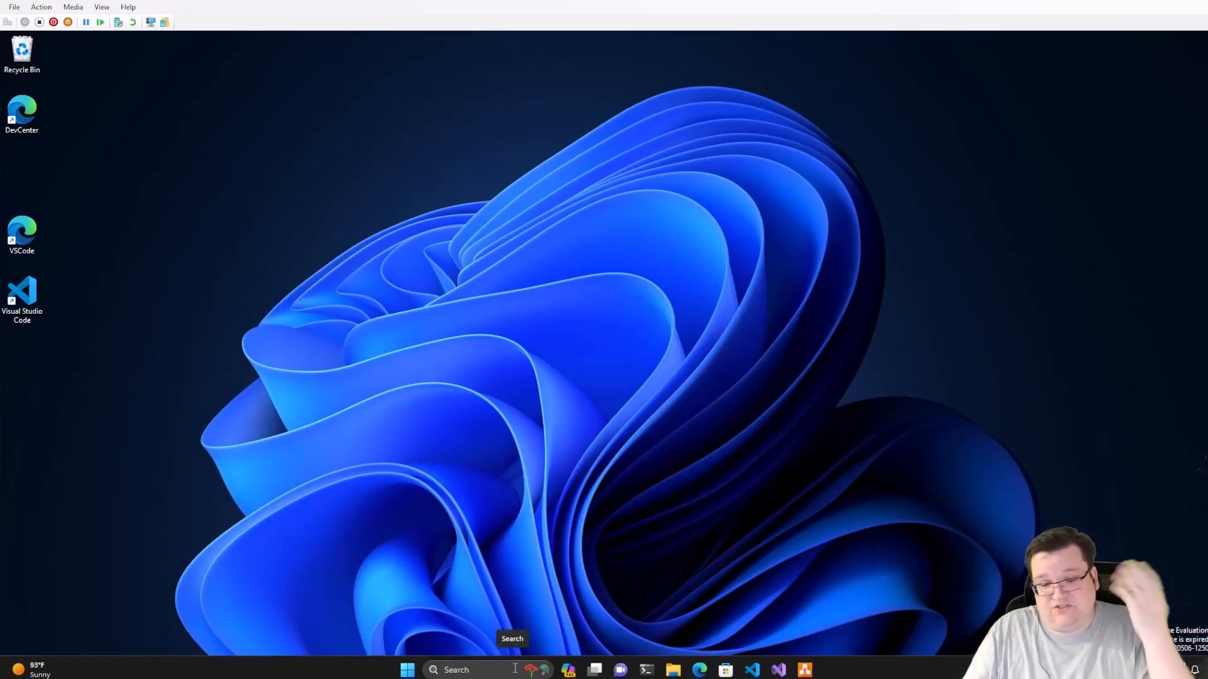
Search for Settings and open the Storage Sense page
text(s)
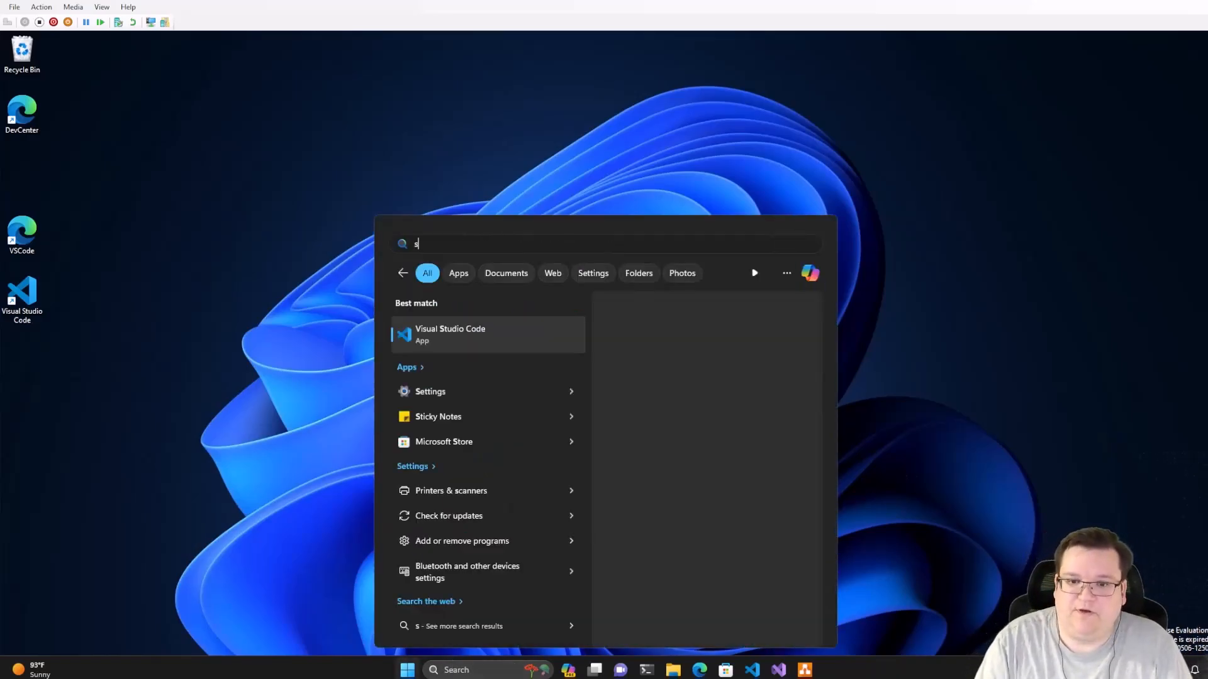
text(ettings)
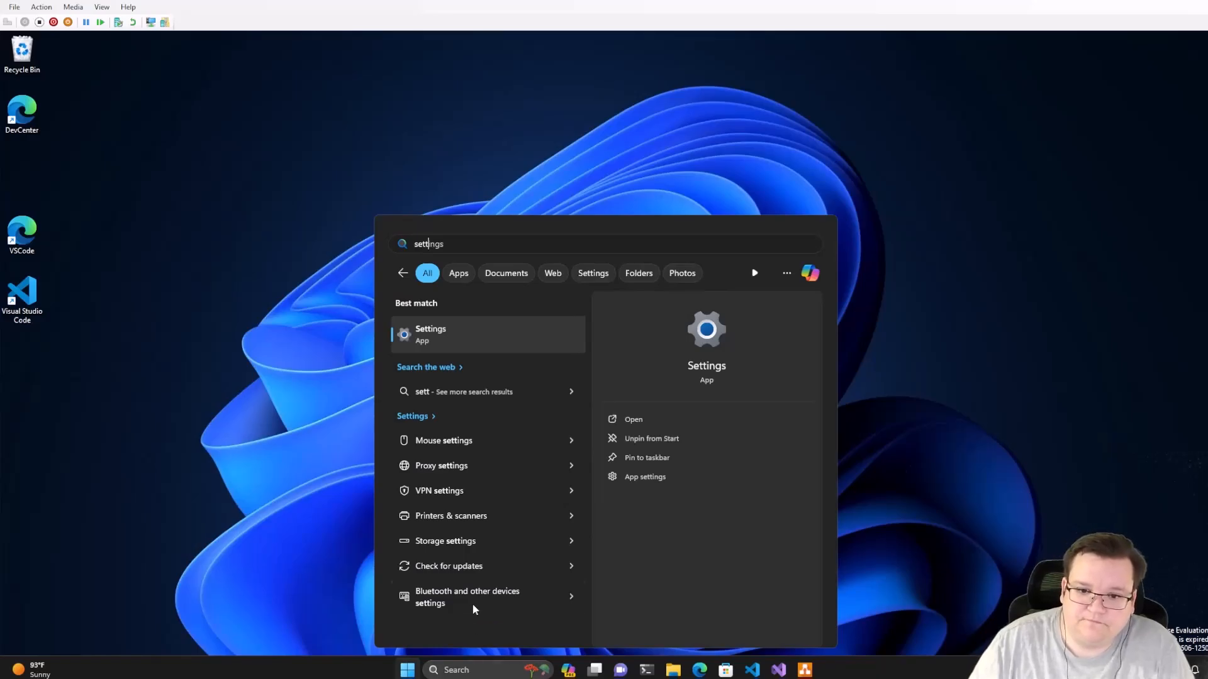
mouse_move(485, 579)
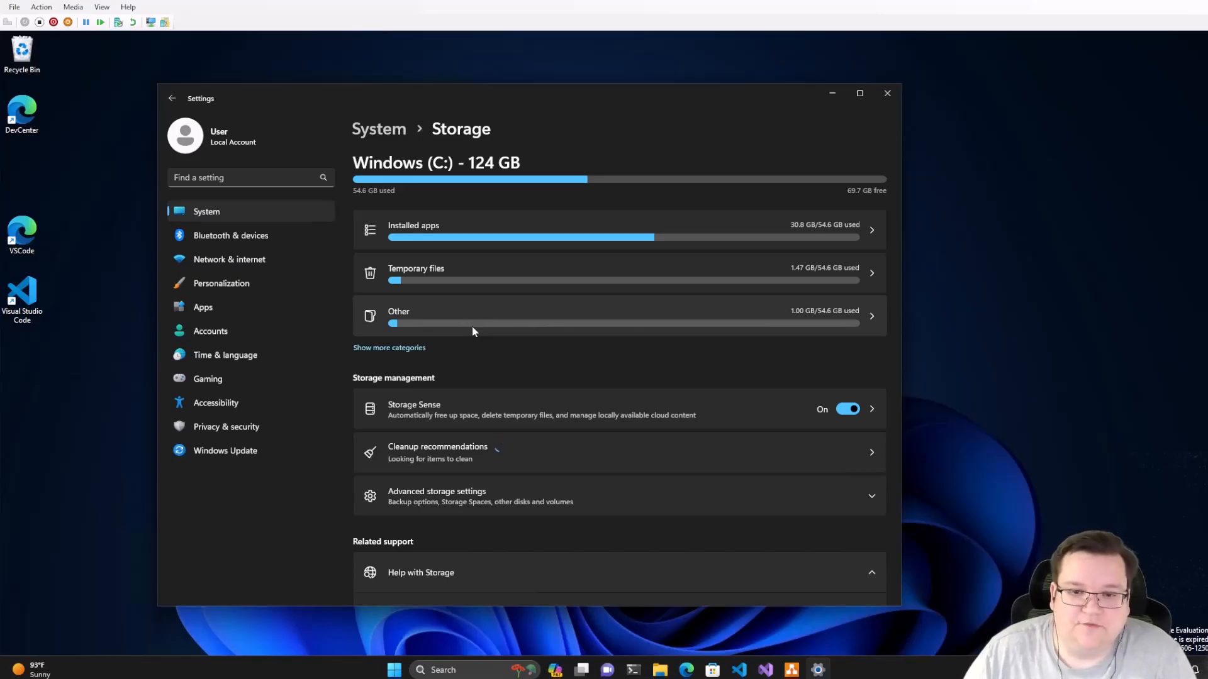
mouse_move(412, 419)
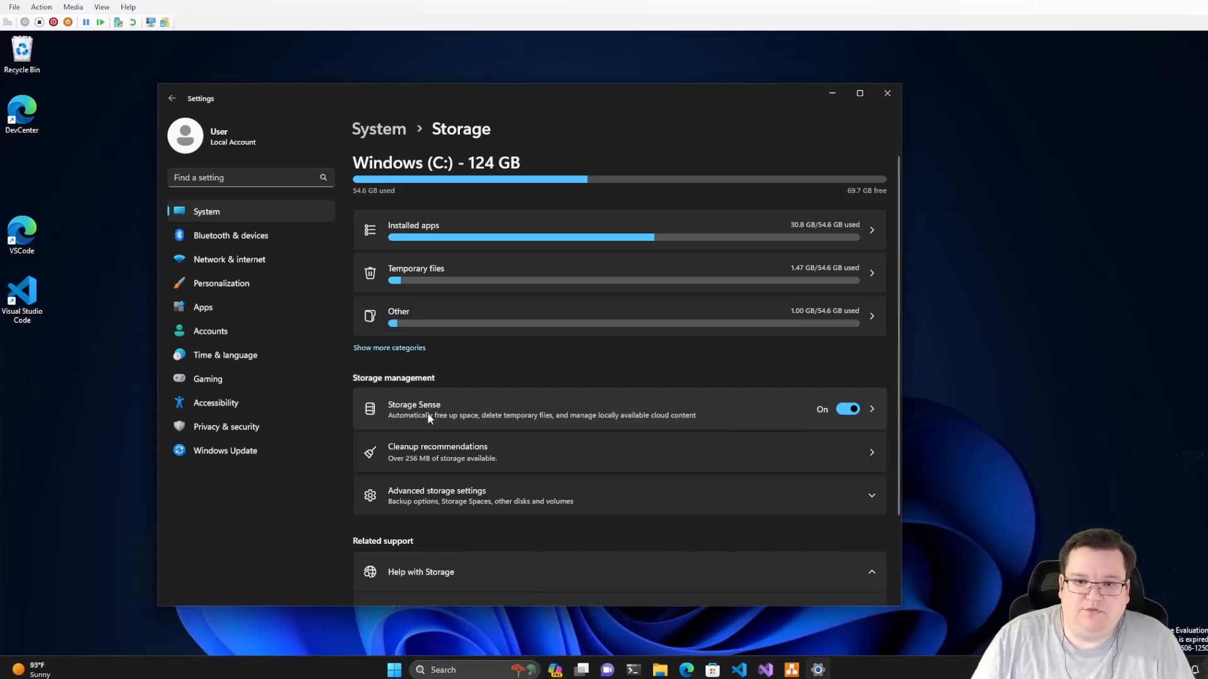
click(414, 409)
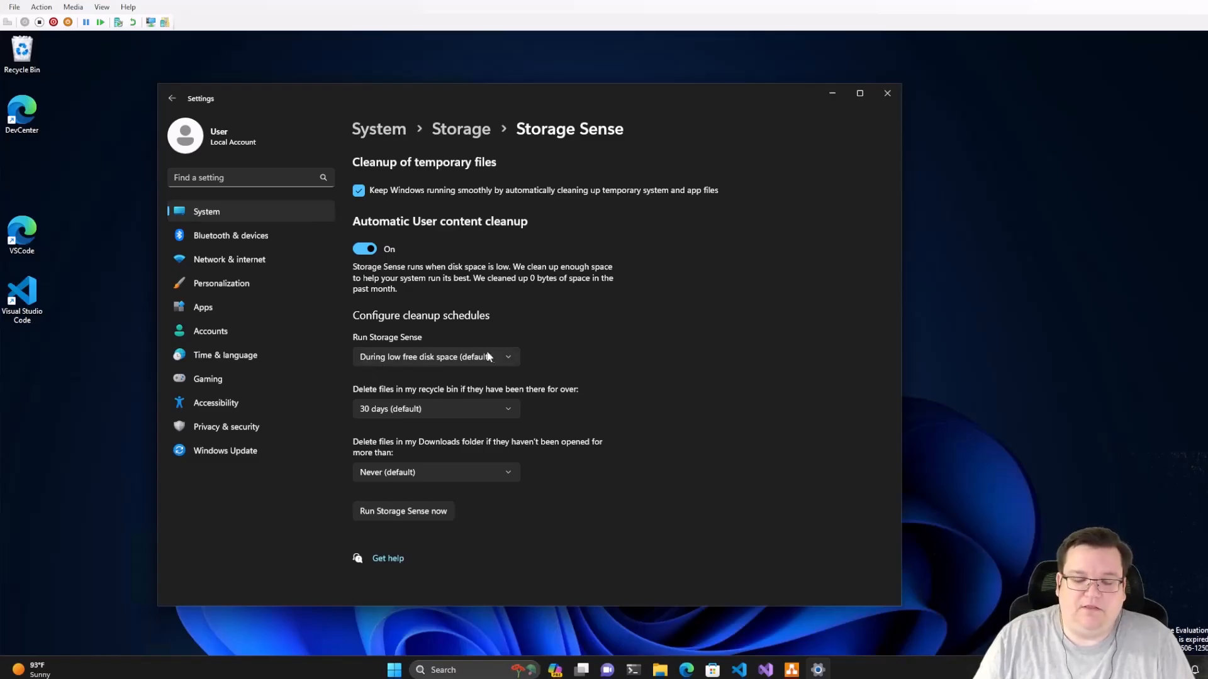
mouse_move(656, 463)
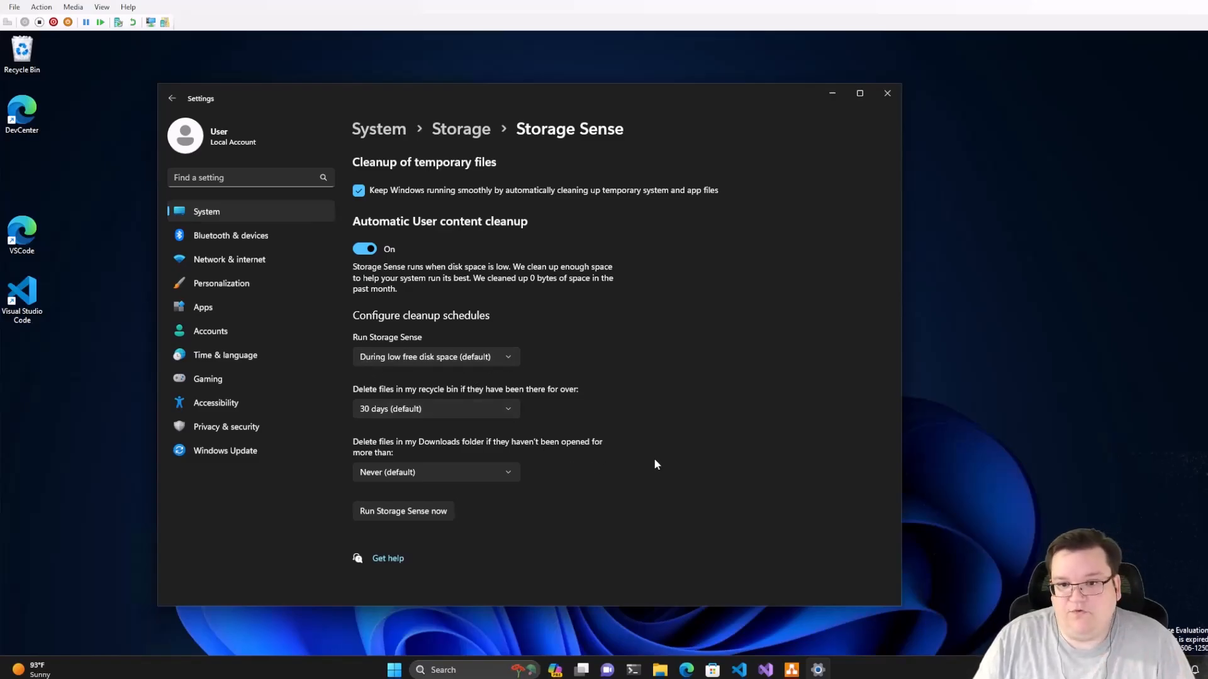
mouse_move(416, 461)
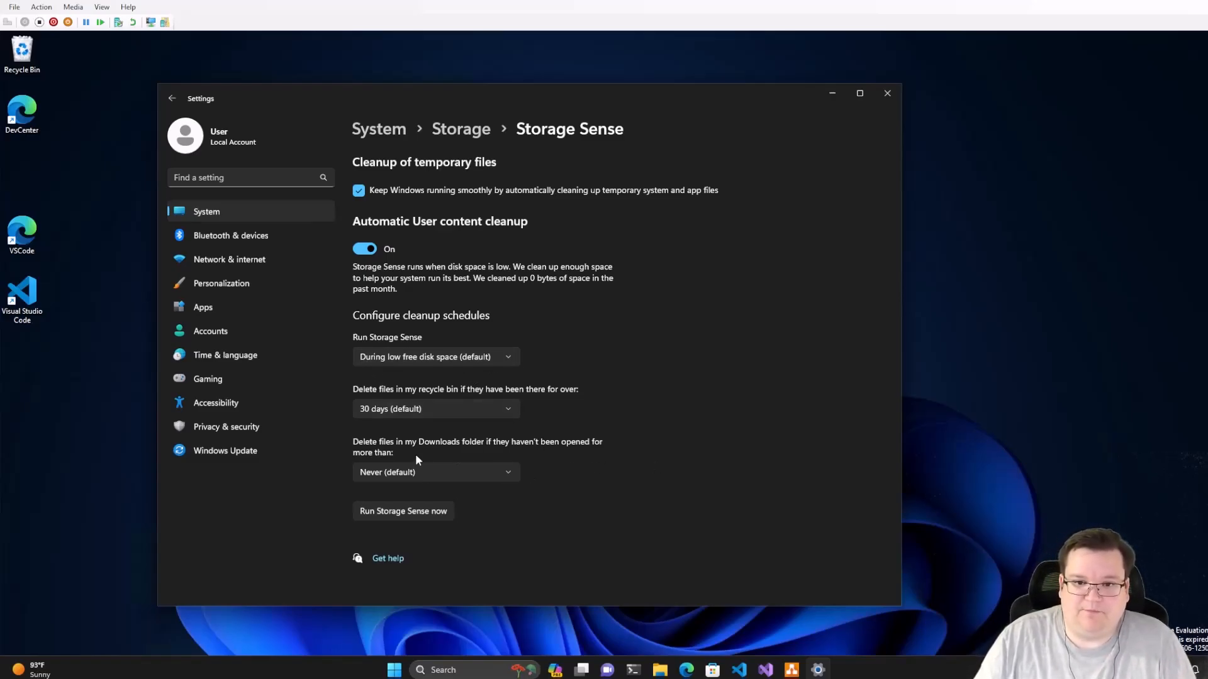
Try Downloads cleanup at 1 day, then revert it to Never
click(435, 472)
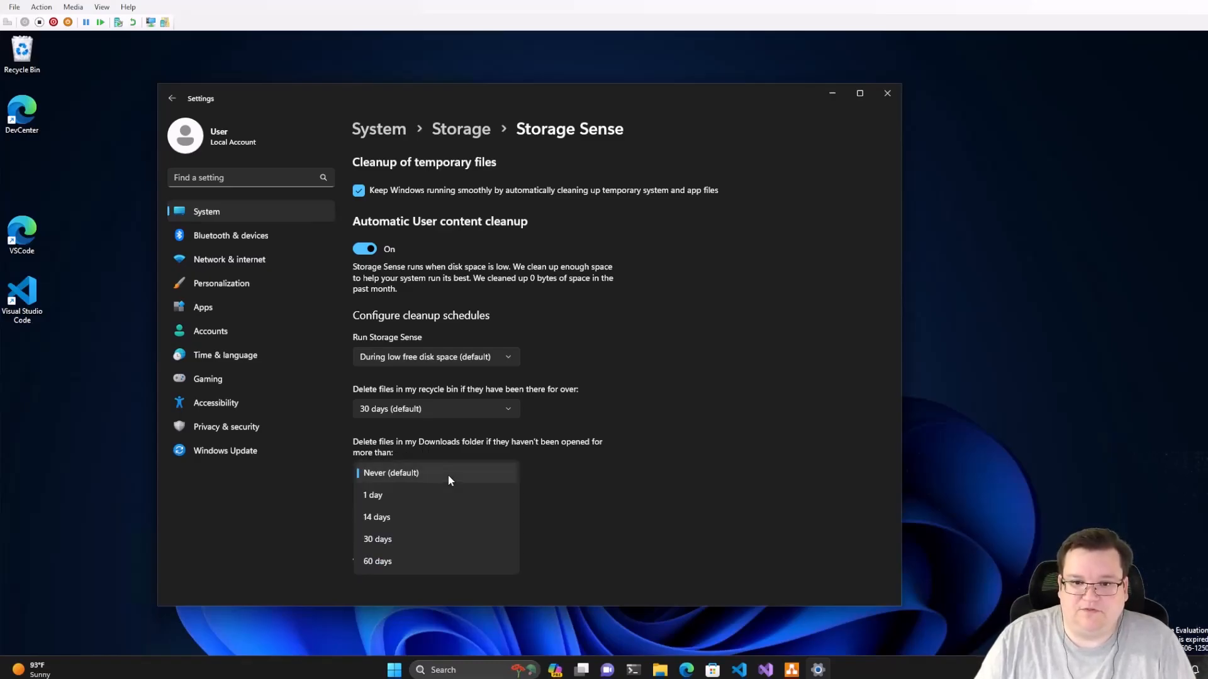
click(371, 494)
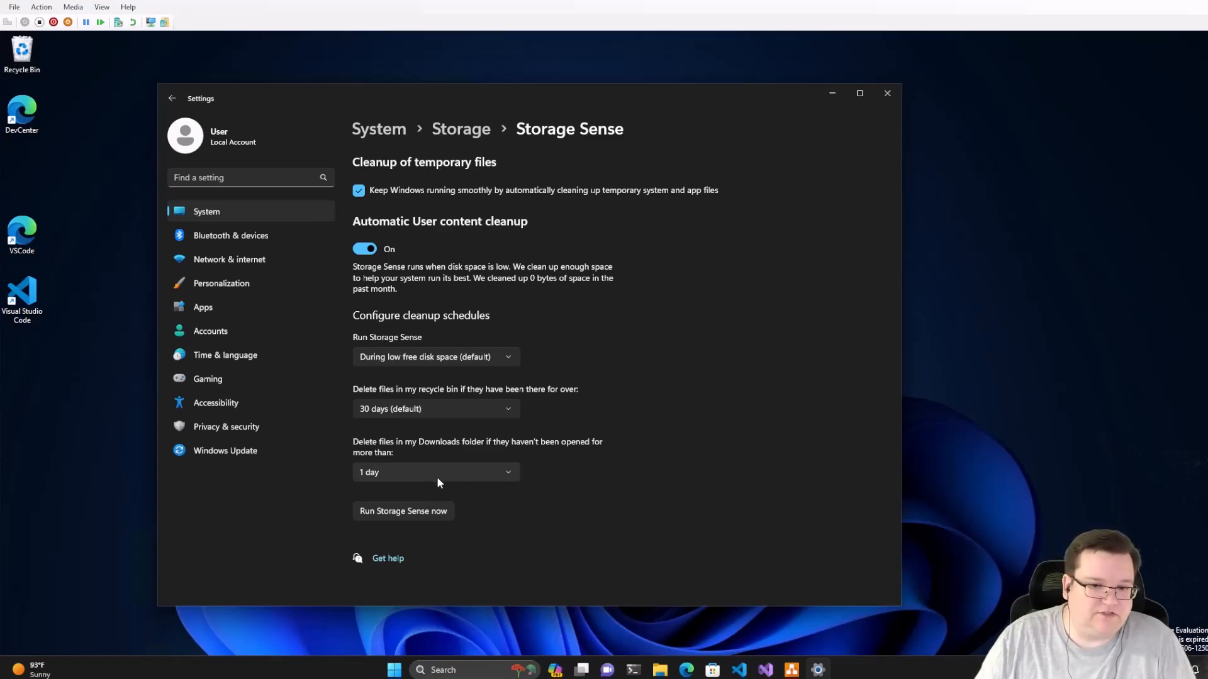
click(436, 472)
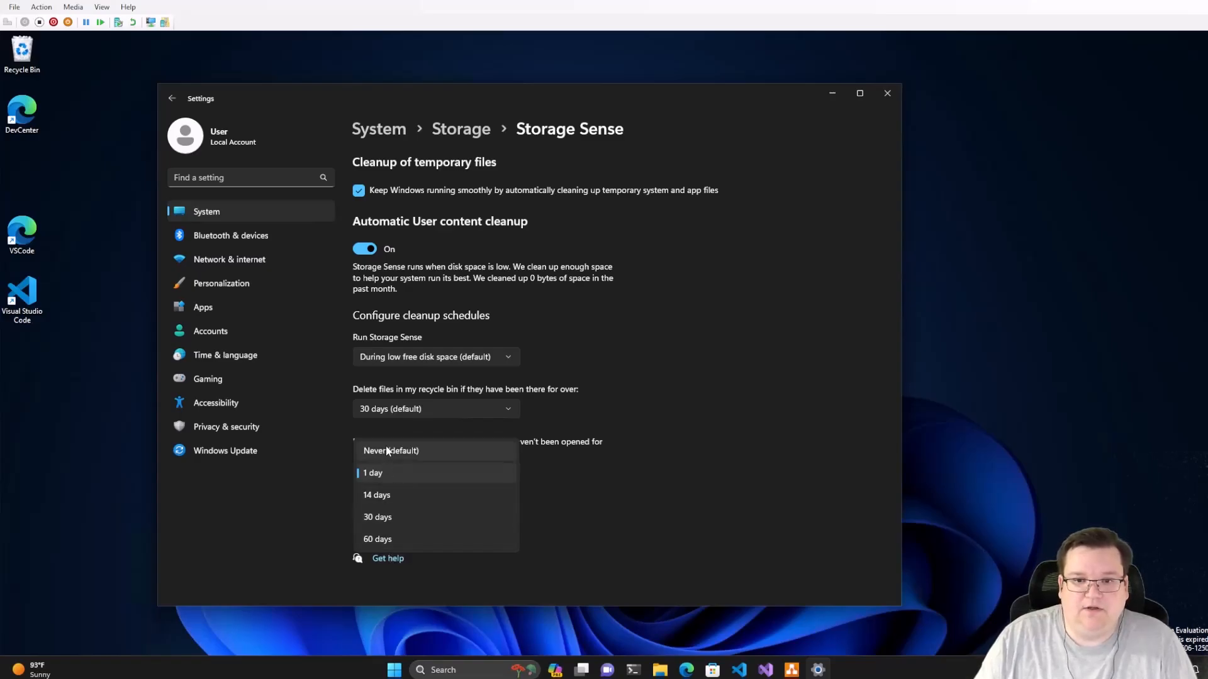
click(391, 451)
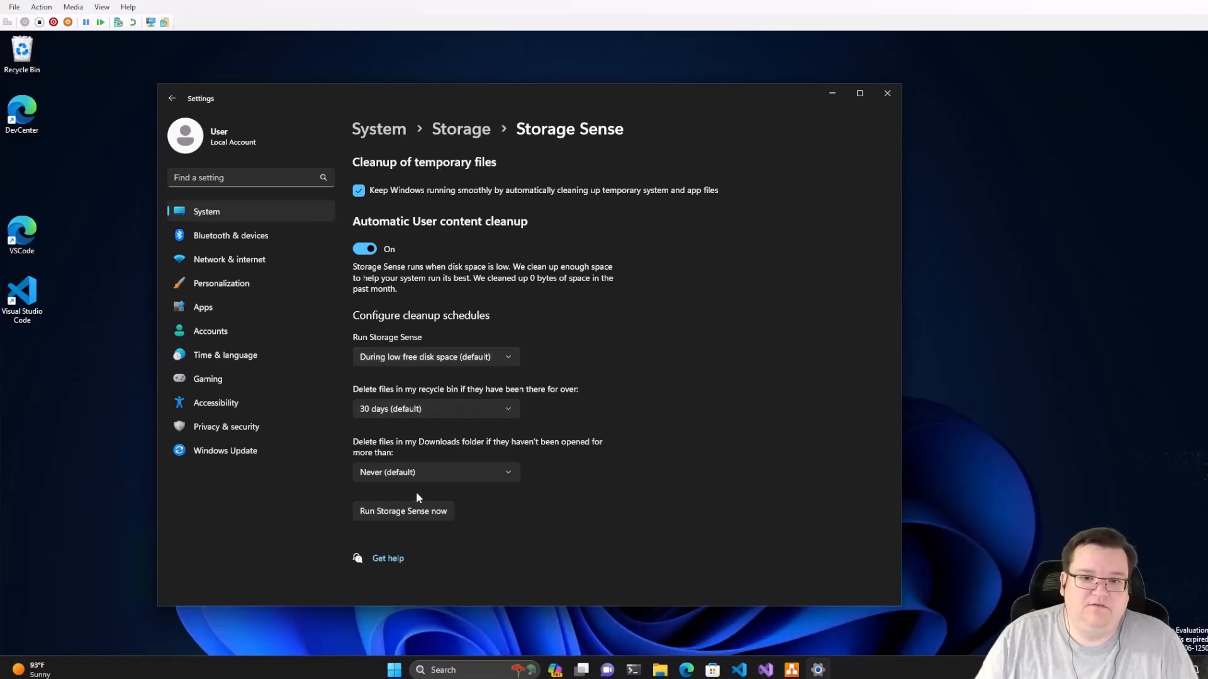
mouse_move(377, 480)
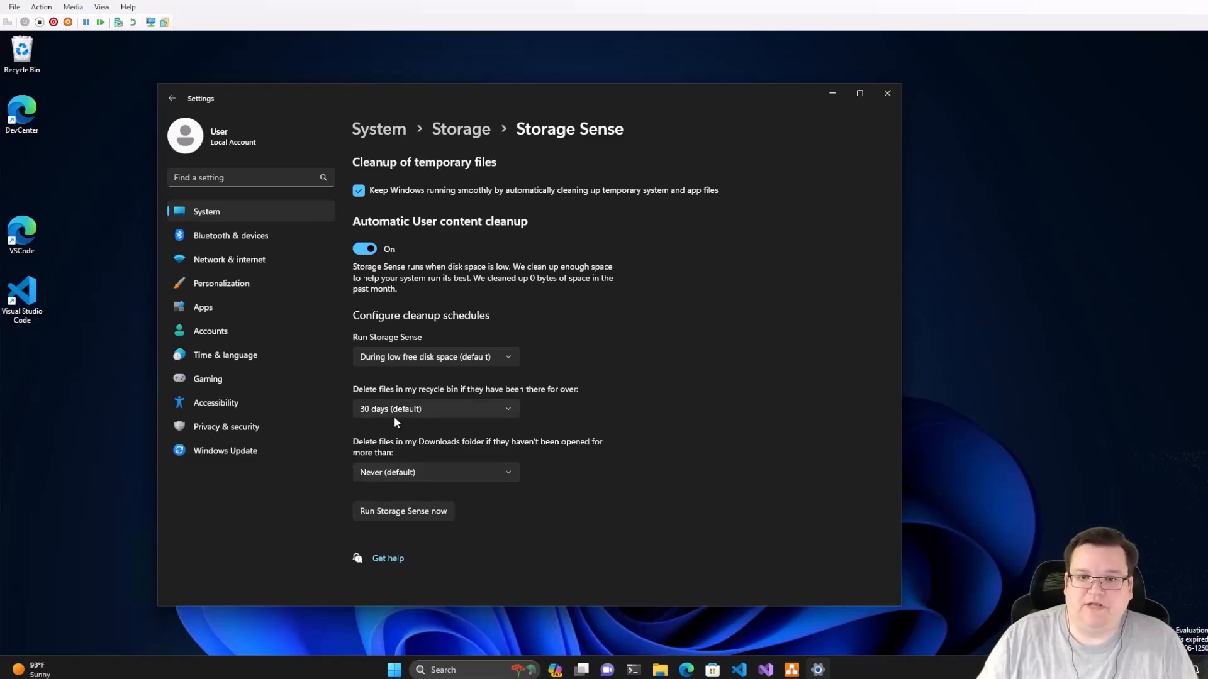
Run Storage Sense every week, delete Downloads after 30 days, then go to Windows Update
click(435, 356)
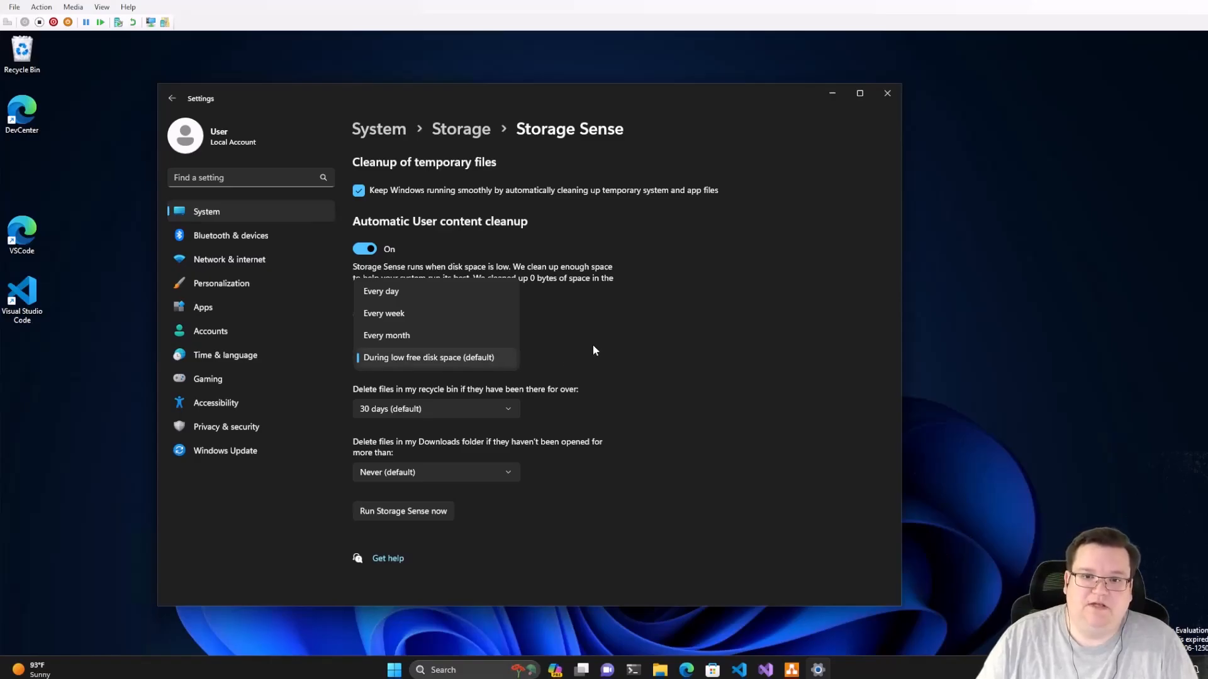
click(384, 314)
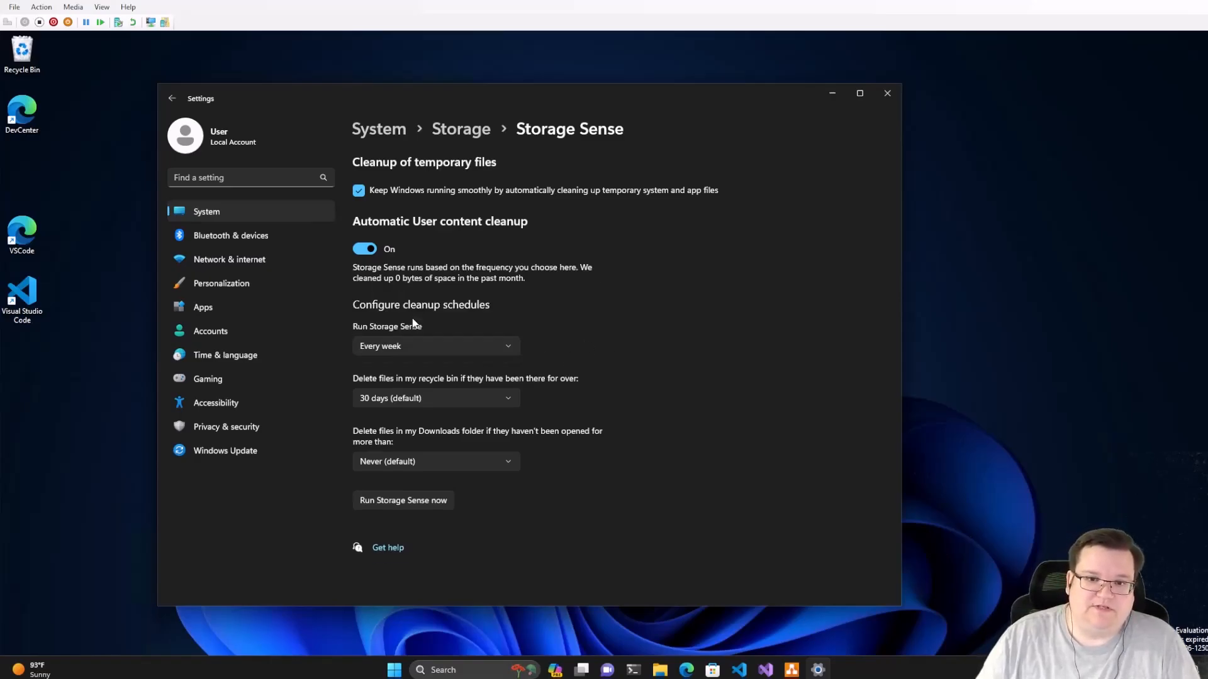
click(434, 398)
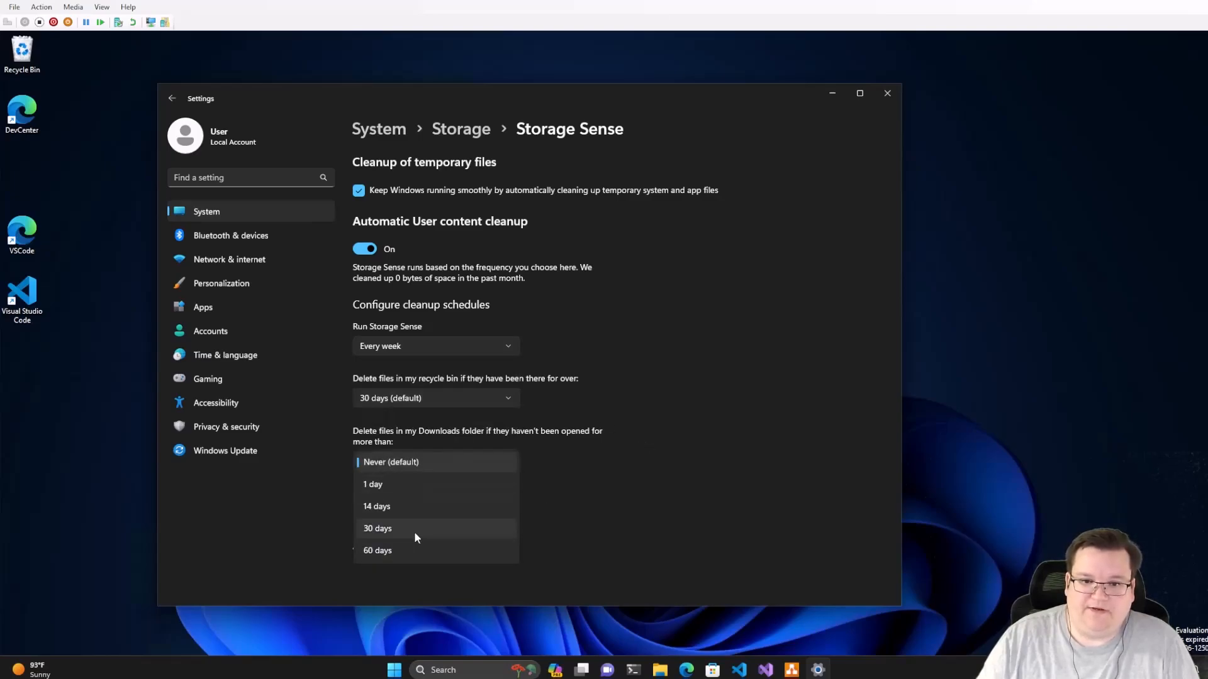
click(378, 528)
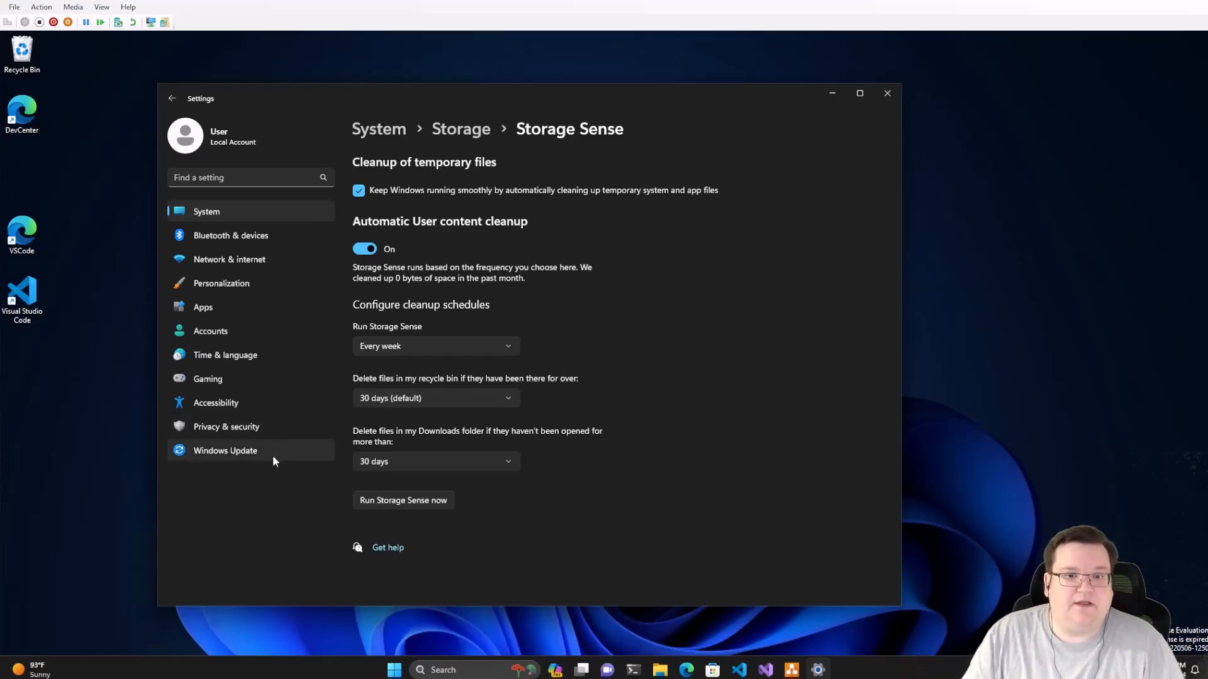
click(225, 451)
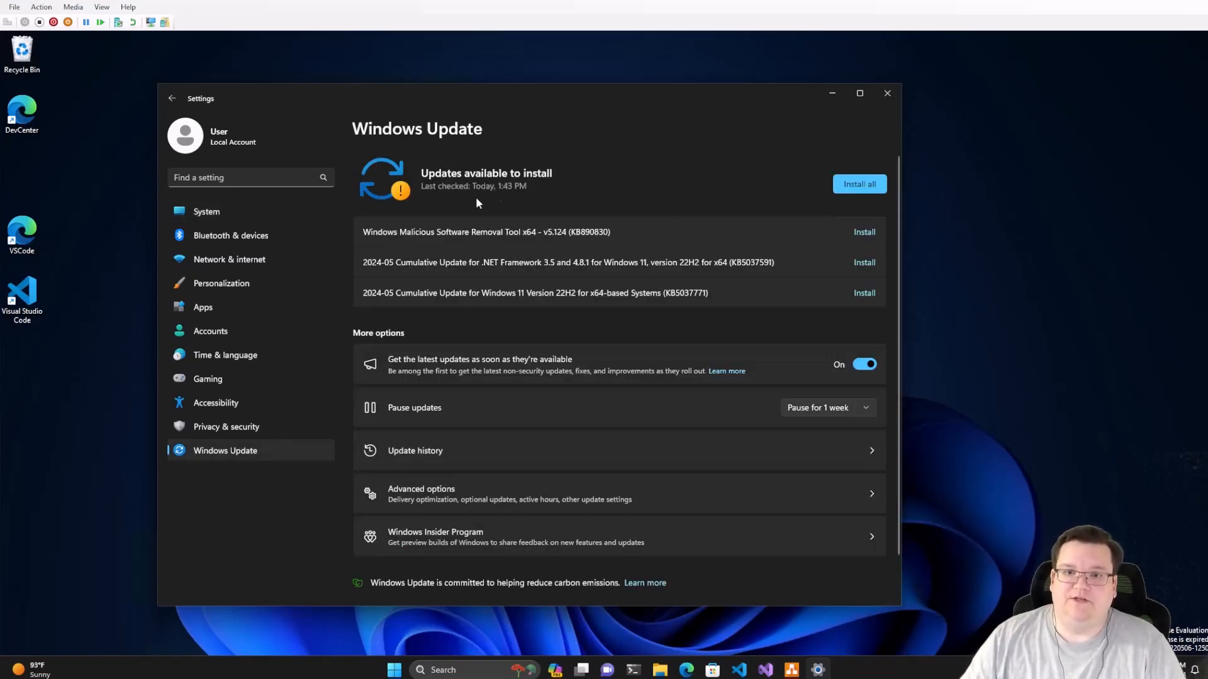
mouse_move(587, 190)
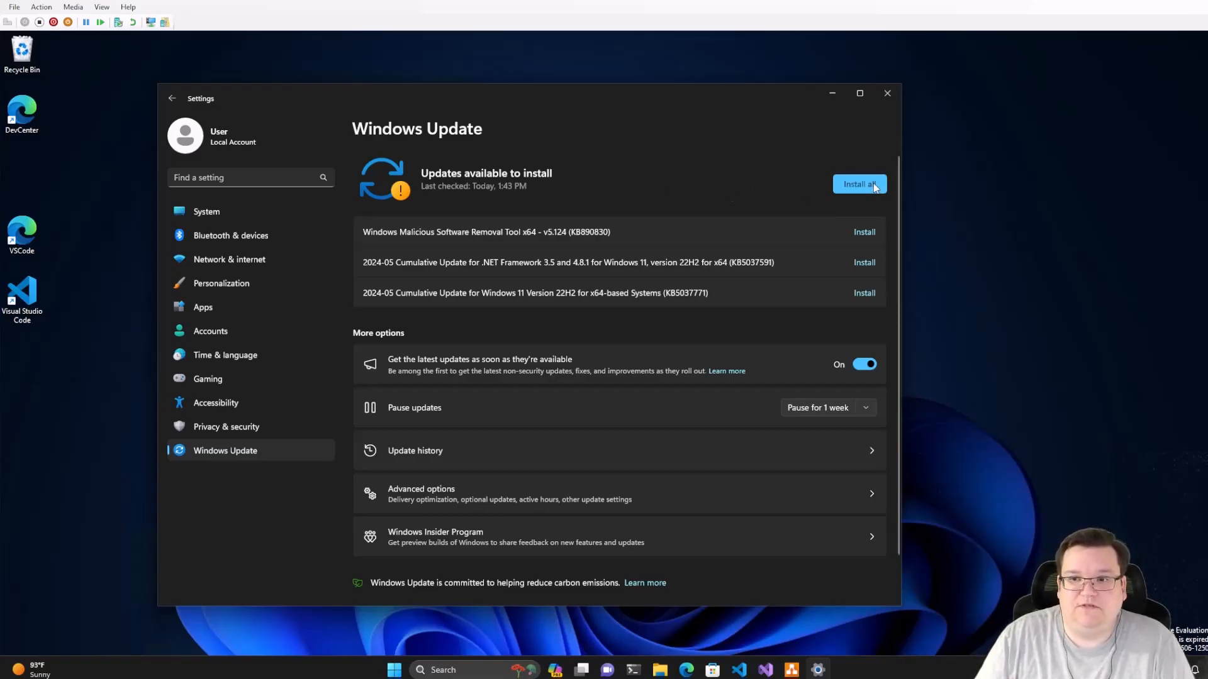
Switch on updates for other Microsoft products in Windows Update advanced options
click(859, 184)
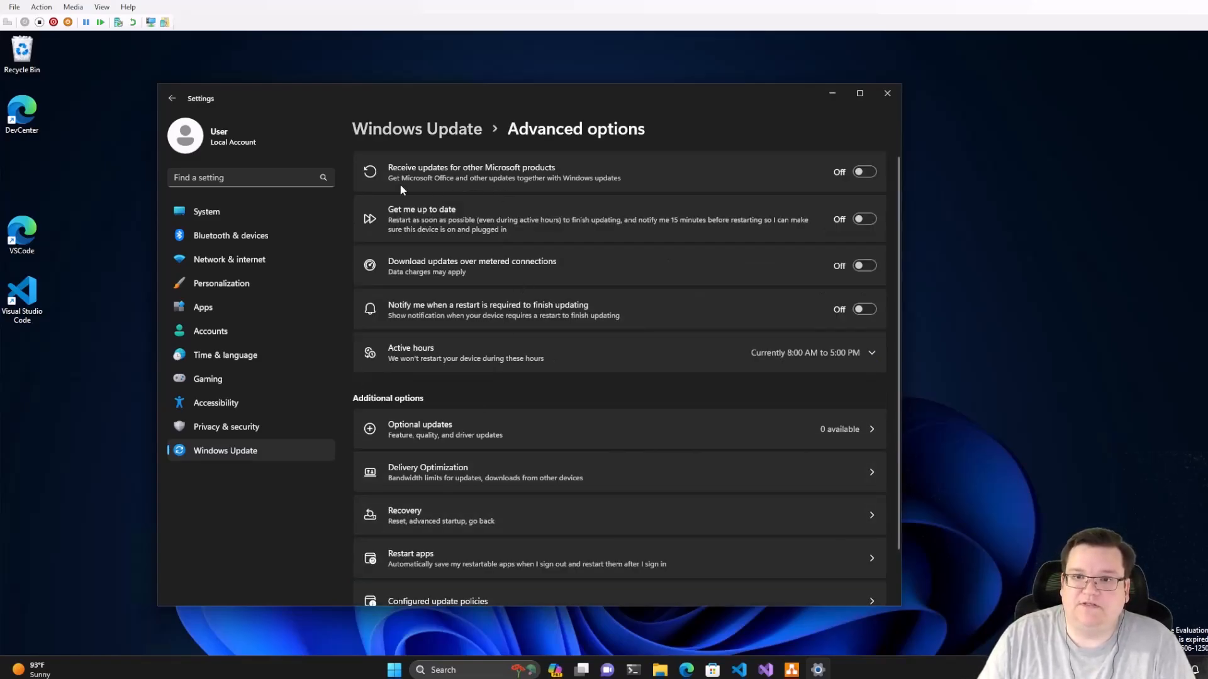
click(864, 172)
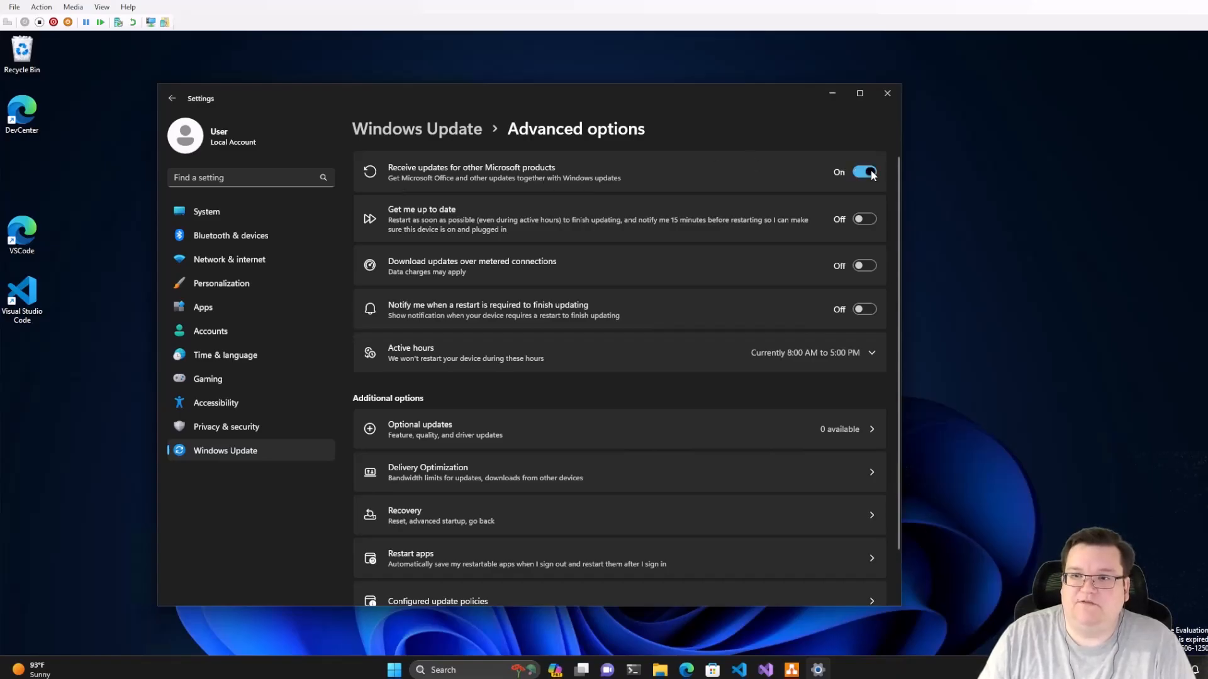
mouse_move(873, 203)
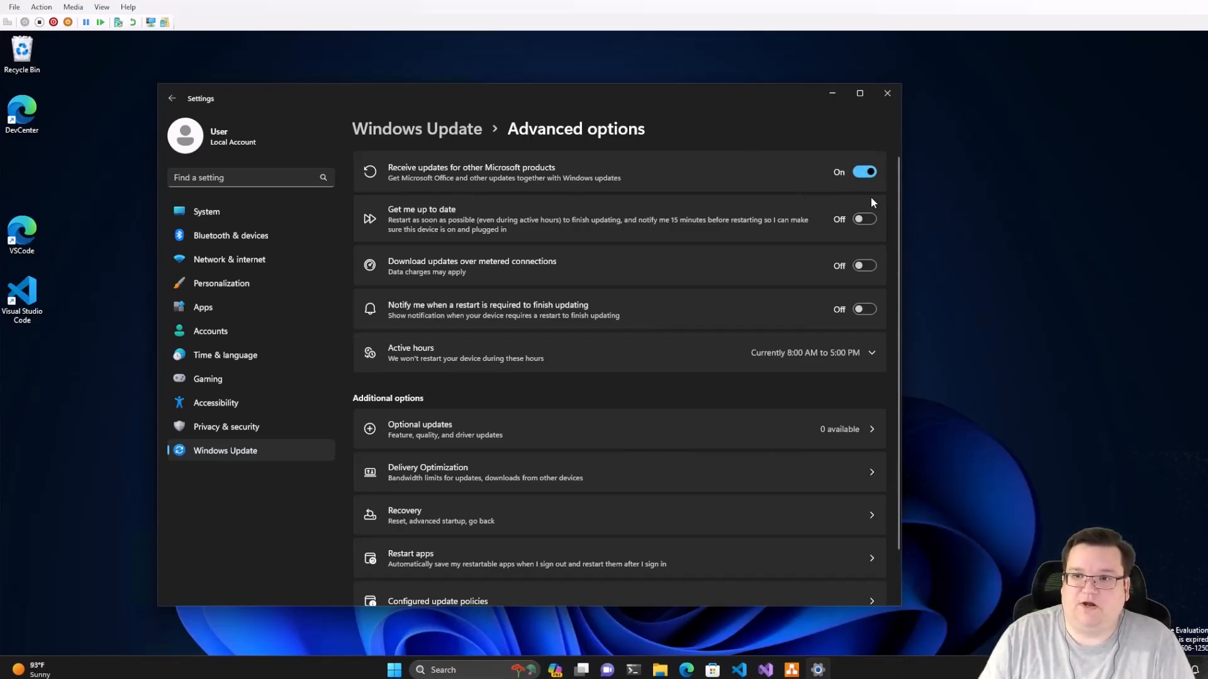
Switch on 'Get me up to date' and check Optional updates, which lists none available
click(864, 219)
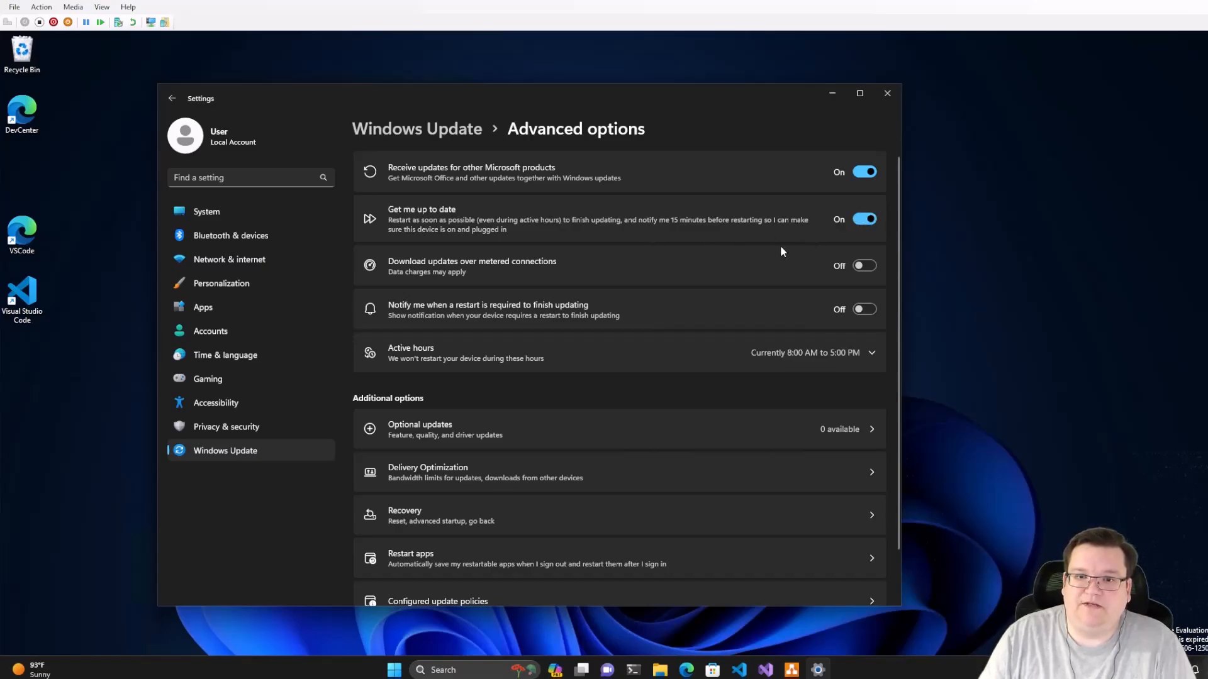
mouse_move(554, 316)
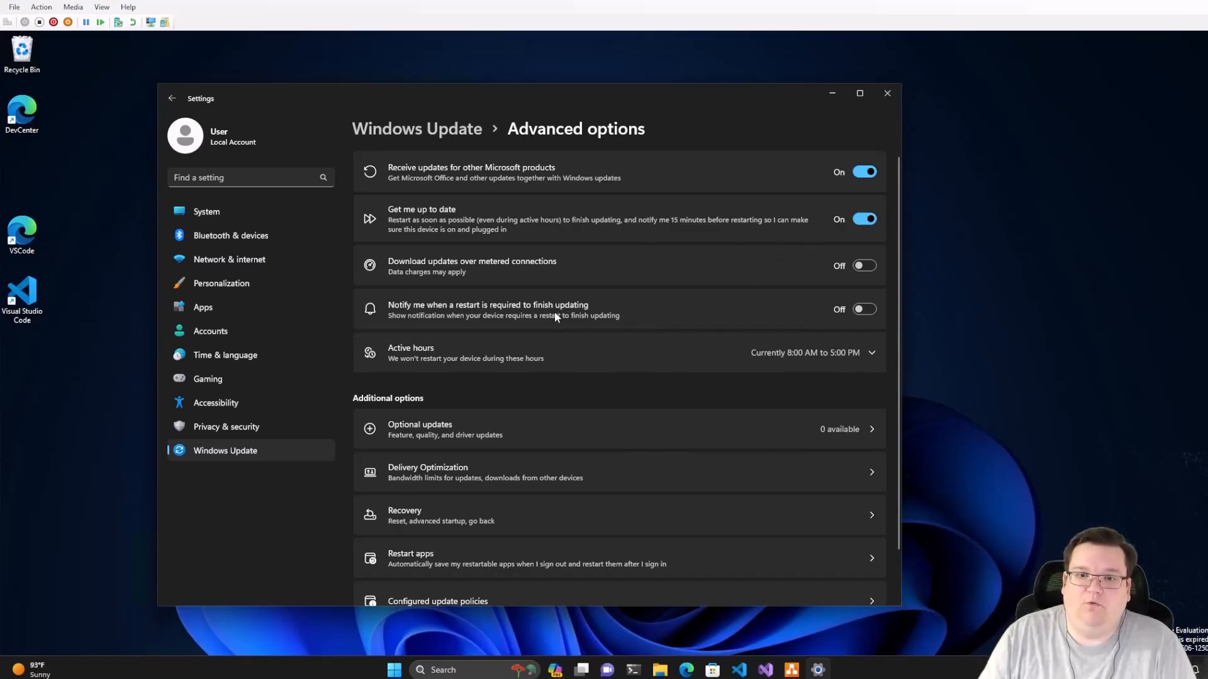
click(864, 309)
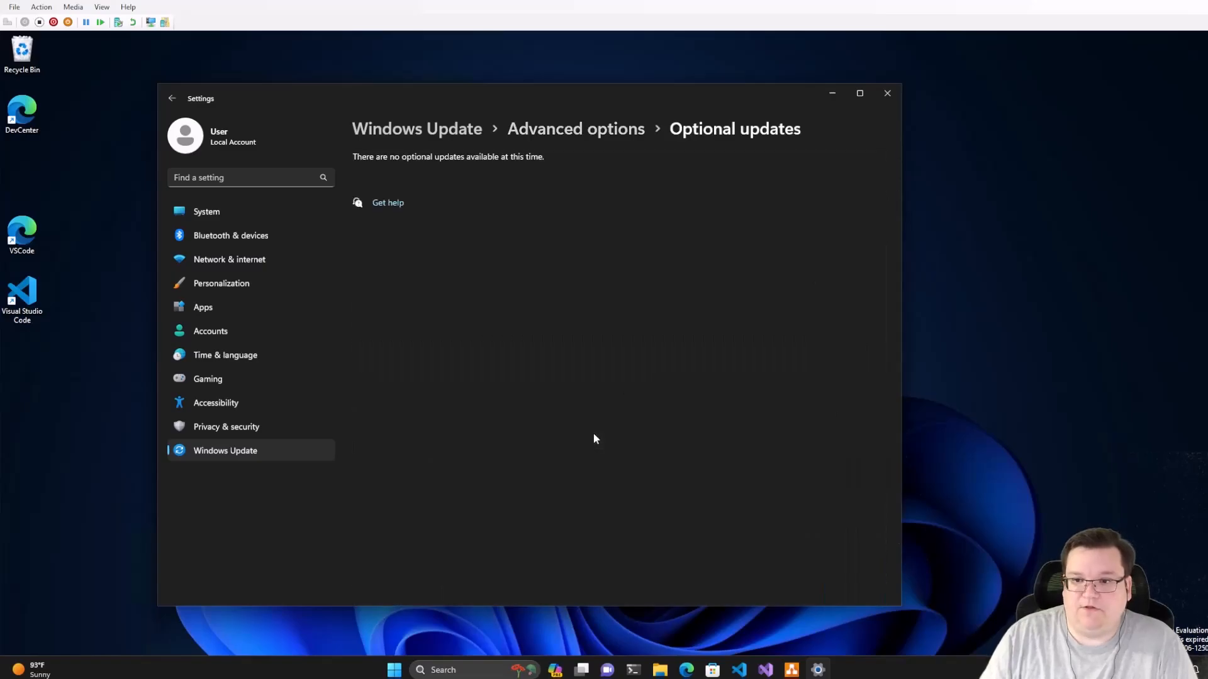
mouse_move(521, 256)
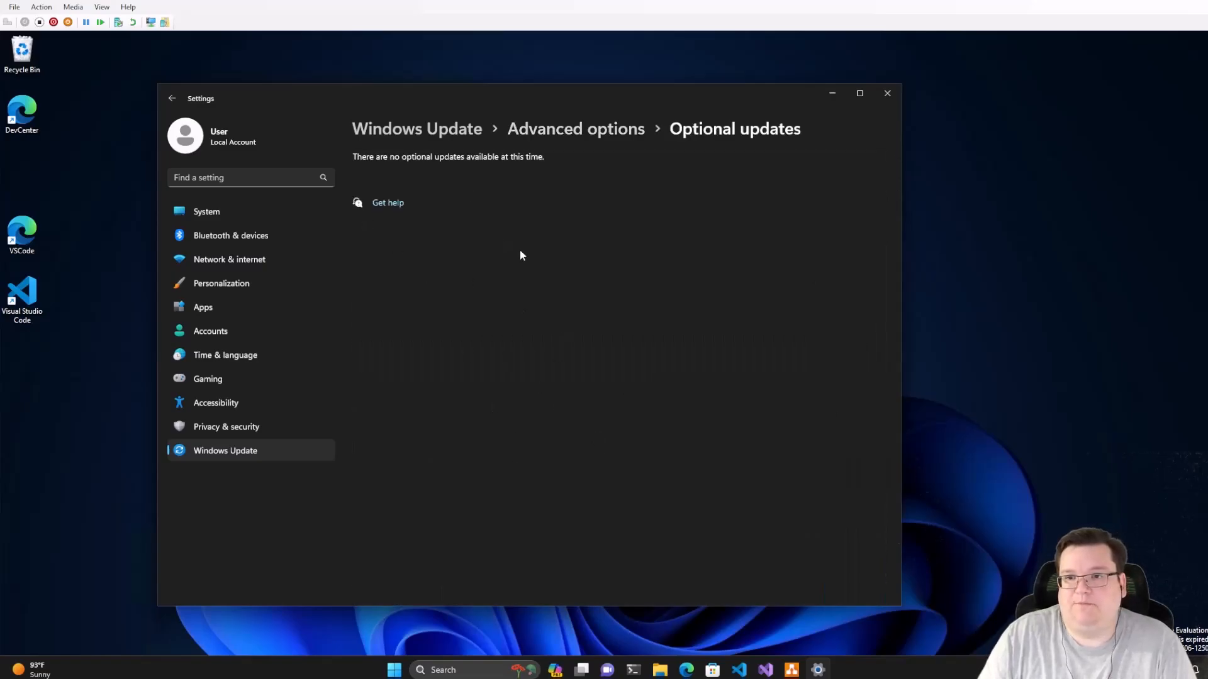